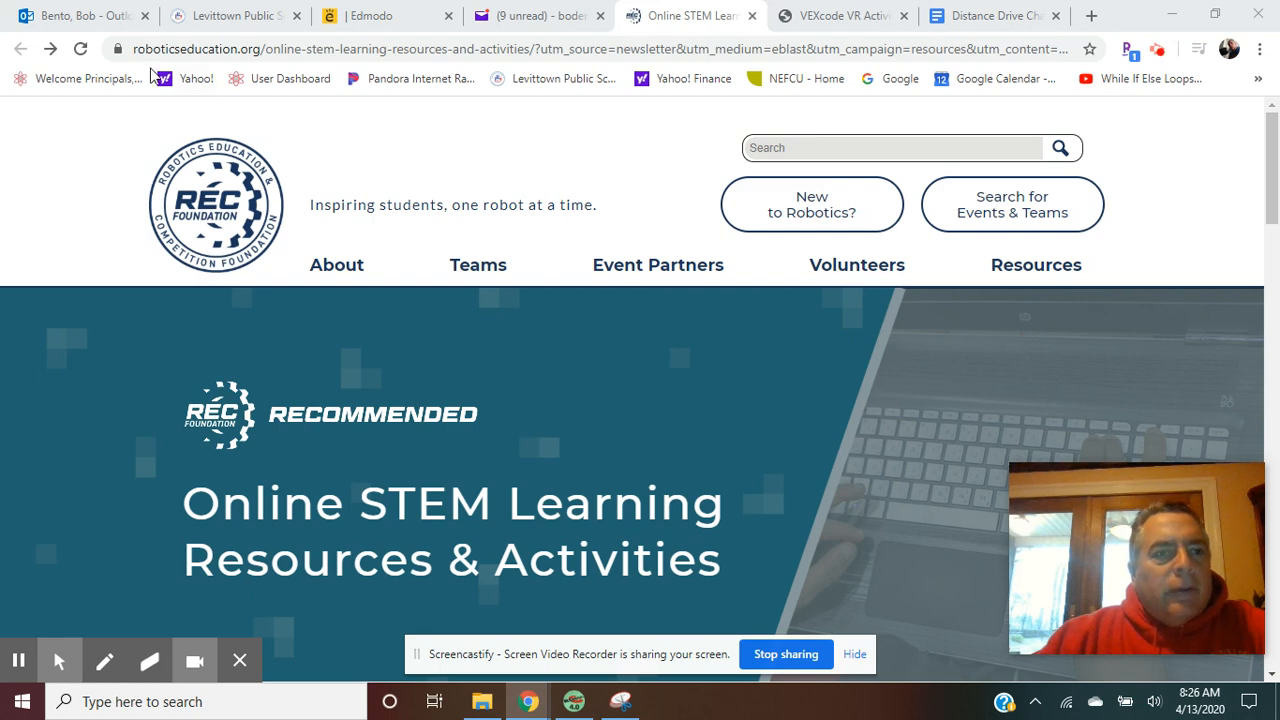
mouse_move(248, 117)
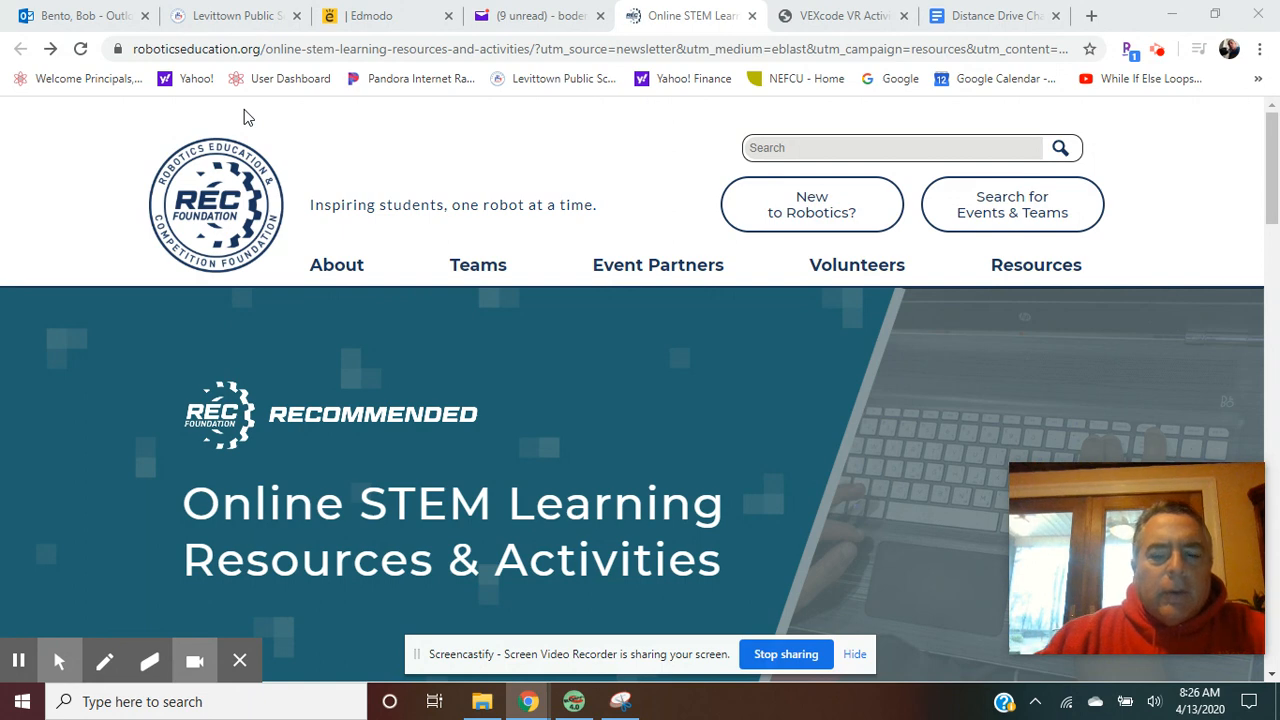
mouse_move(141, 158)
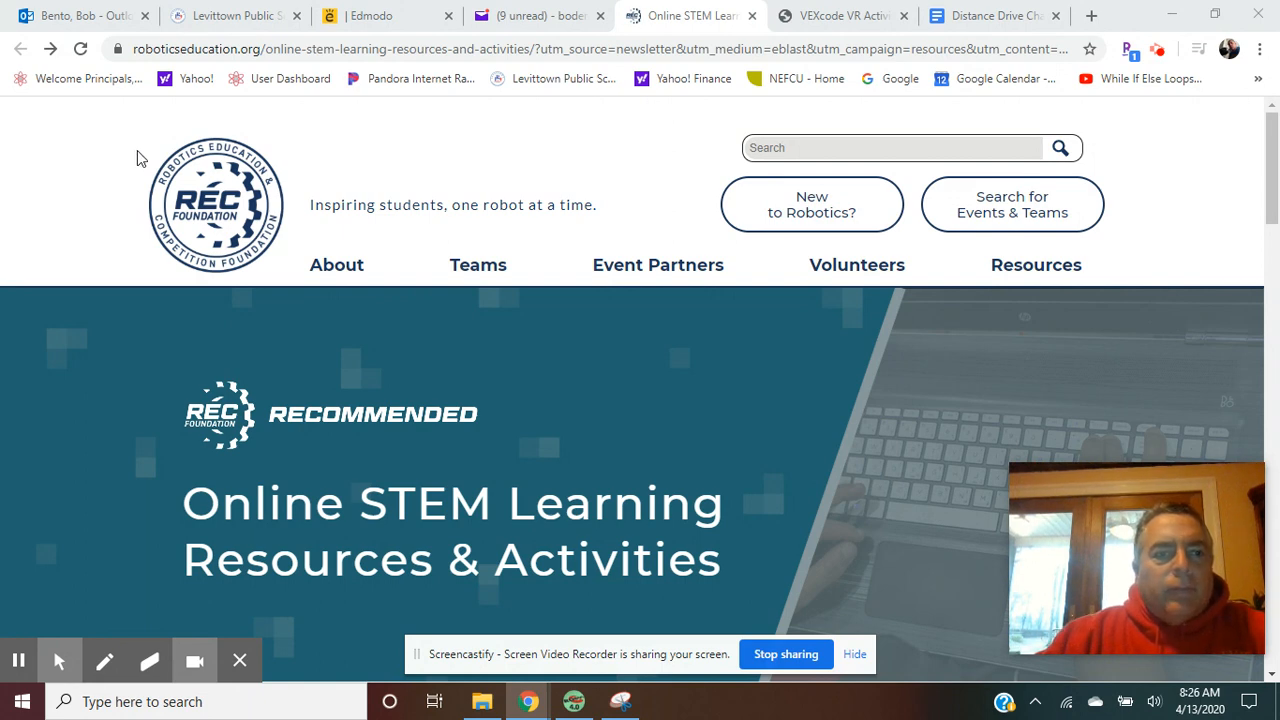
mouse_move(280, 280)
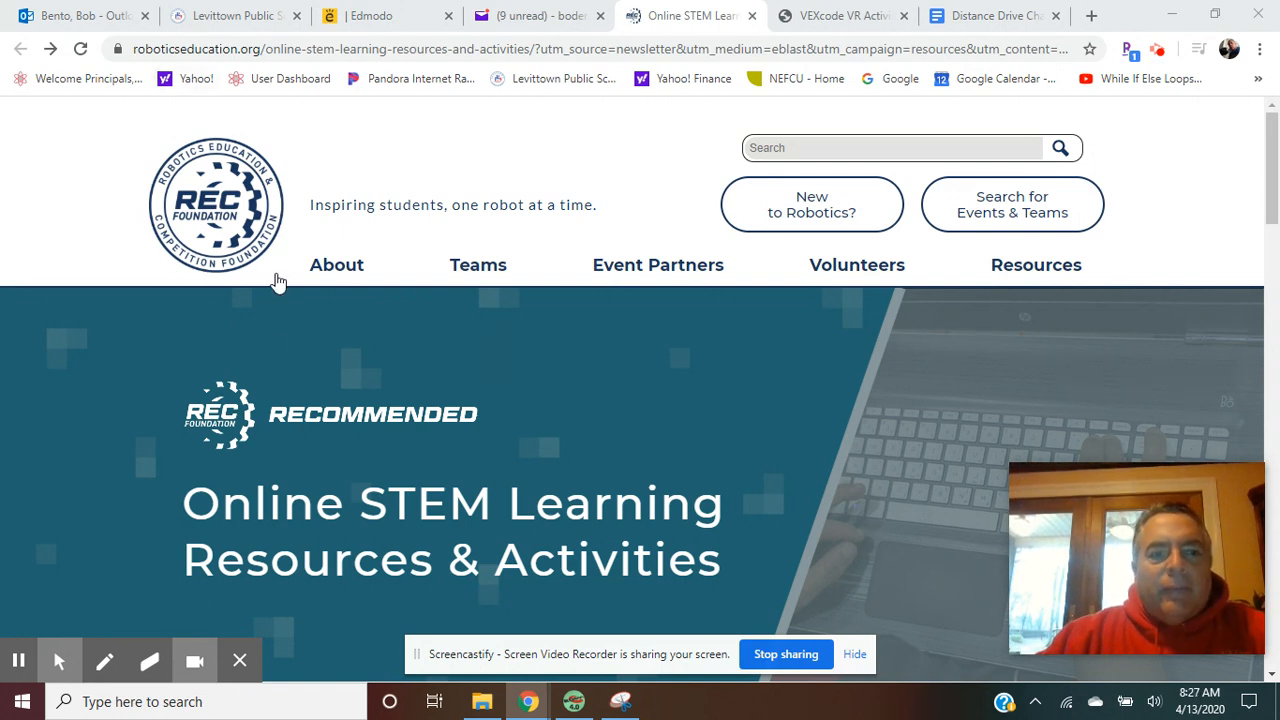
mouse_move(367, 173)
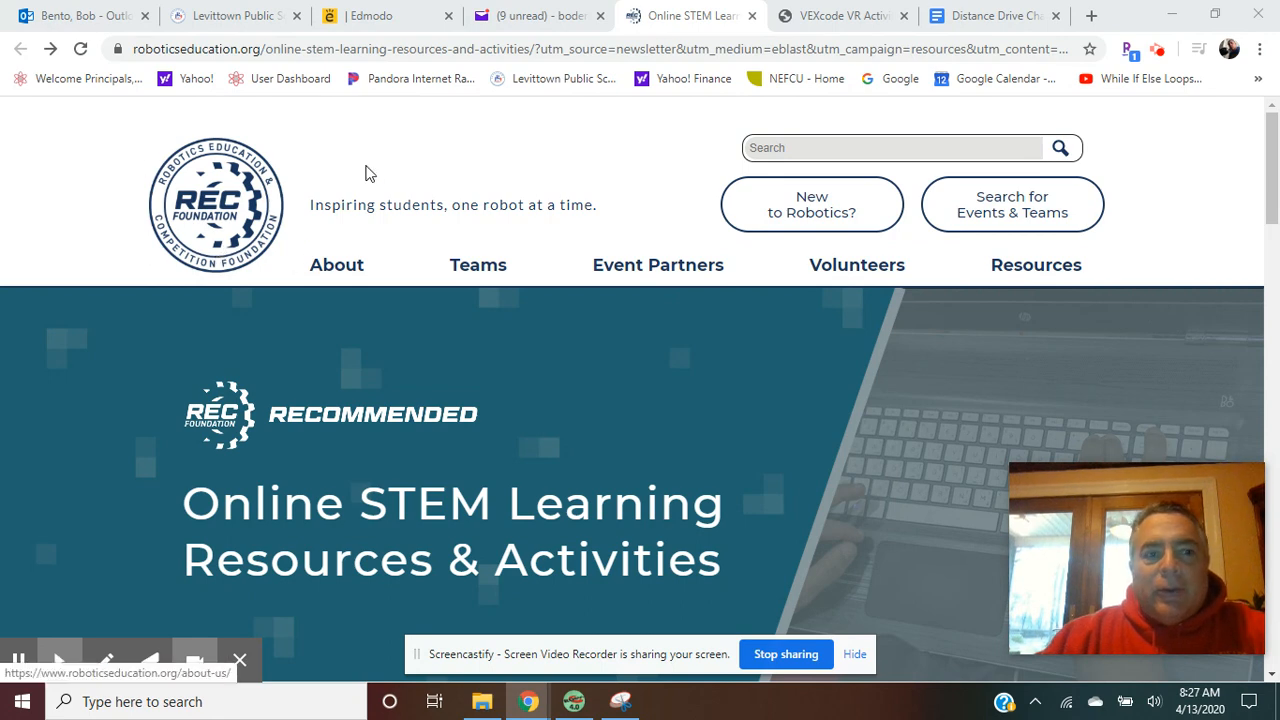
mouse_move(113, 113)
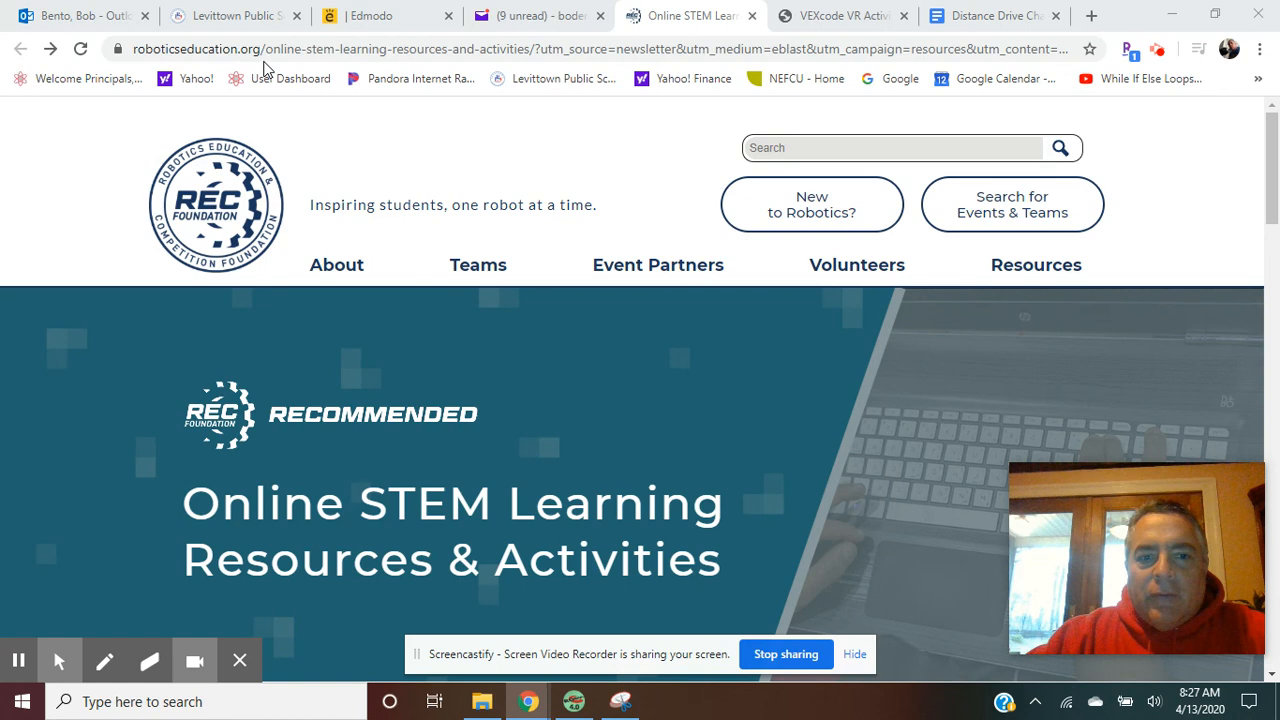
mouse_move(547, 295)
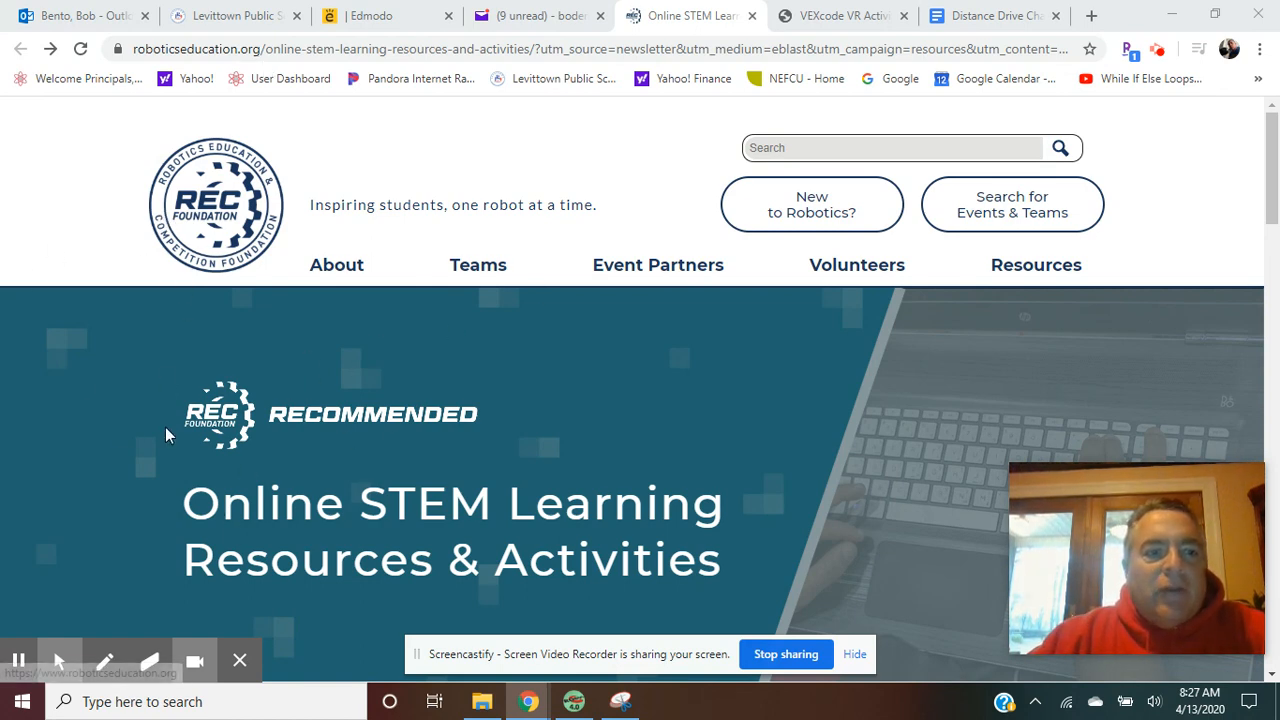
mouse_move(845, 402)
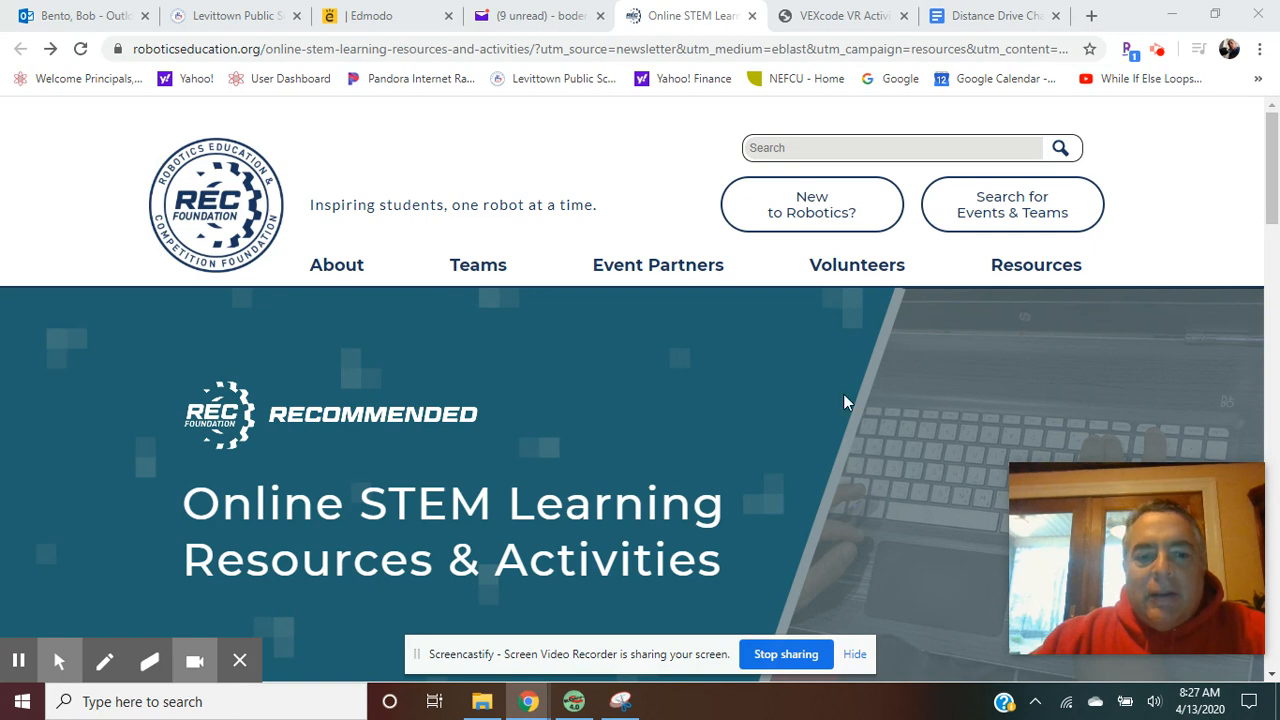
Step: Scroll the REC Foundation page past VEX Robotics to the VEXcode VR and Other Resources section
scroll(down, 3)
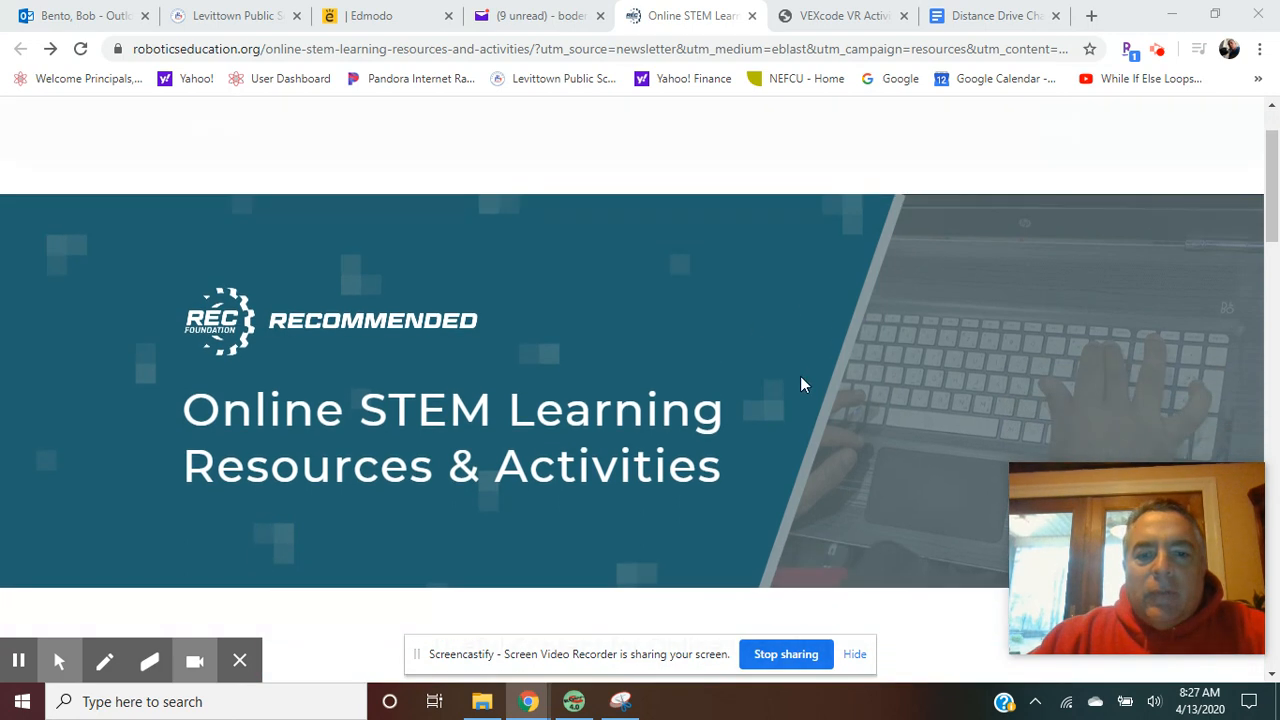
scroll(down, 3)
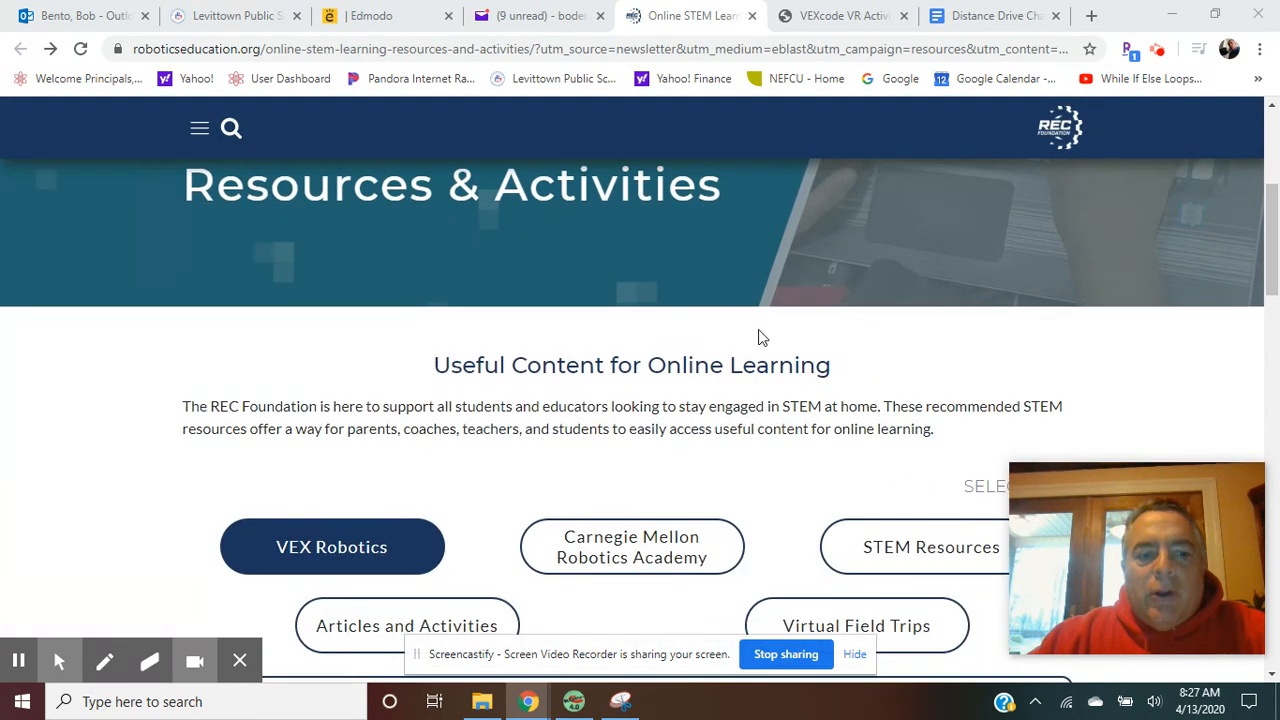
scroll(down, 3)
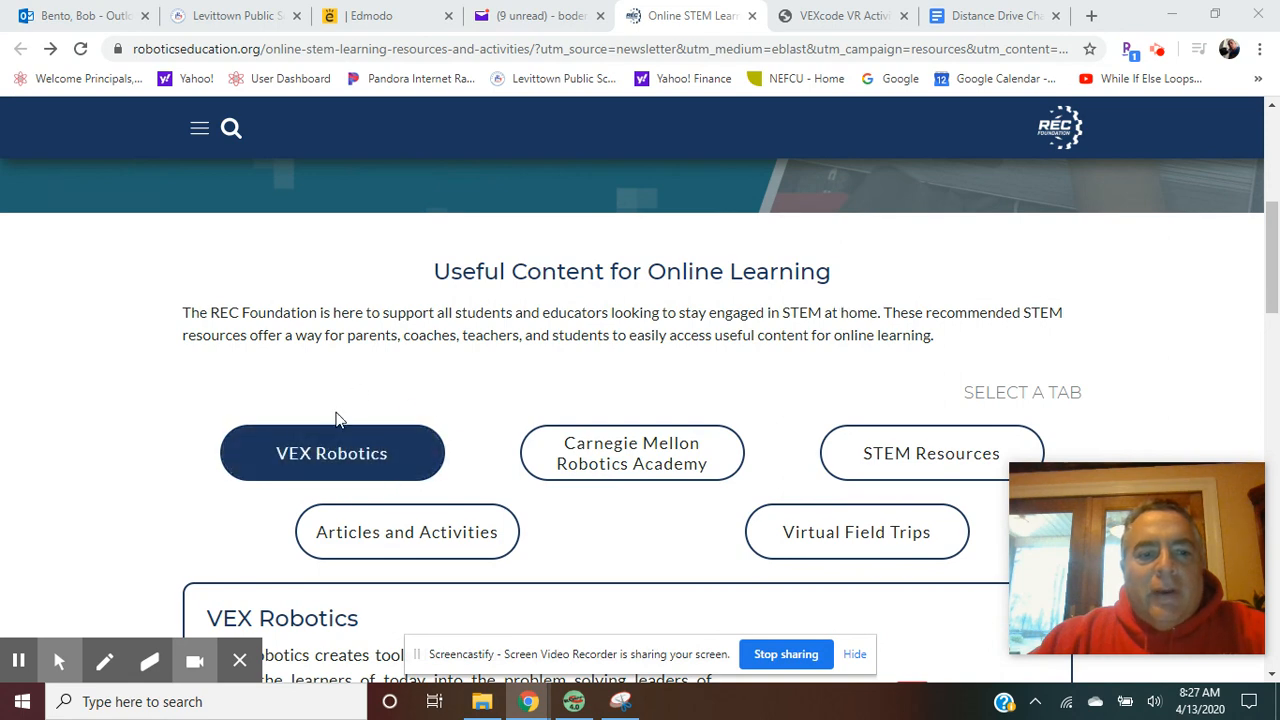
mouse_move(560, 396)
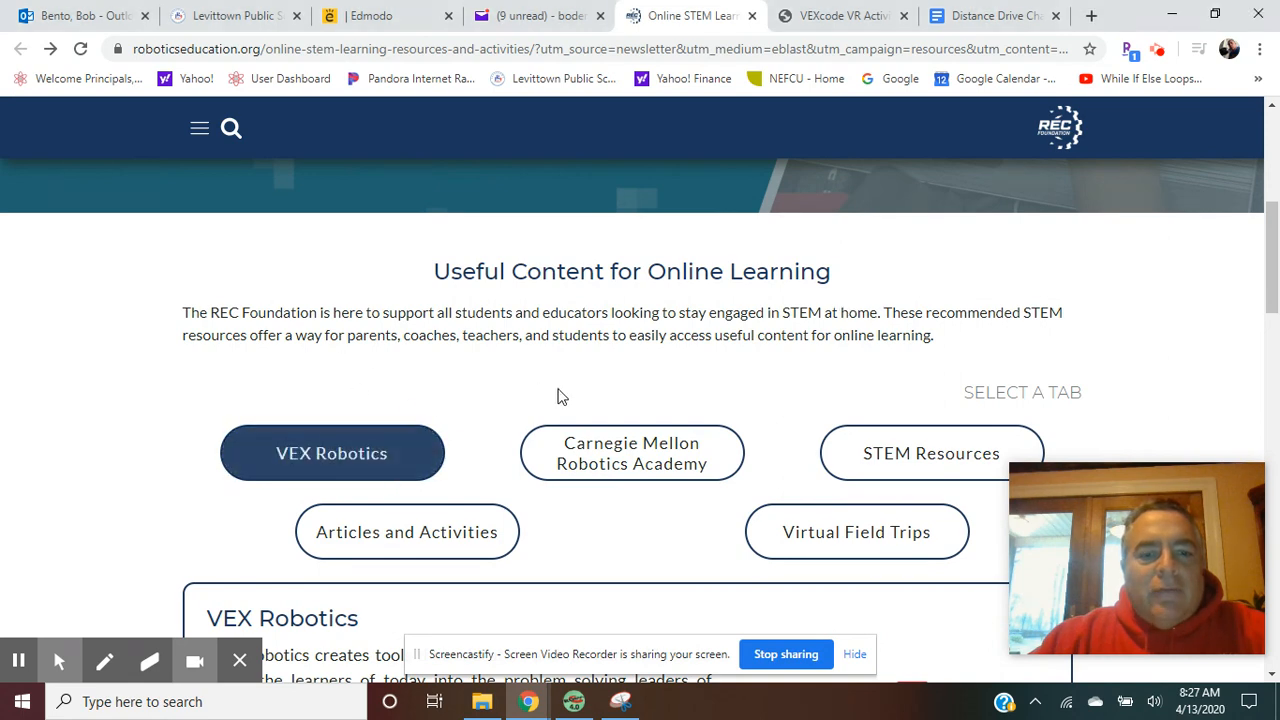
mouse_move(762, 524)
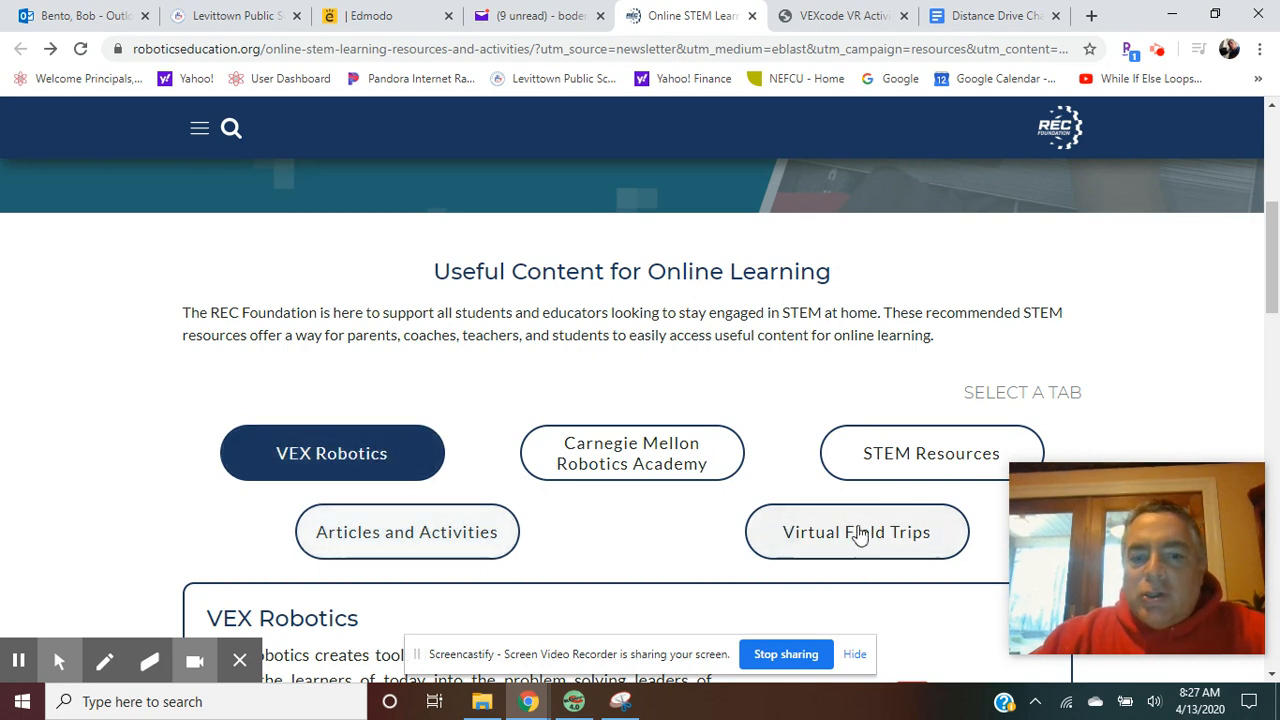
mouse_move(520, 573)
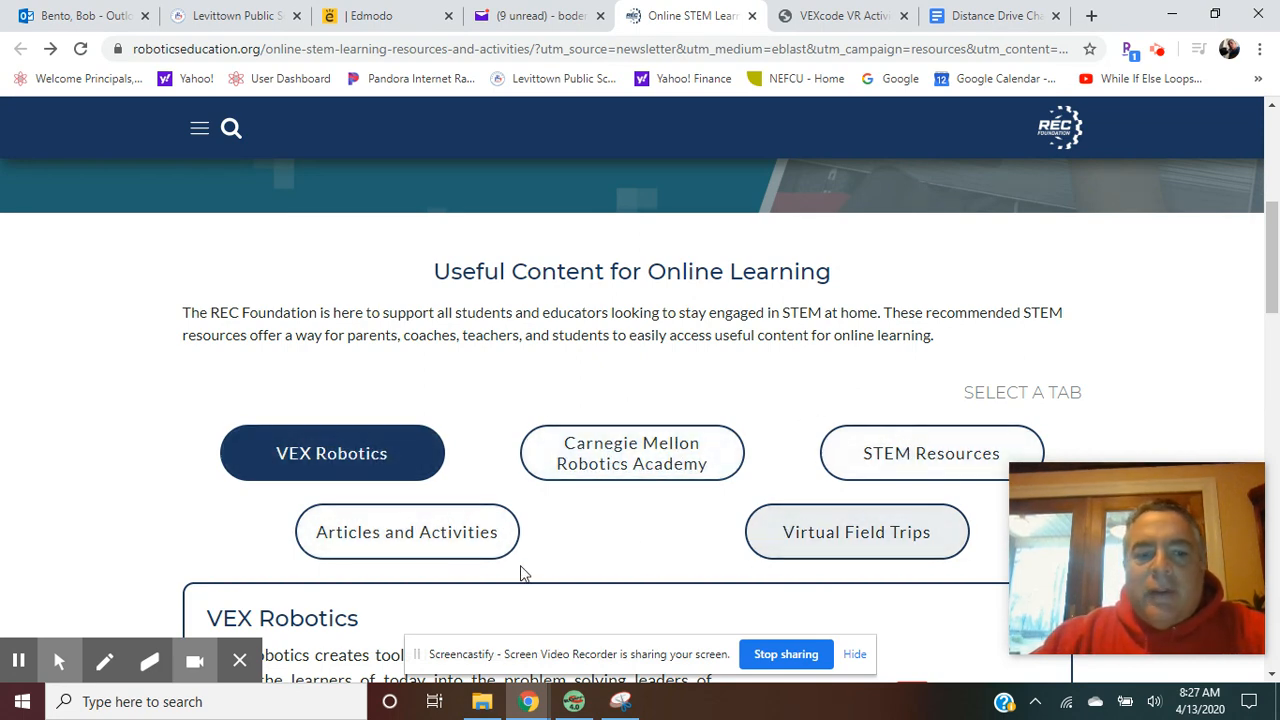
mouse_move(673, 527)
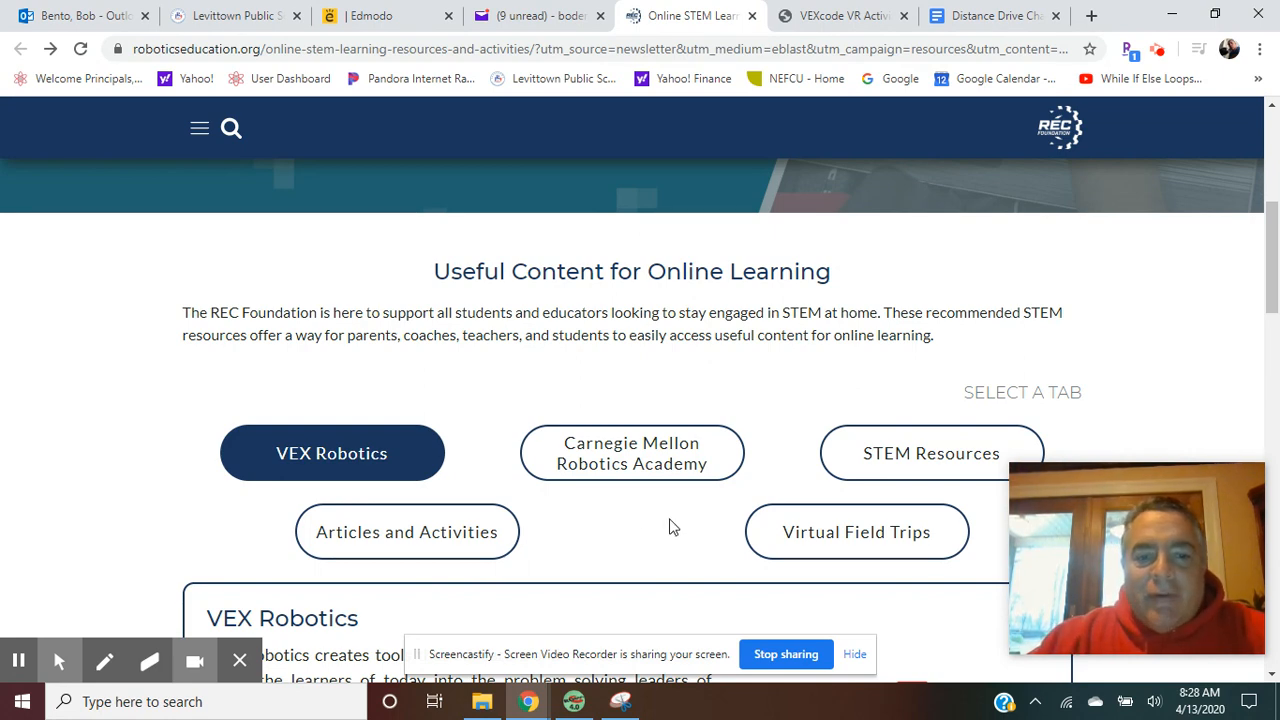
scroll(down, 3)
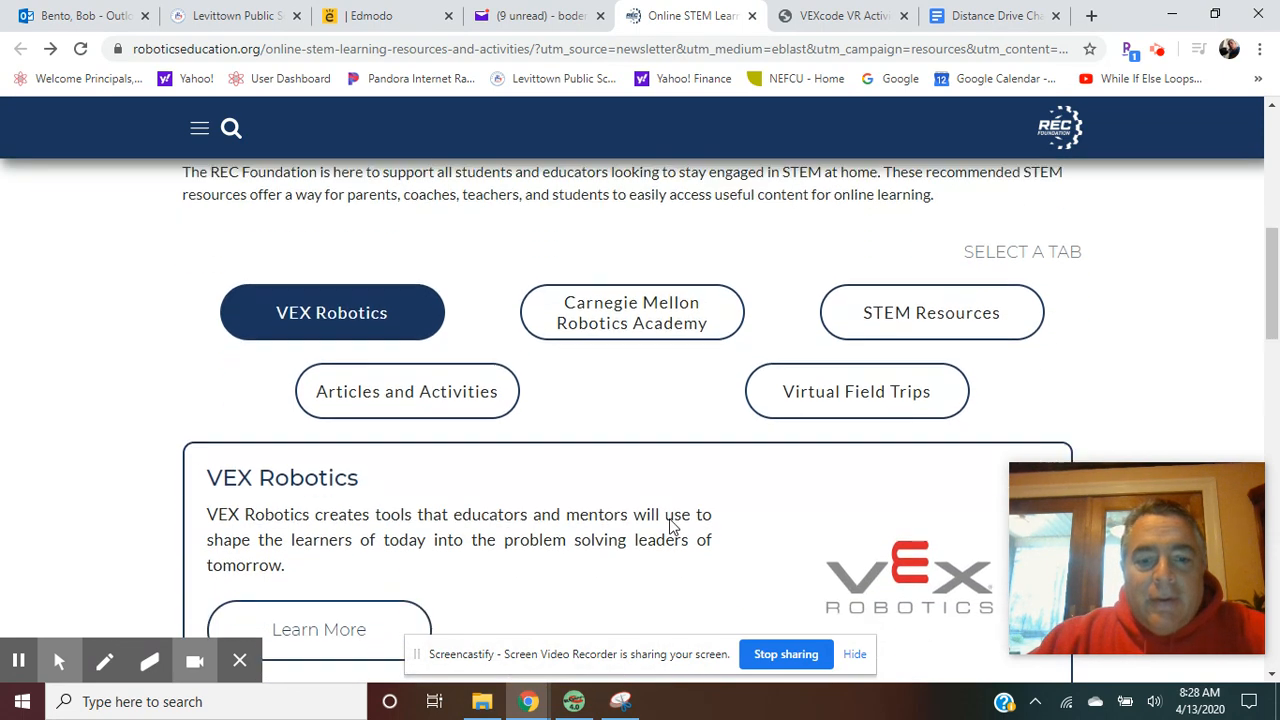
scroll(down, 3)
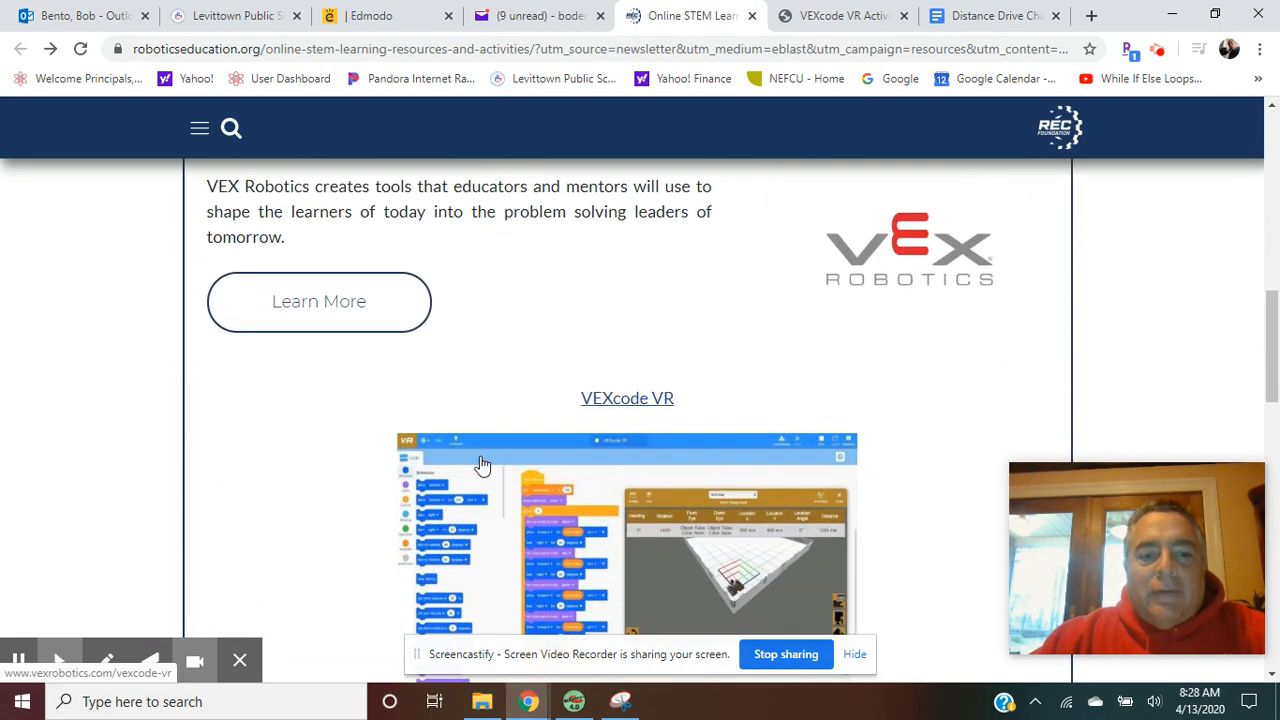
scroll(down, 3)
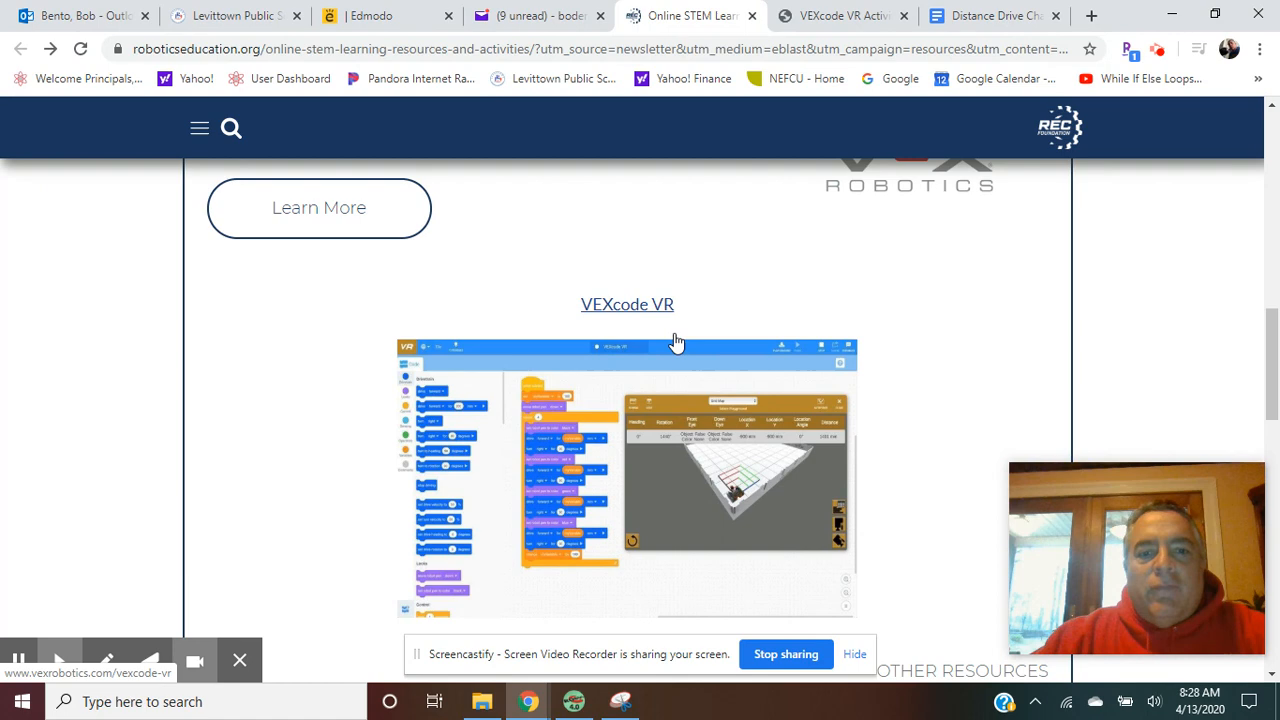
mouse_move(616, 320)
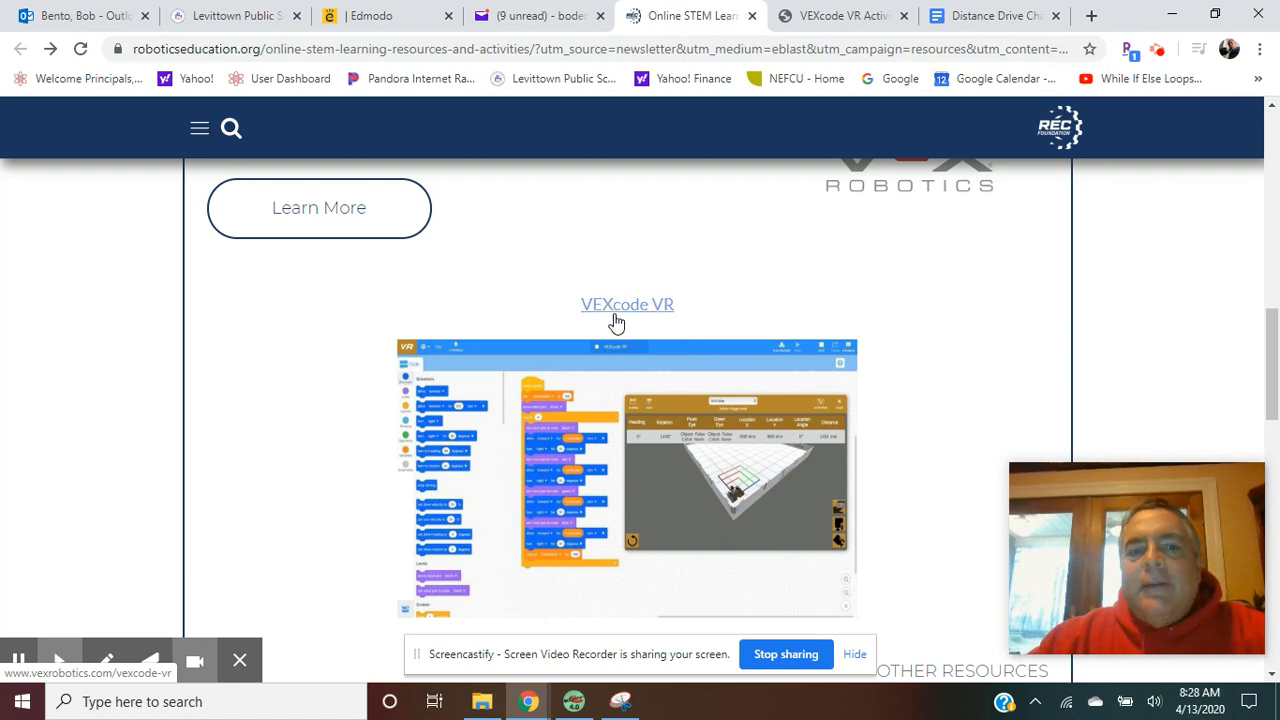
mouse_move(870, 548)
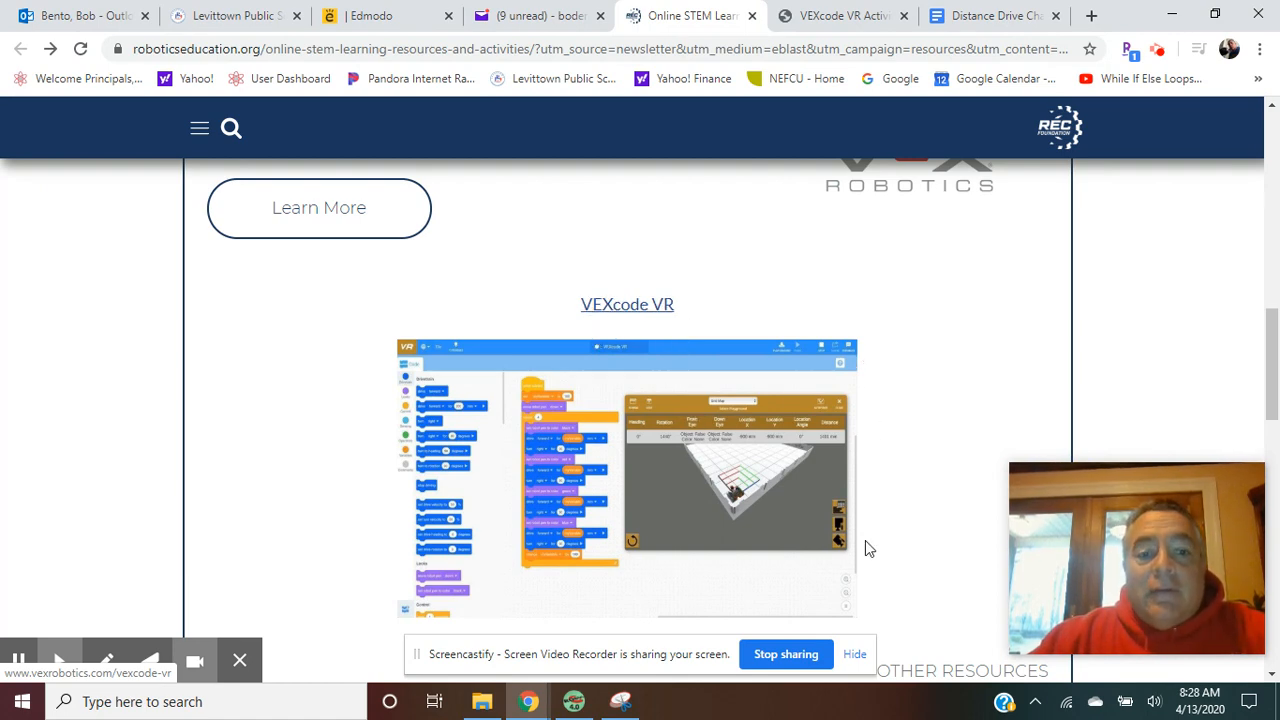
mouse_move(705, 337)
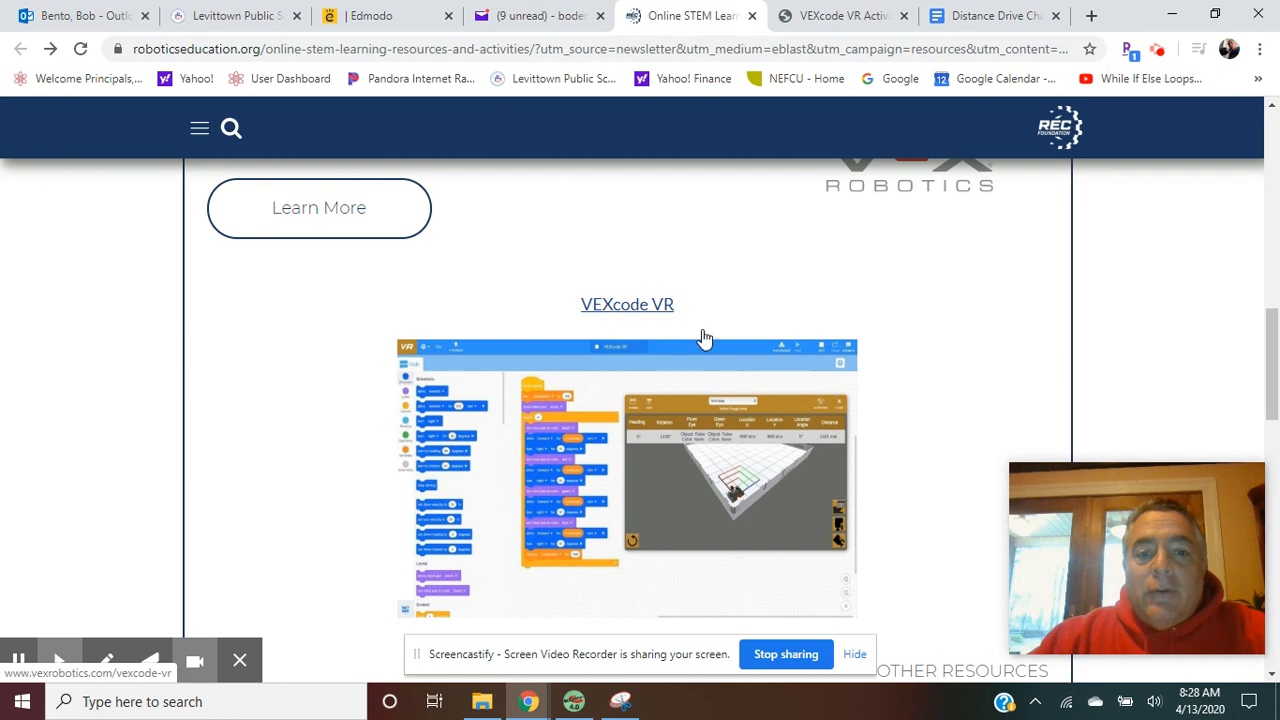
scroll(down, 3)
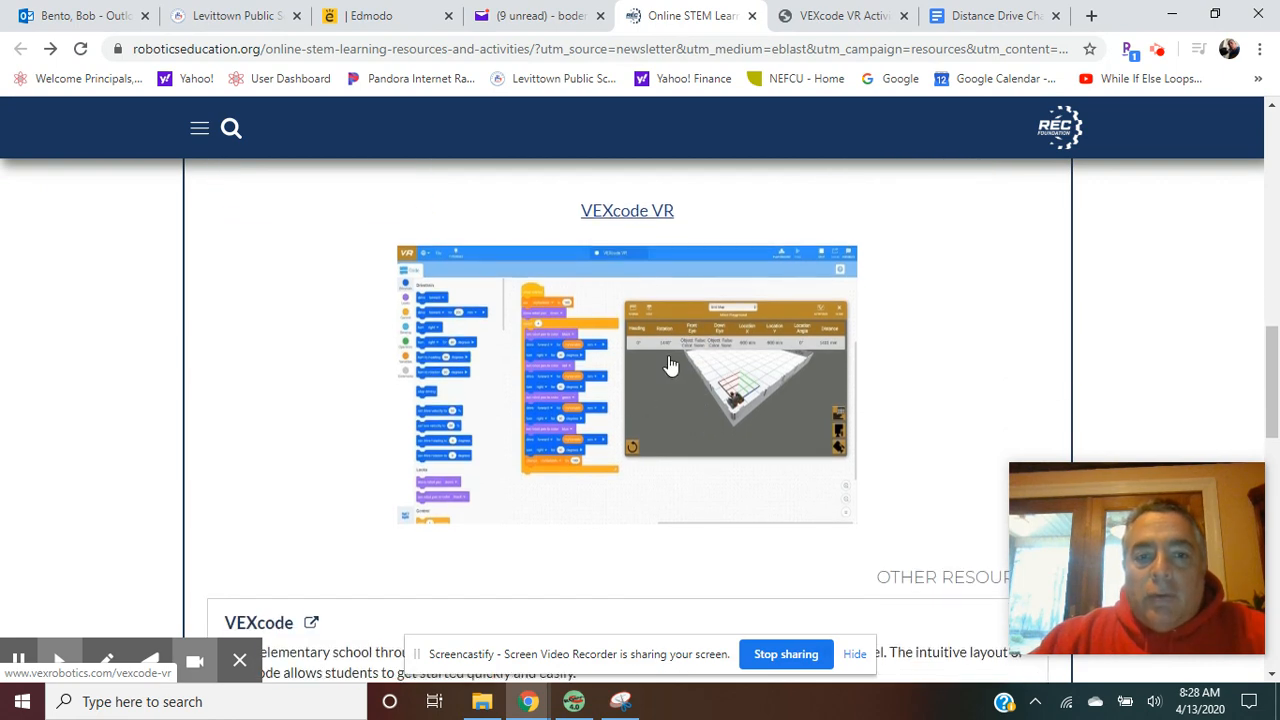
mouse_move(738, 397)
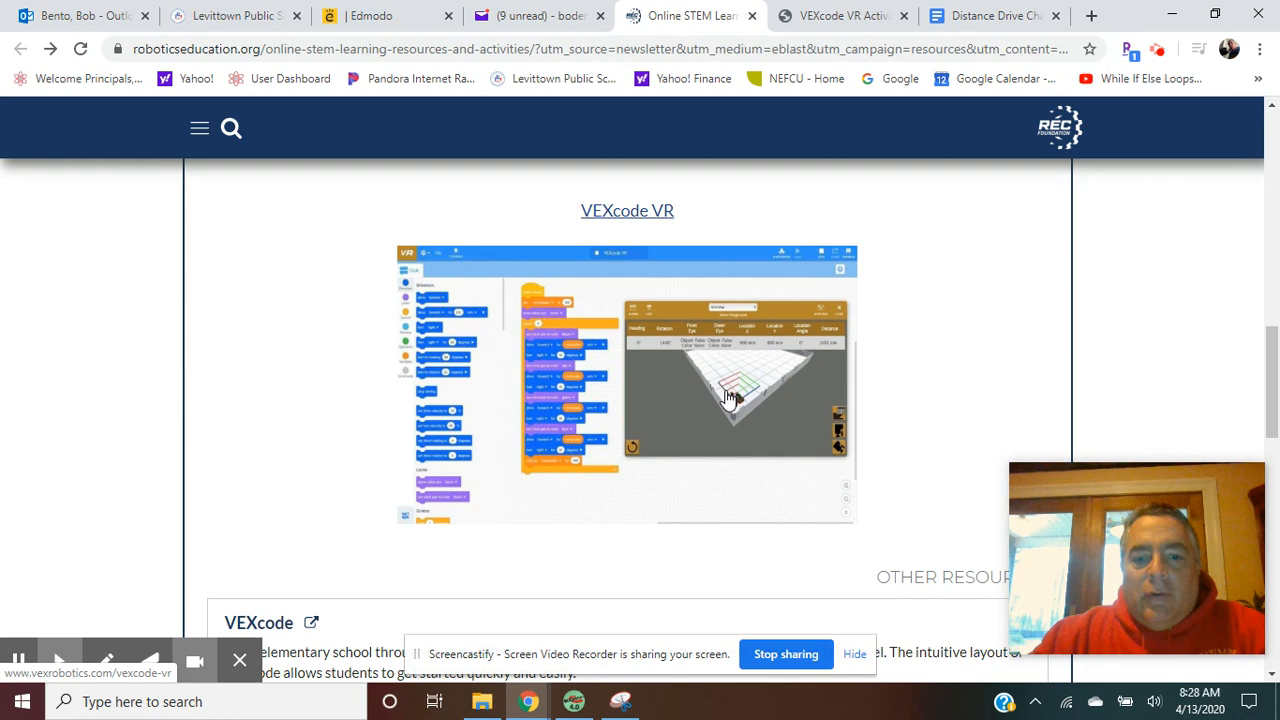
scroll(down, 3)
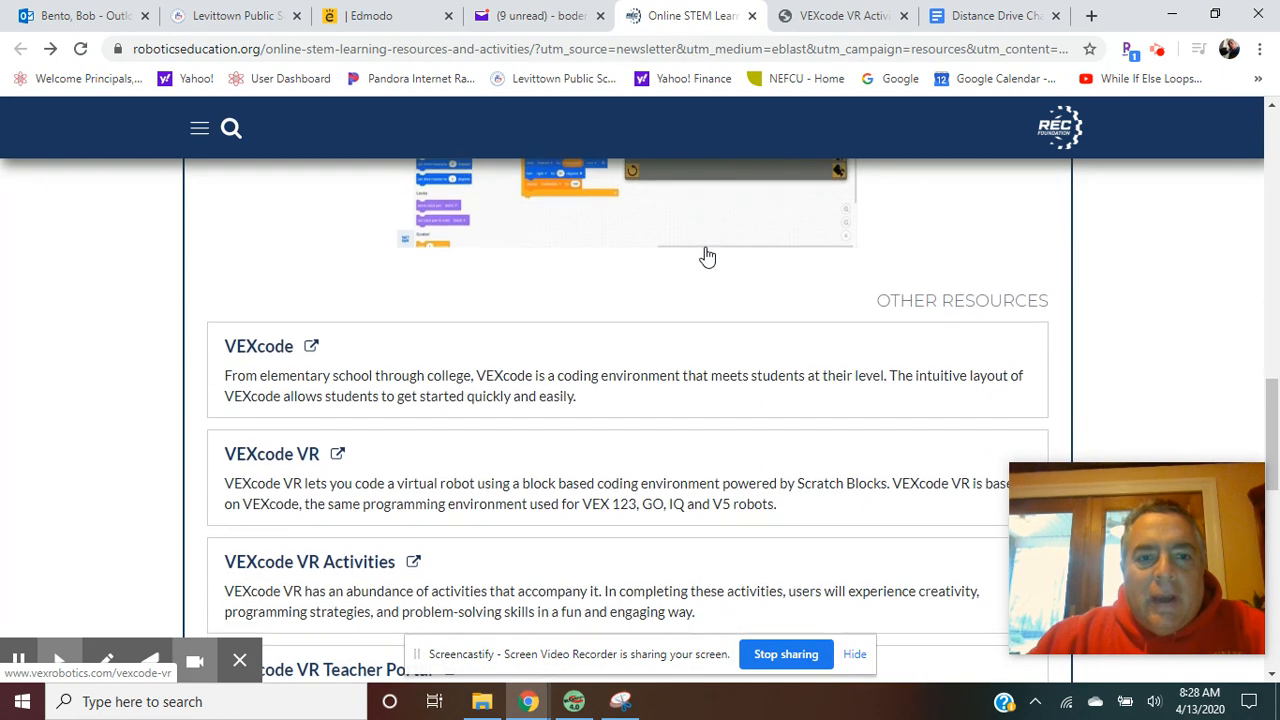
scroll(down, 3)
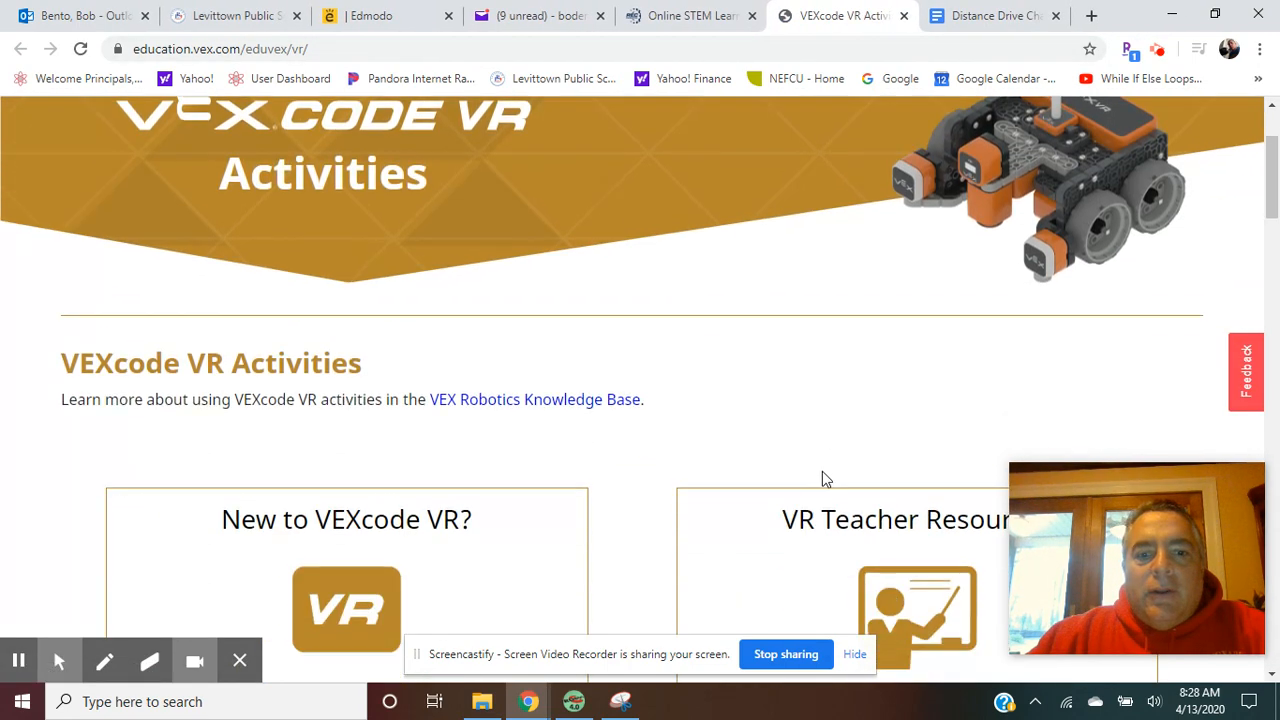
Step: Scroll the activities list past Basketball Drills and Coordinate Numbers to the Distance Drive card
scroll(down, 3)
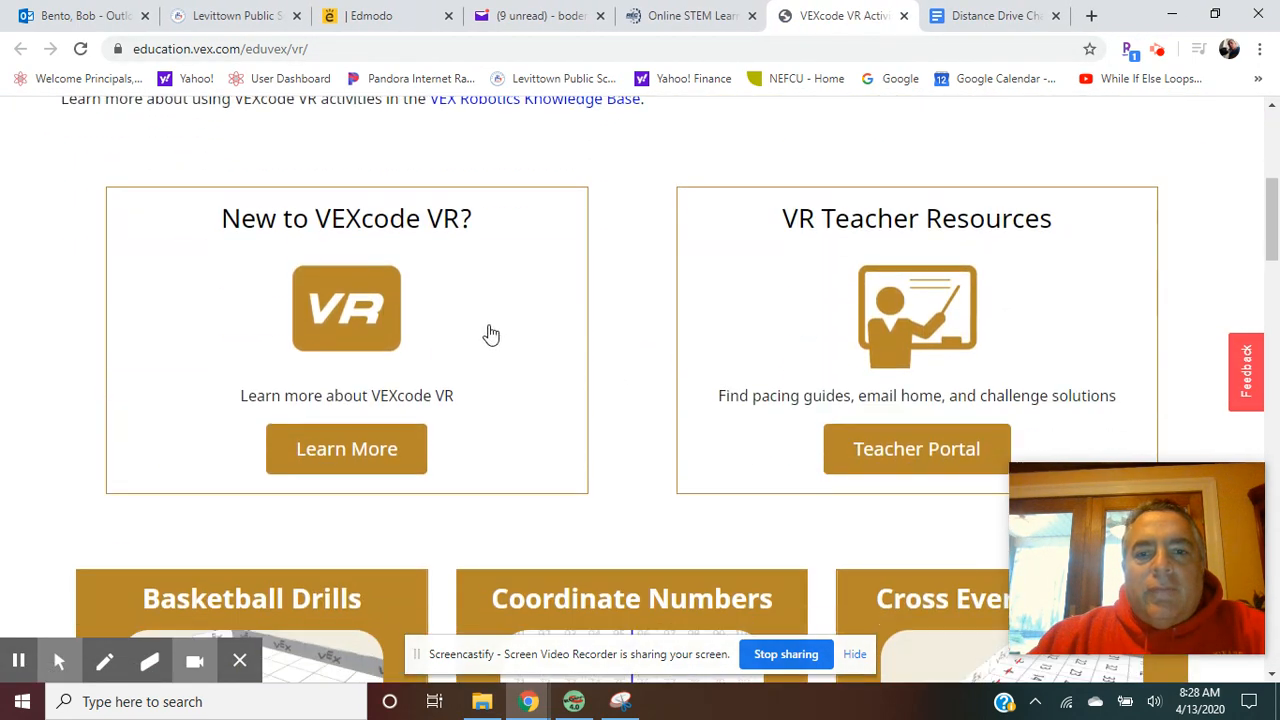
mouse_move(1042, 250)
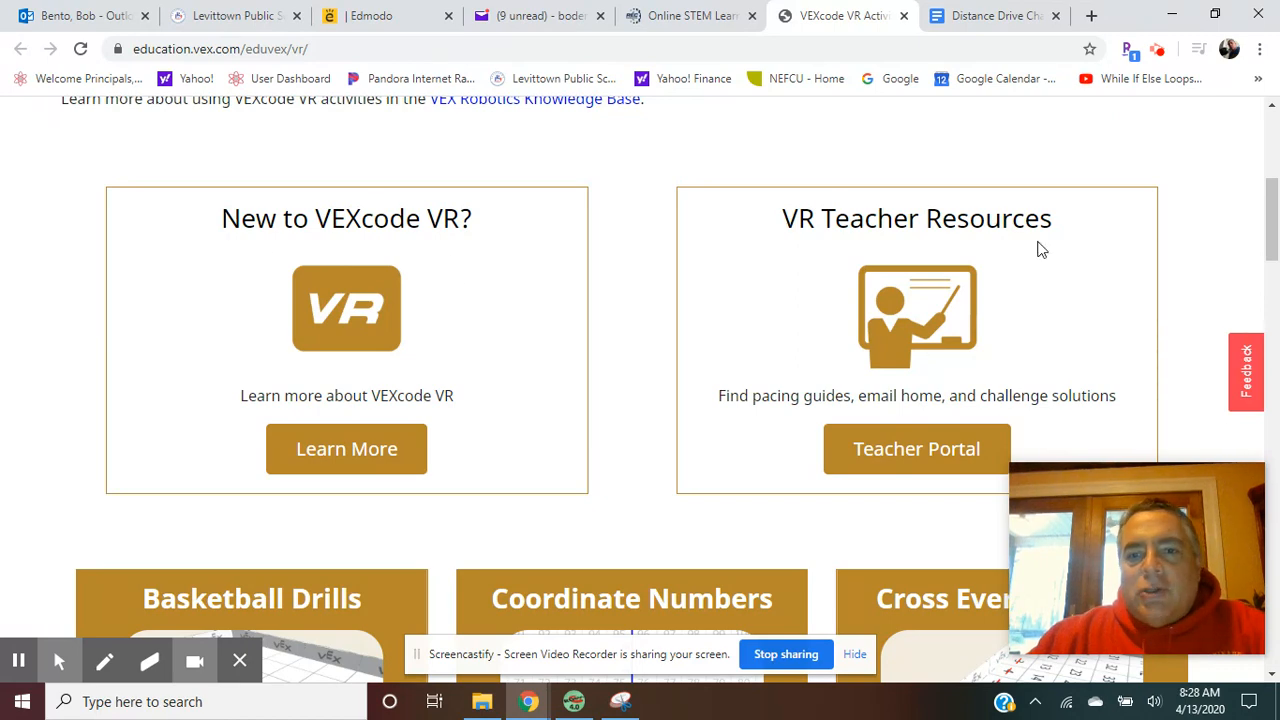
mouse_move(352, 230)
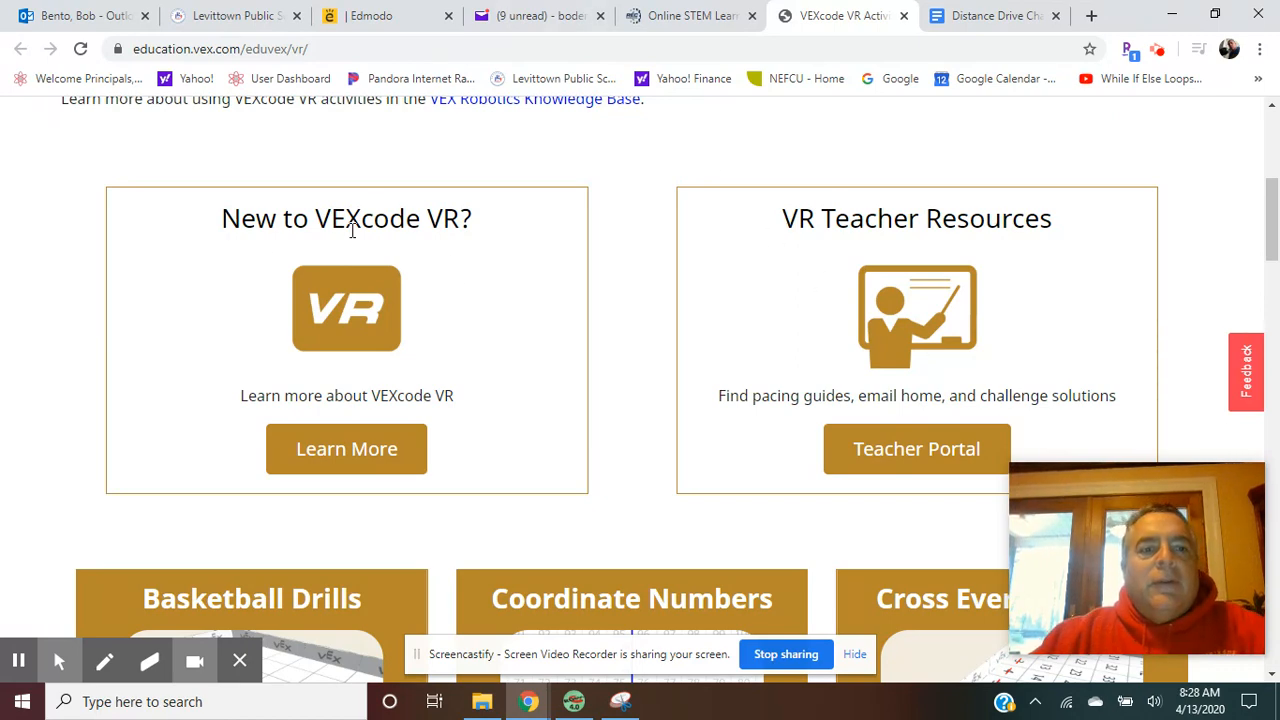
mouse_move(355, 295)
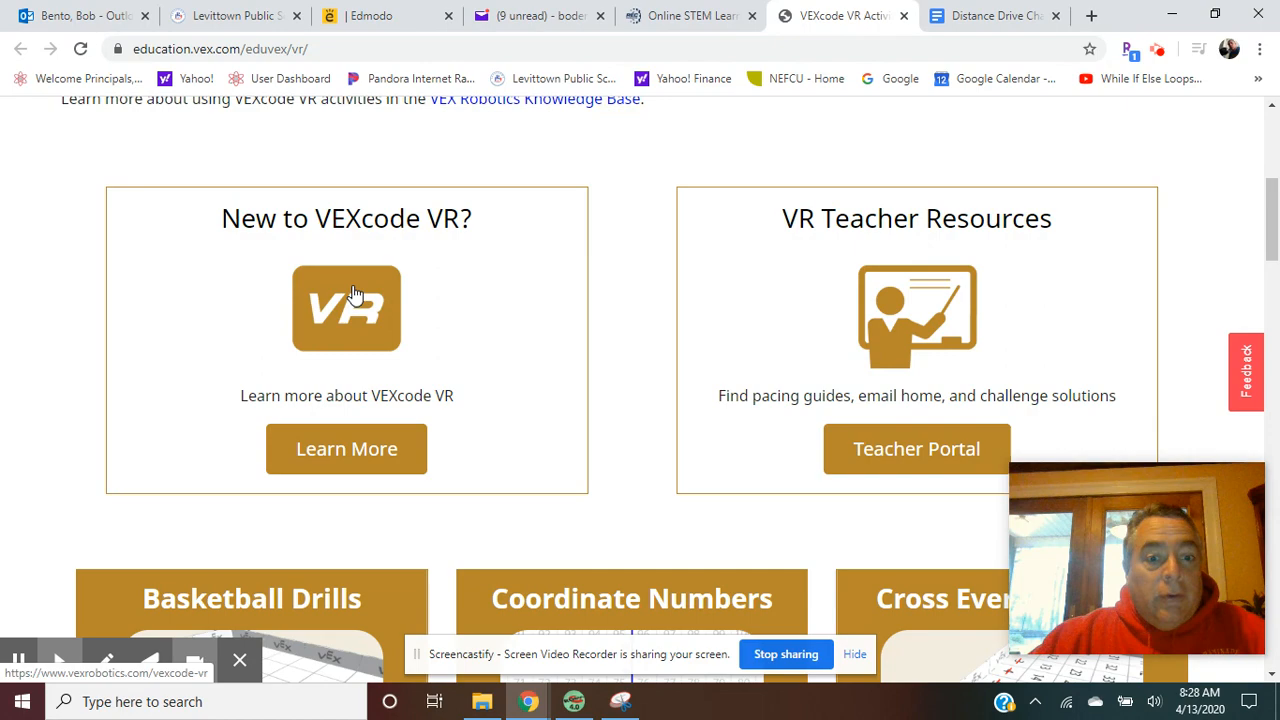
scroll(down, 3)
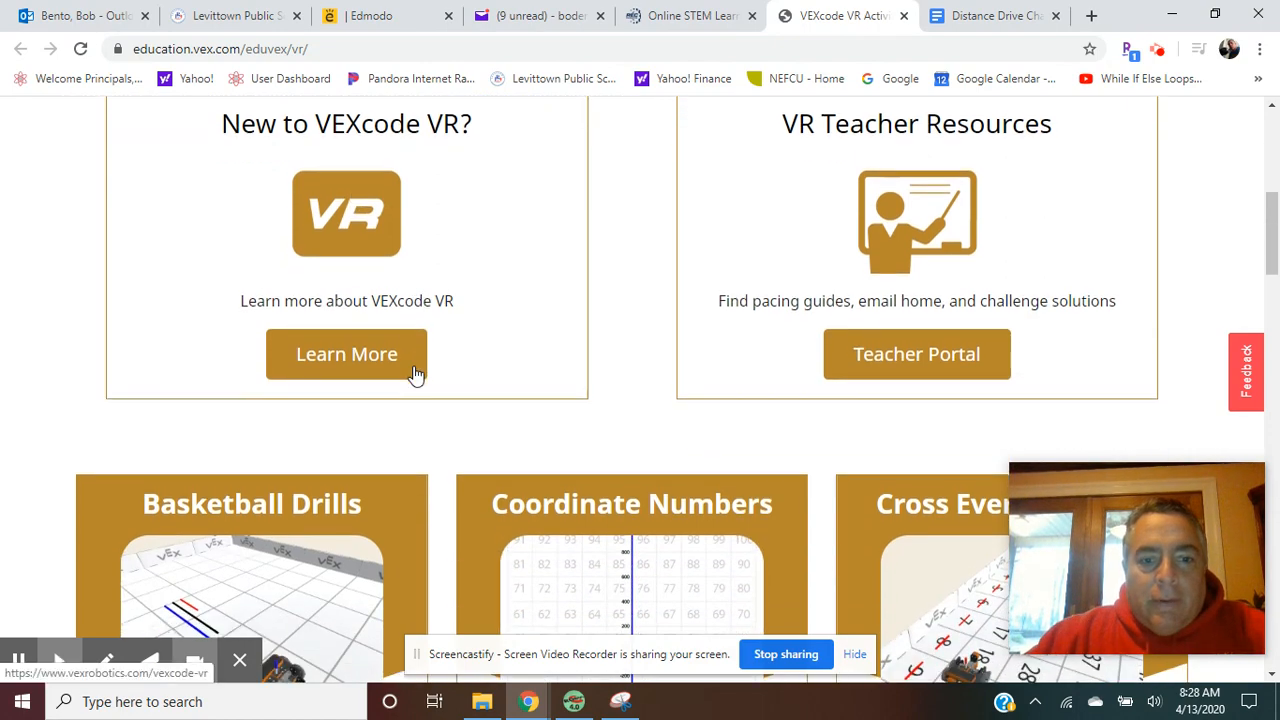
scroll(down, 3)
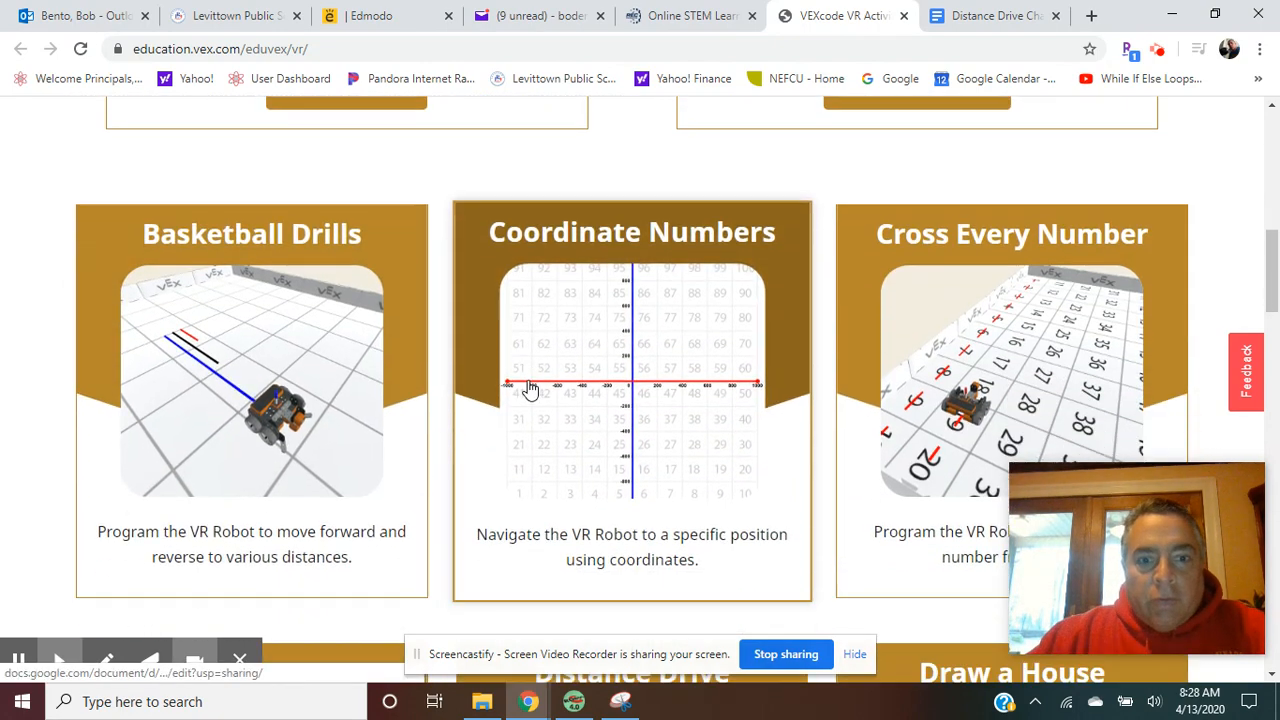
scroll(down, 3)
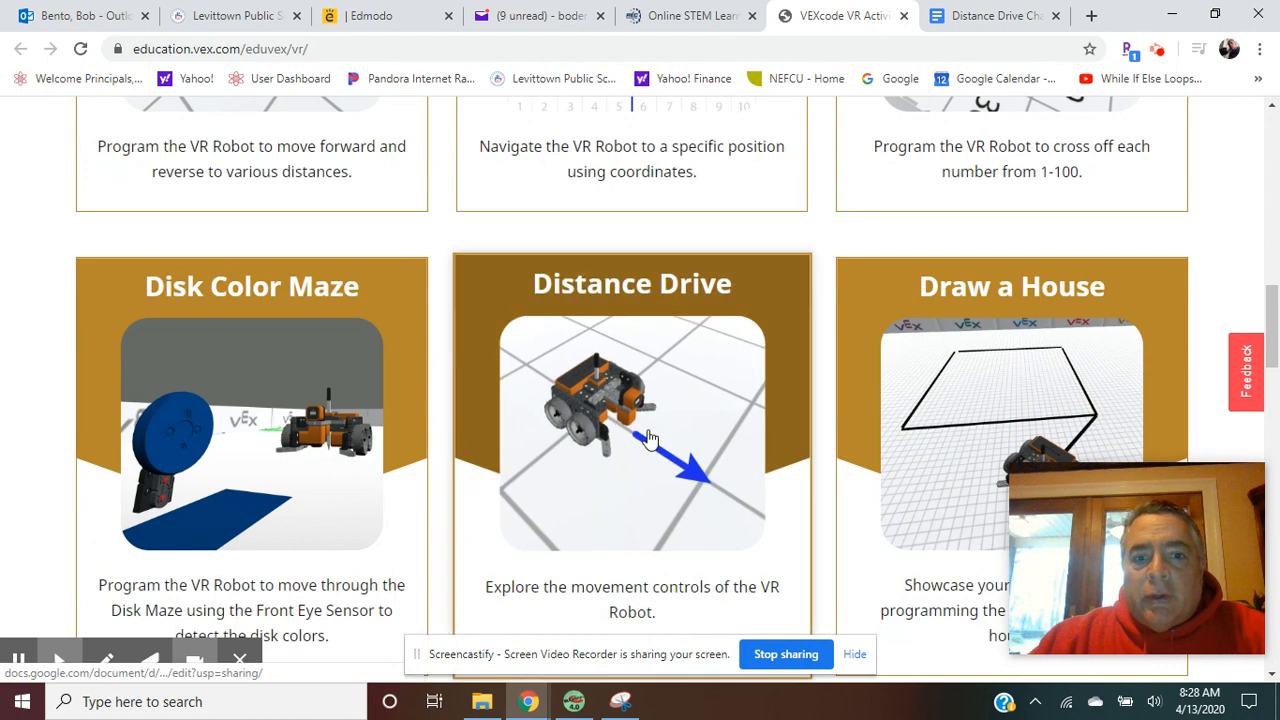
scroll(down, 3)
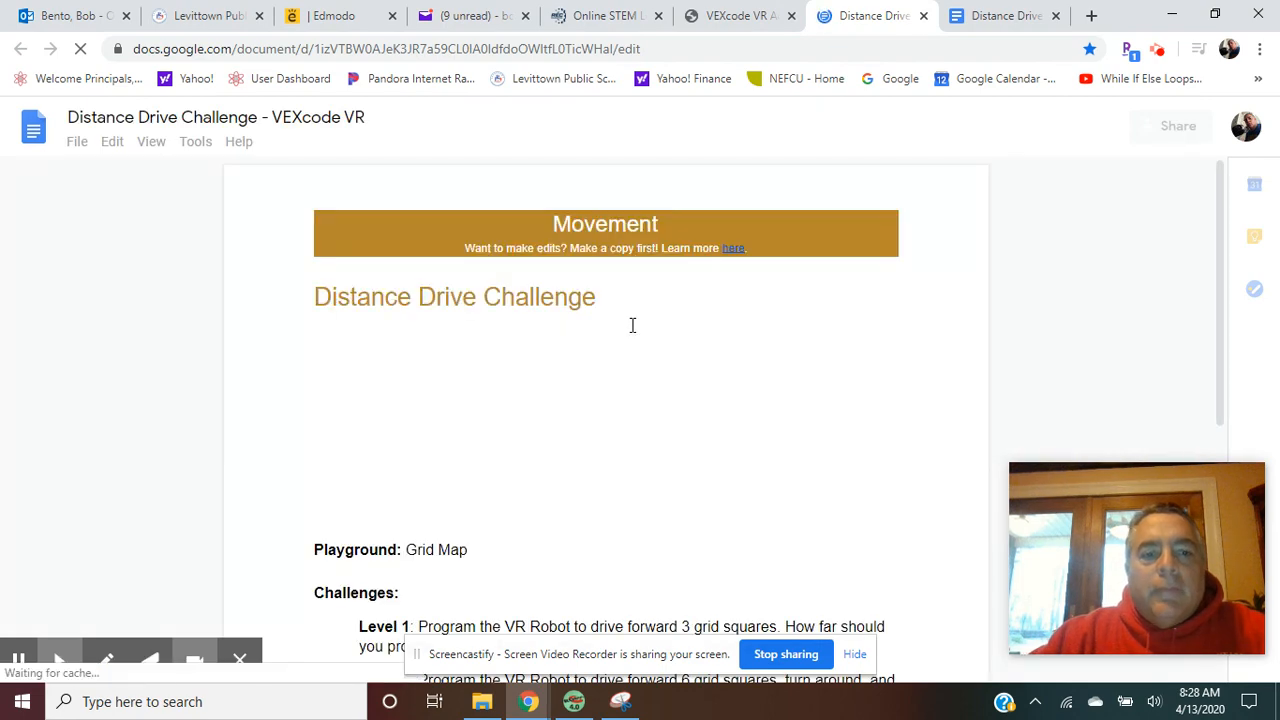
scroll(down, 3)
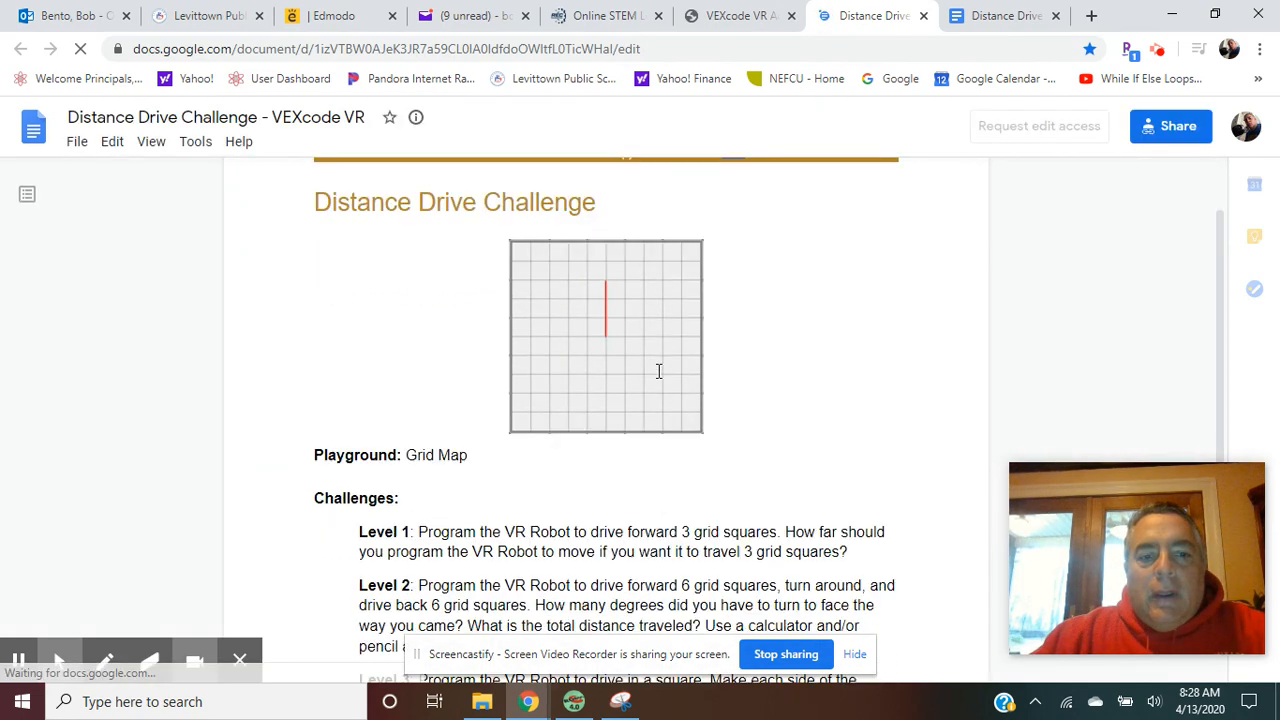
scroll(down, 3)
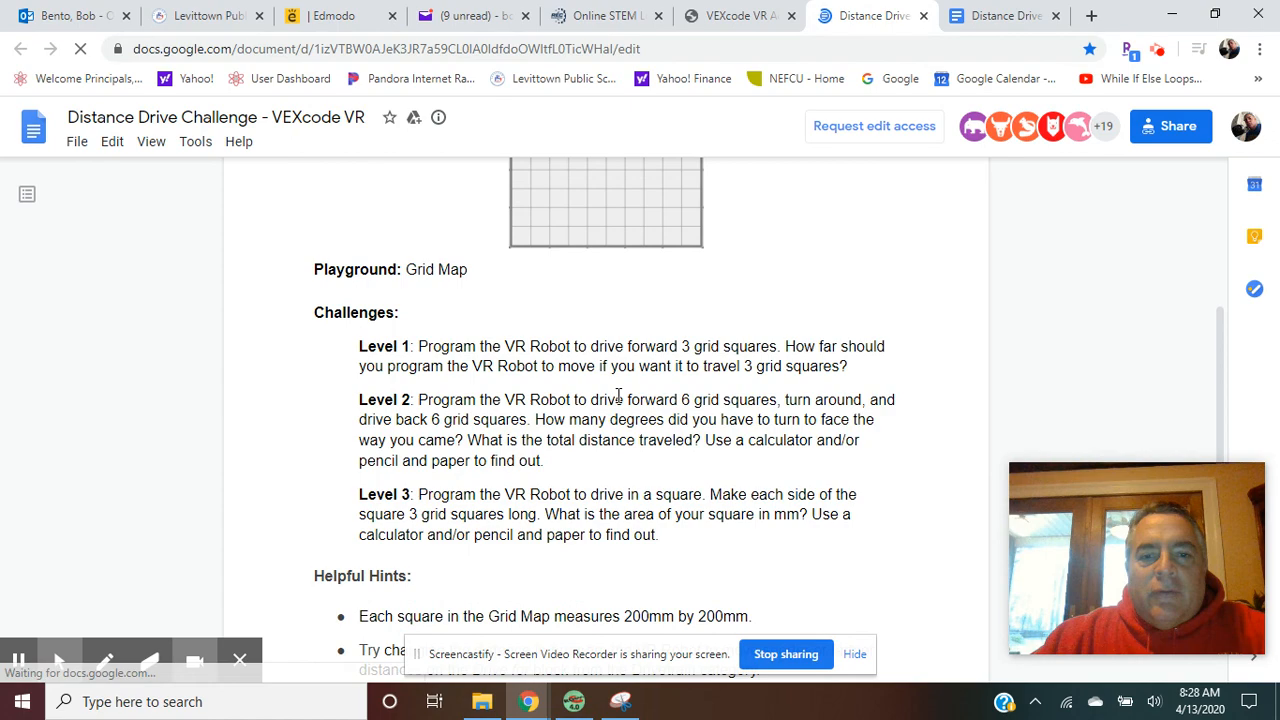
scroll(up, 3)
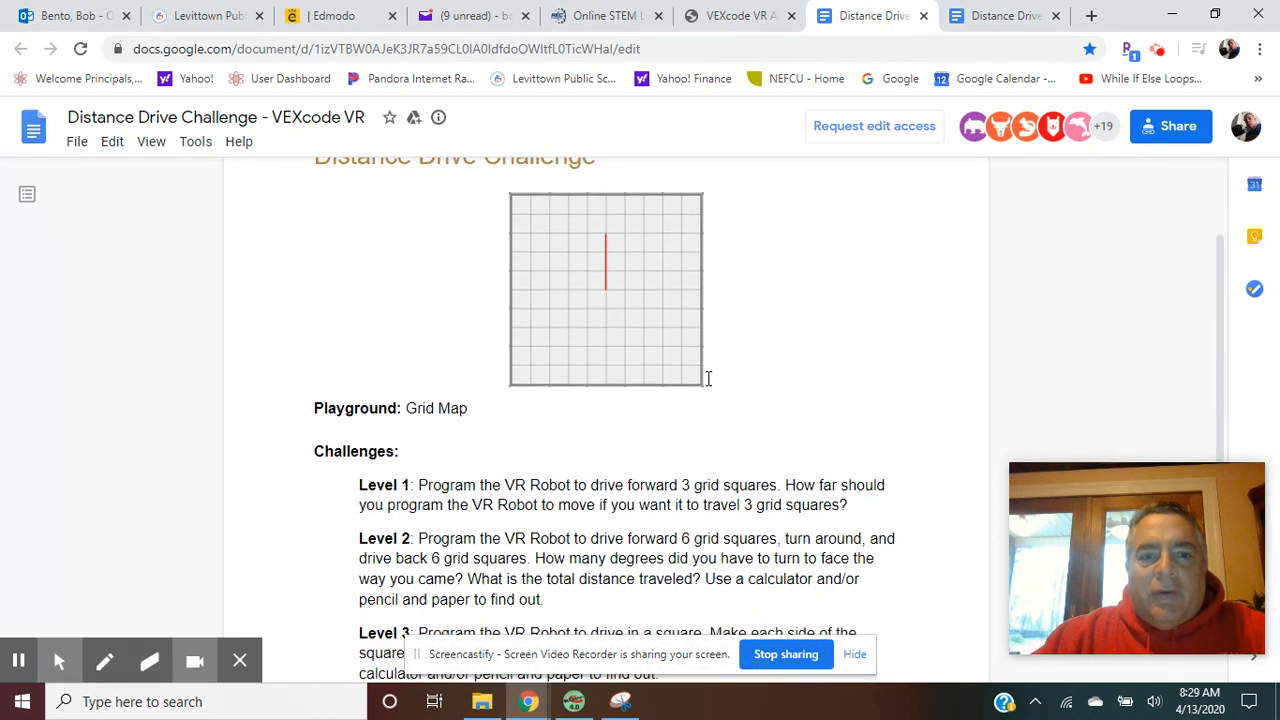
scroll(down, 3)
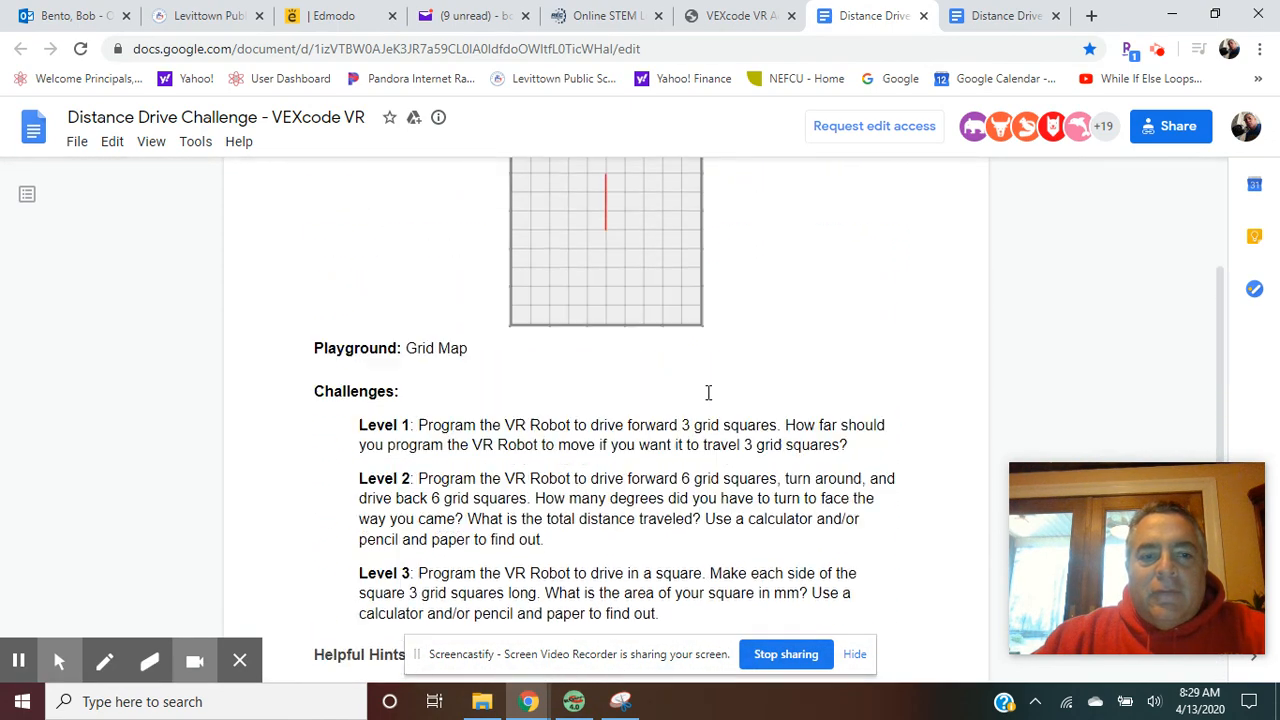
scroll(up, 3)
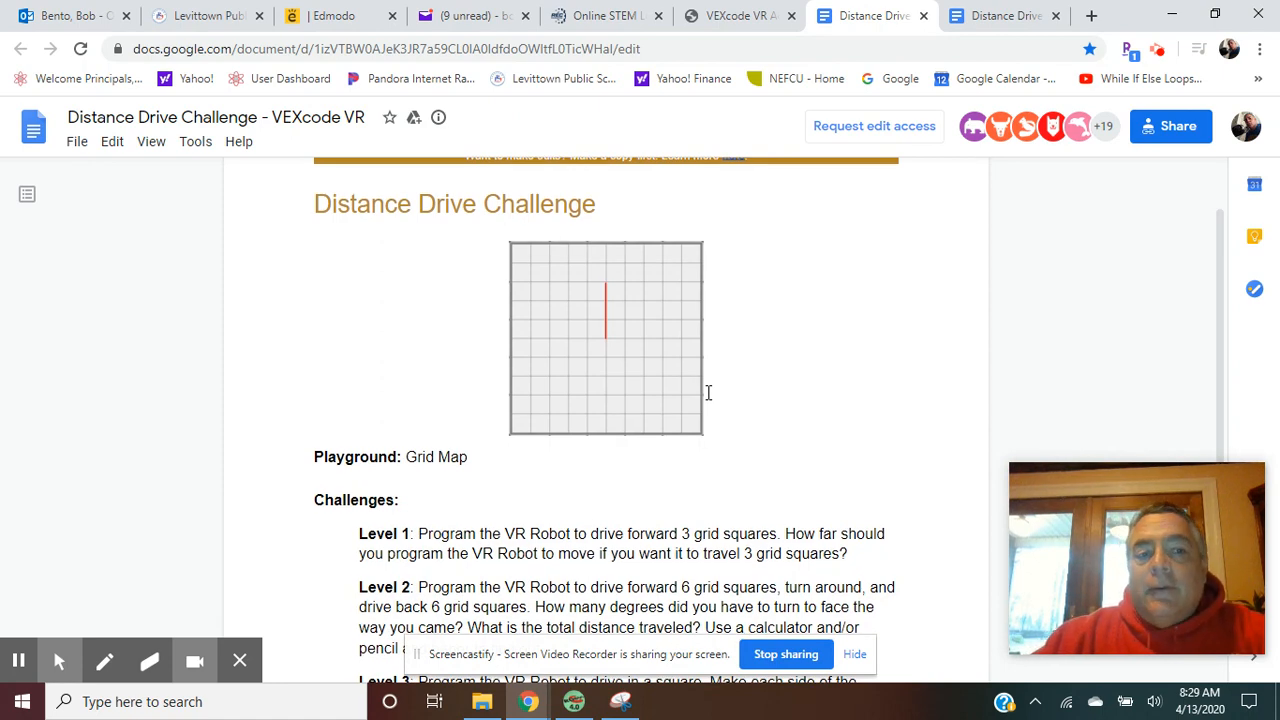
scroll(down, 3)
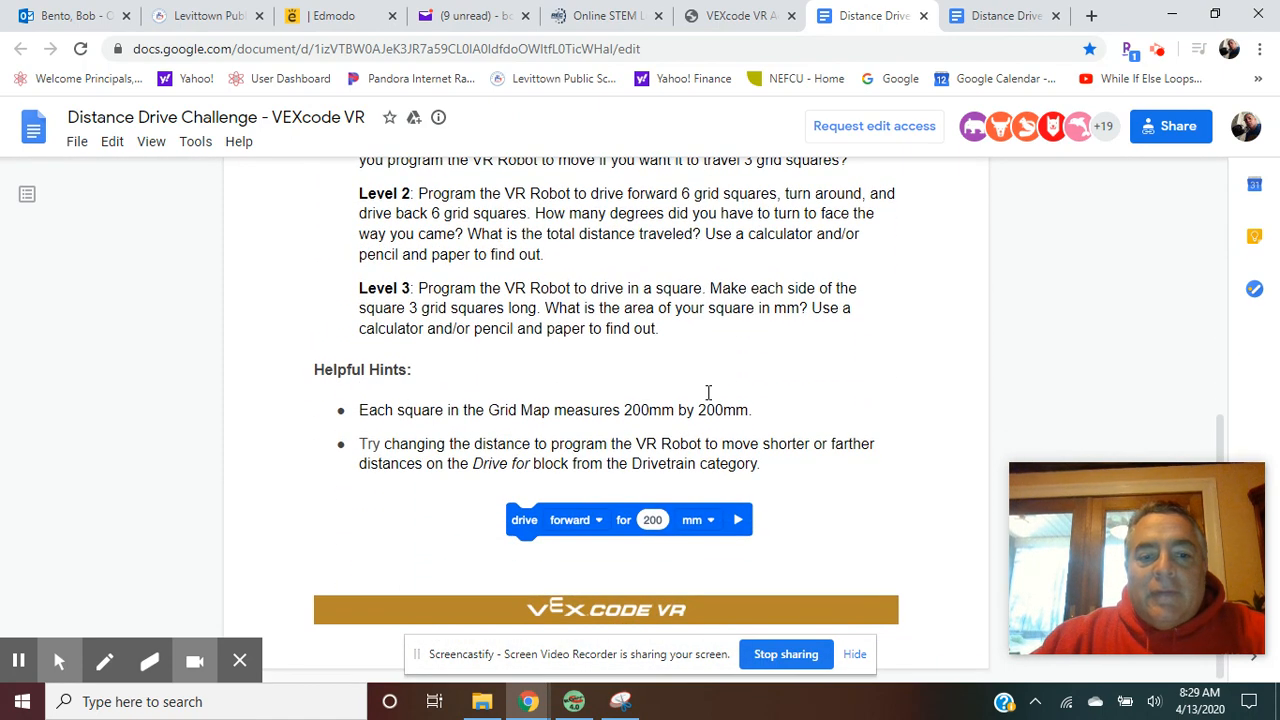
scroll(up, 3)
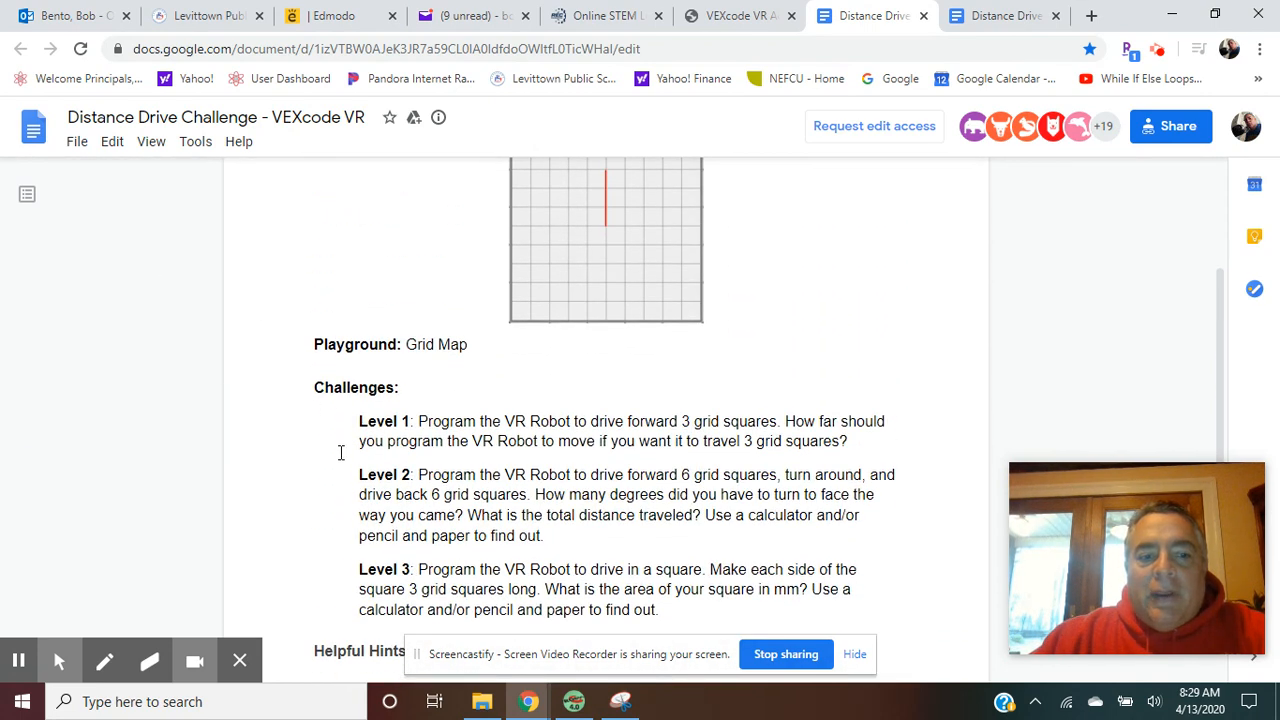
mouse_move(265, 478)
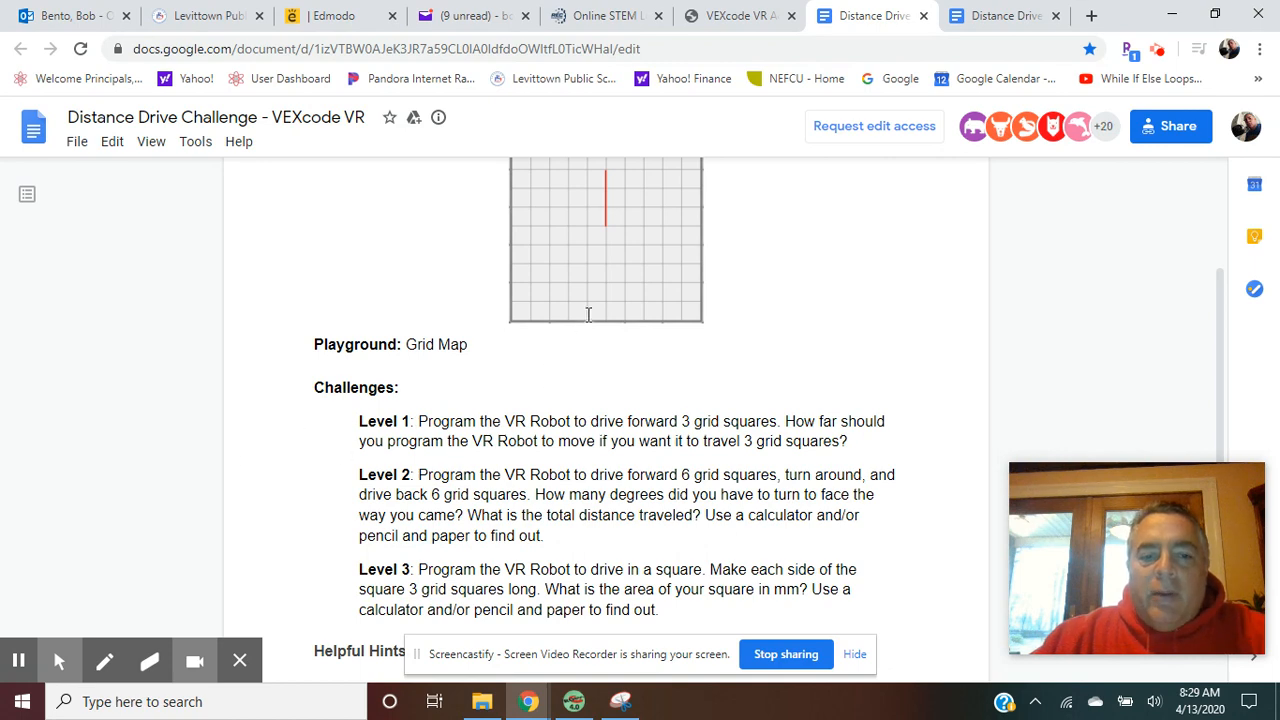
mouse_move(616, 160)
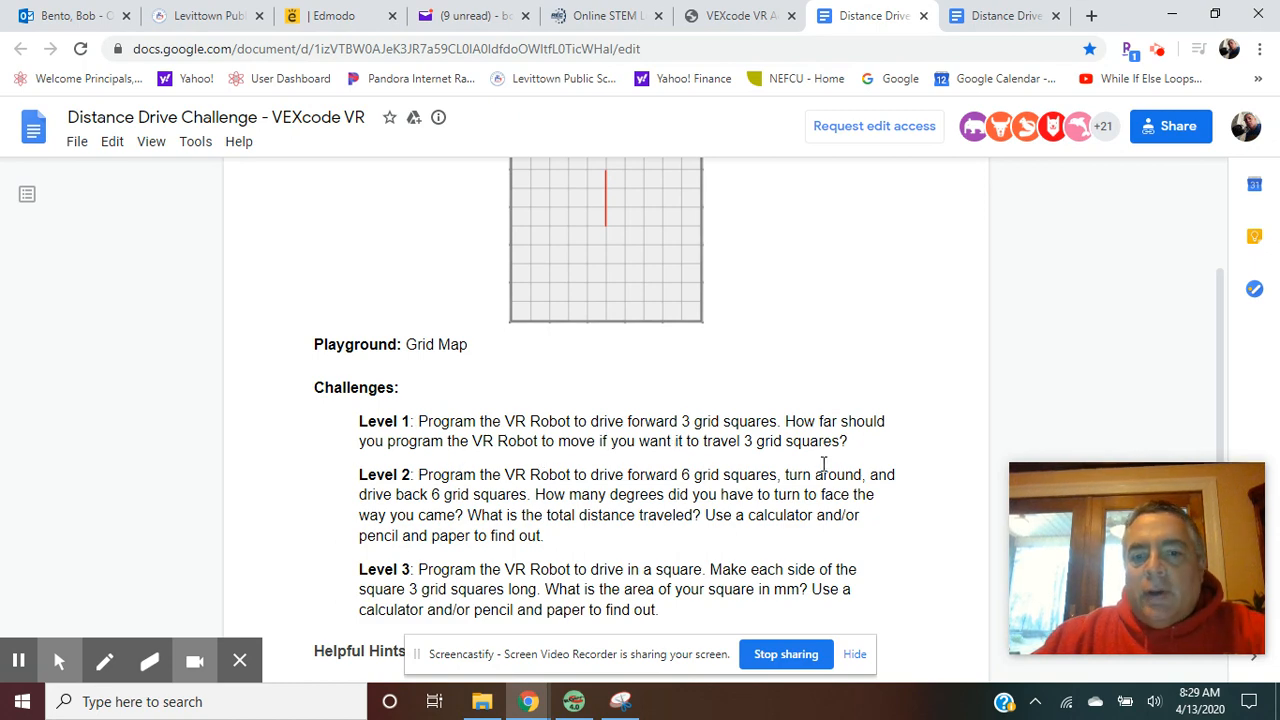
scroll(down, 3)
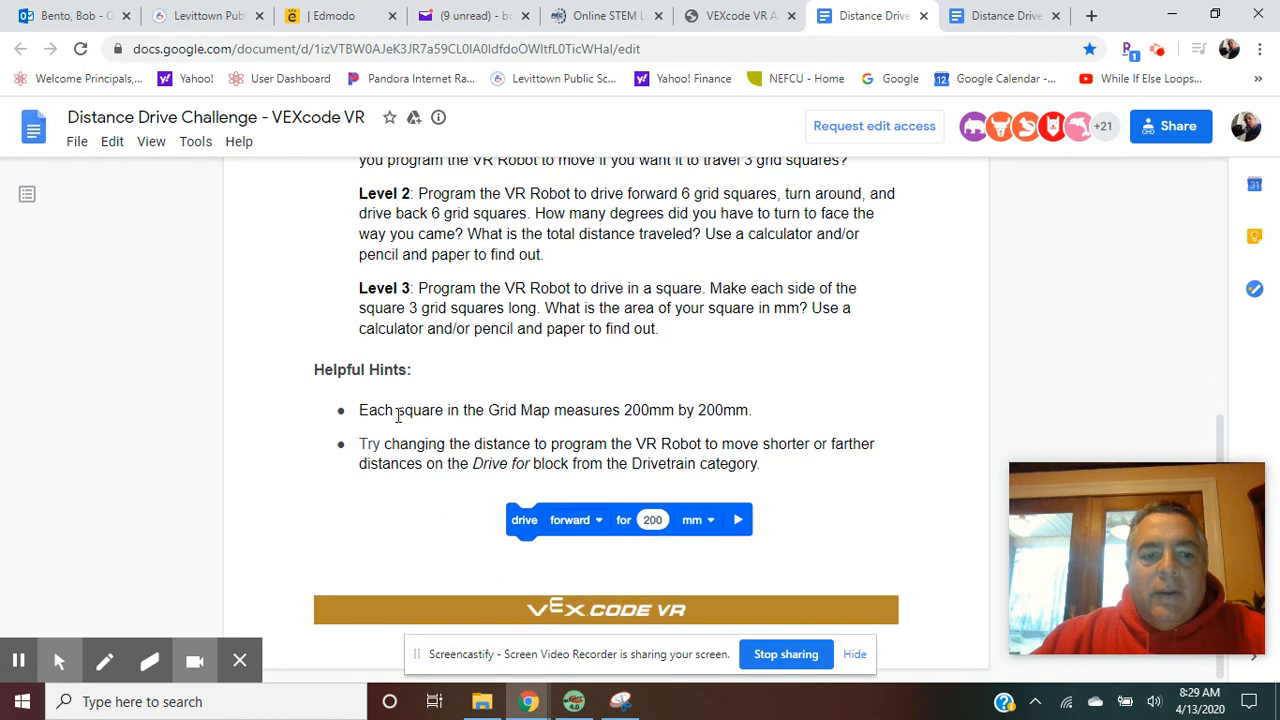
mouse_move(653, 414)
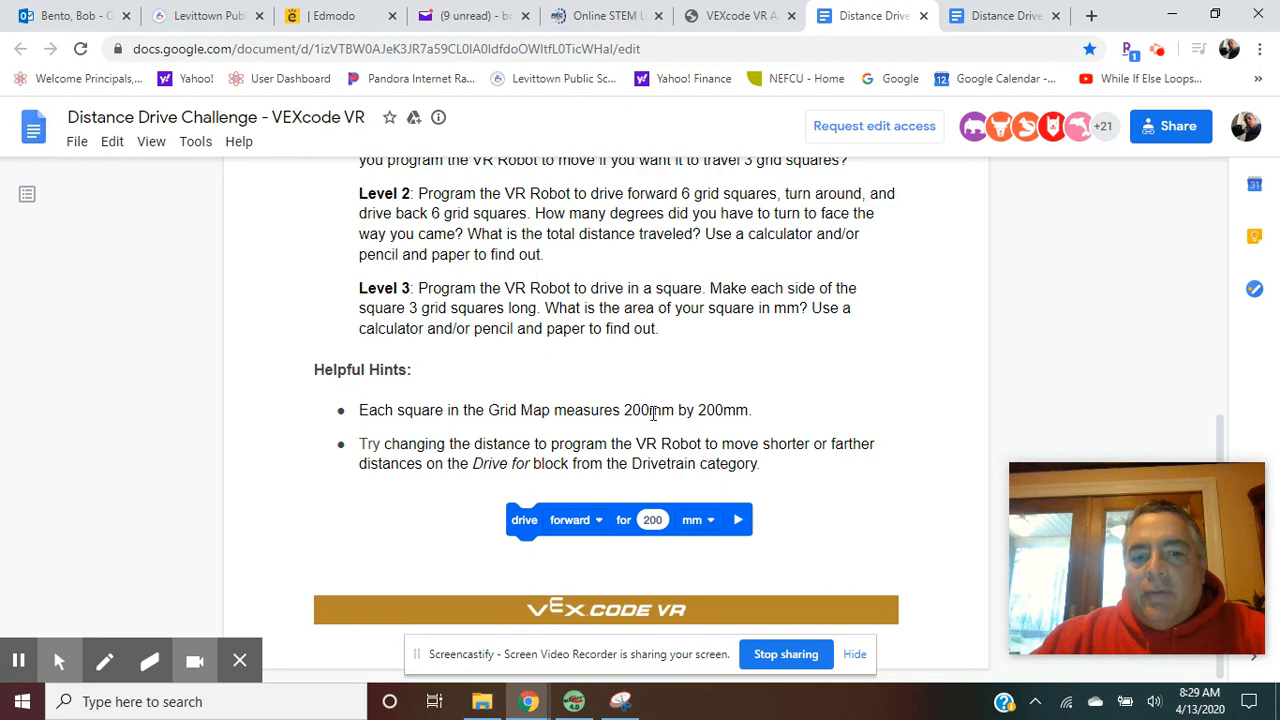
mouse_move(677, 416)
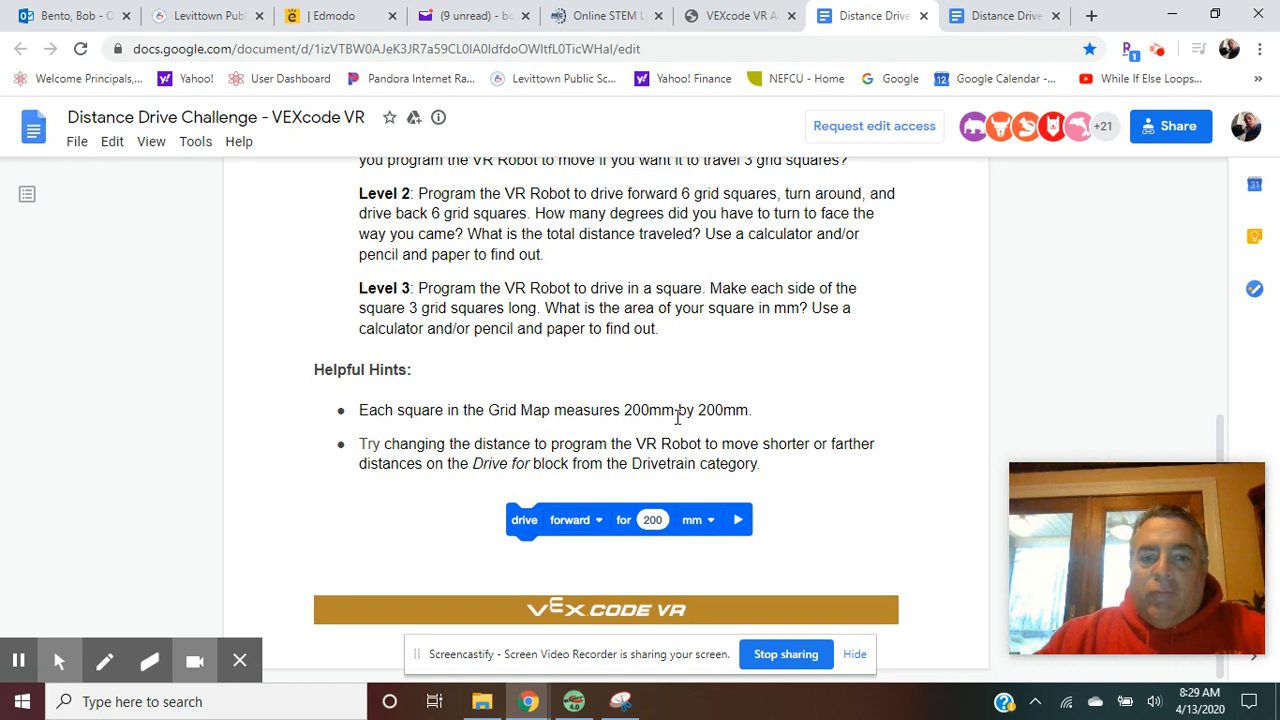
mouse_move(698, 420)
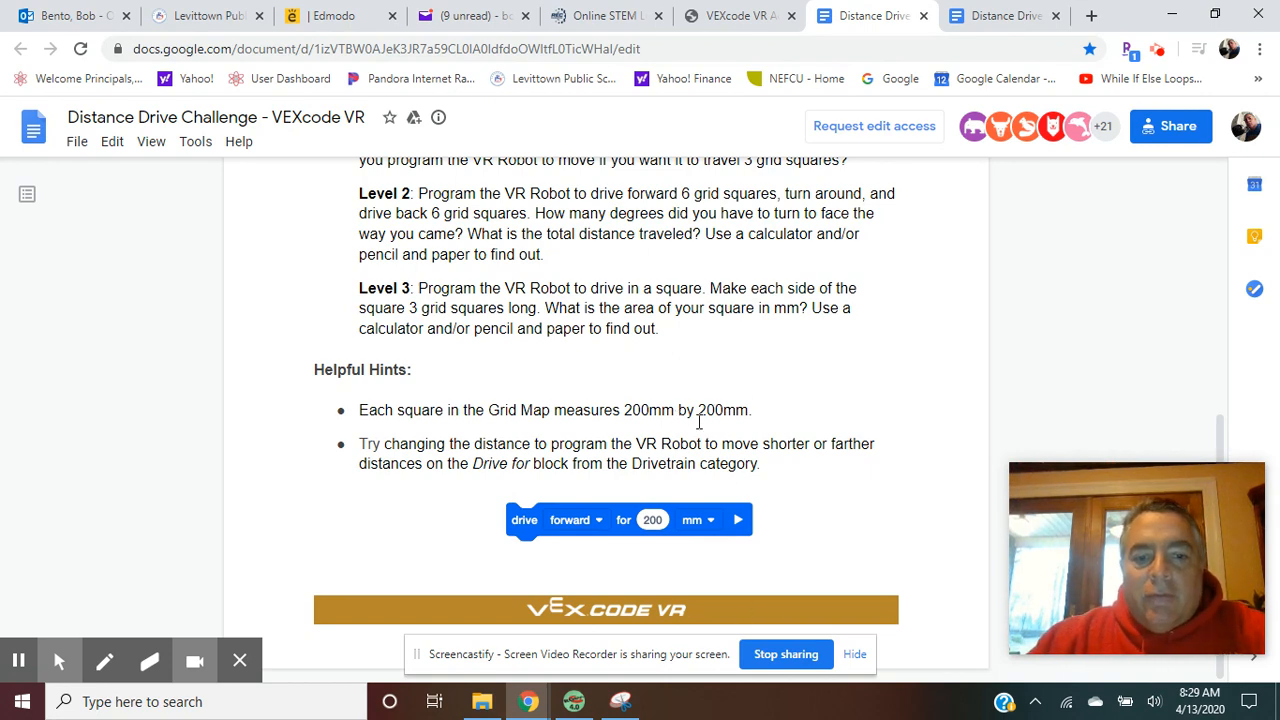
scroll(up, 3)
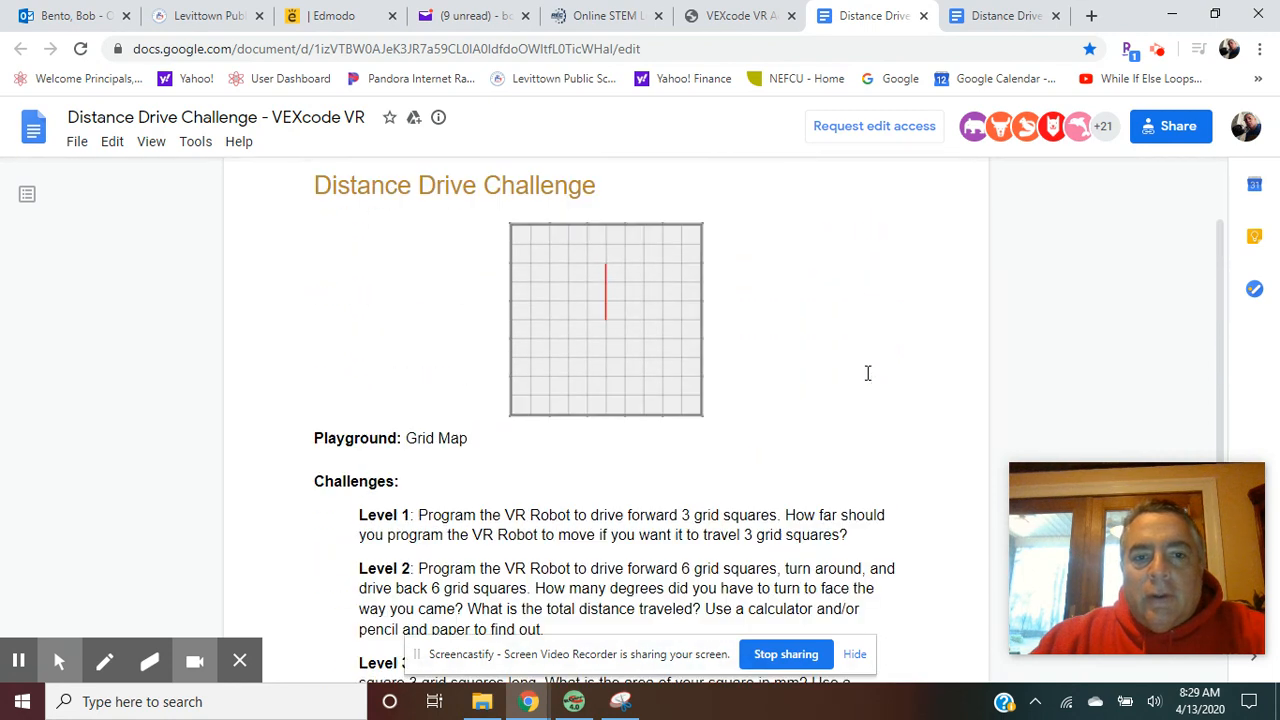
scroll(down, 3)
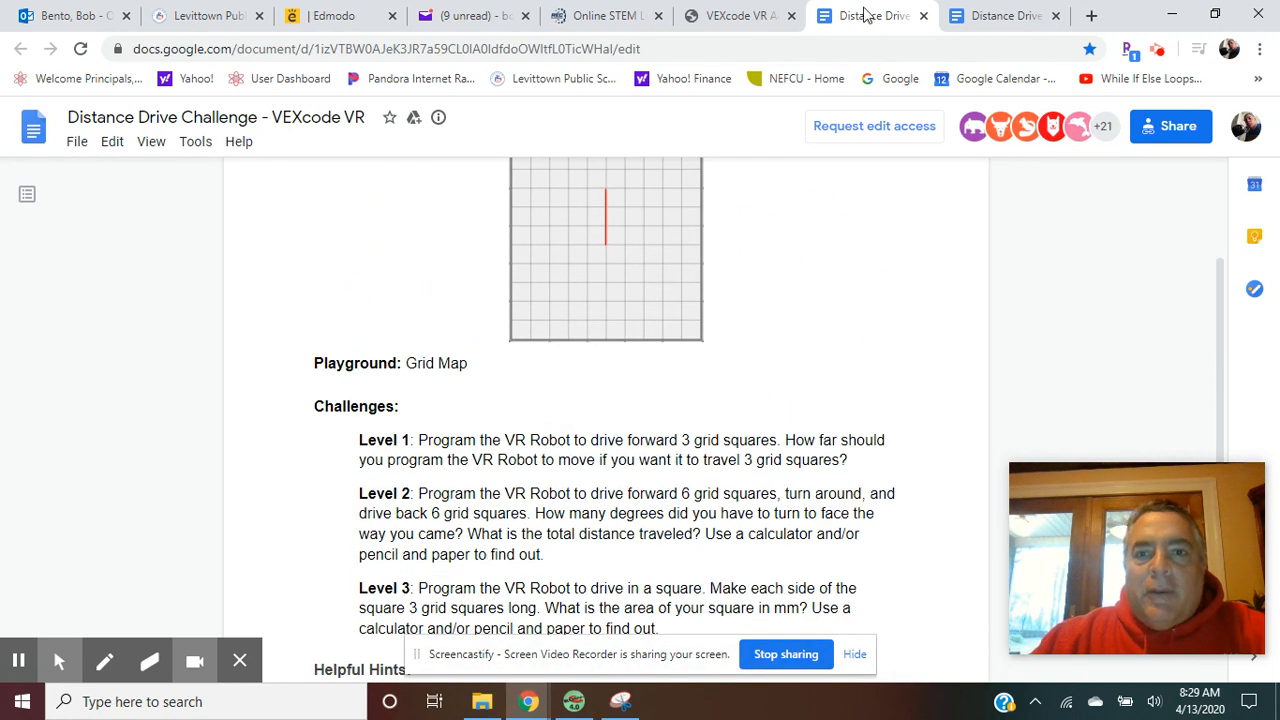
mouse_move(710, 15)
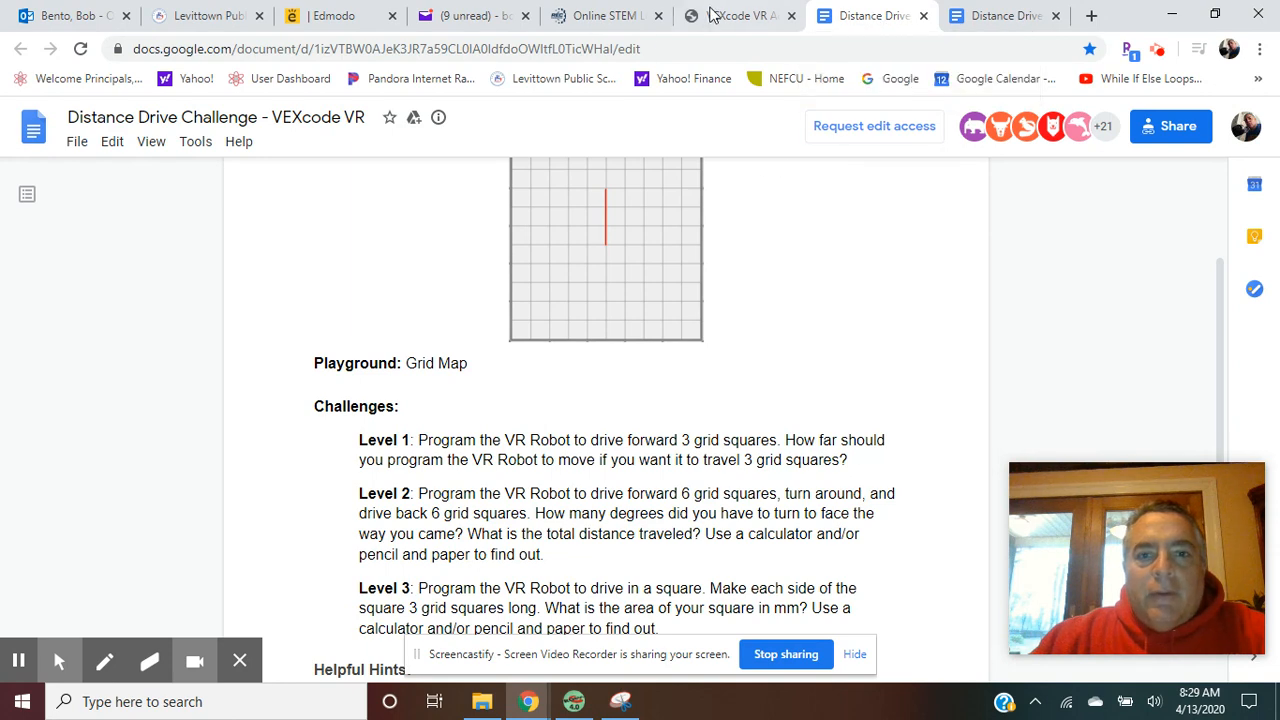
Step: From the top of the VEXcode VR Activities page, launch VEXcode VR via 'New! Try VEXcode VR'
click(735, 15)
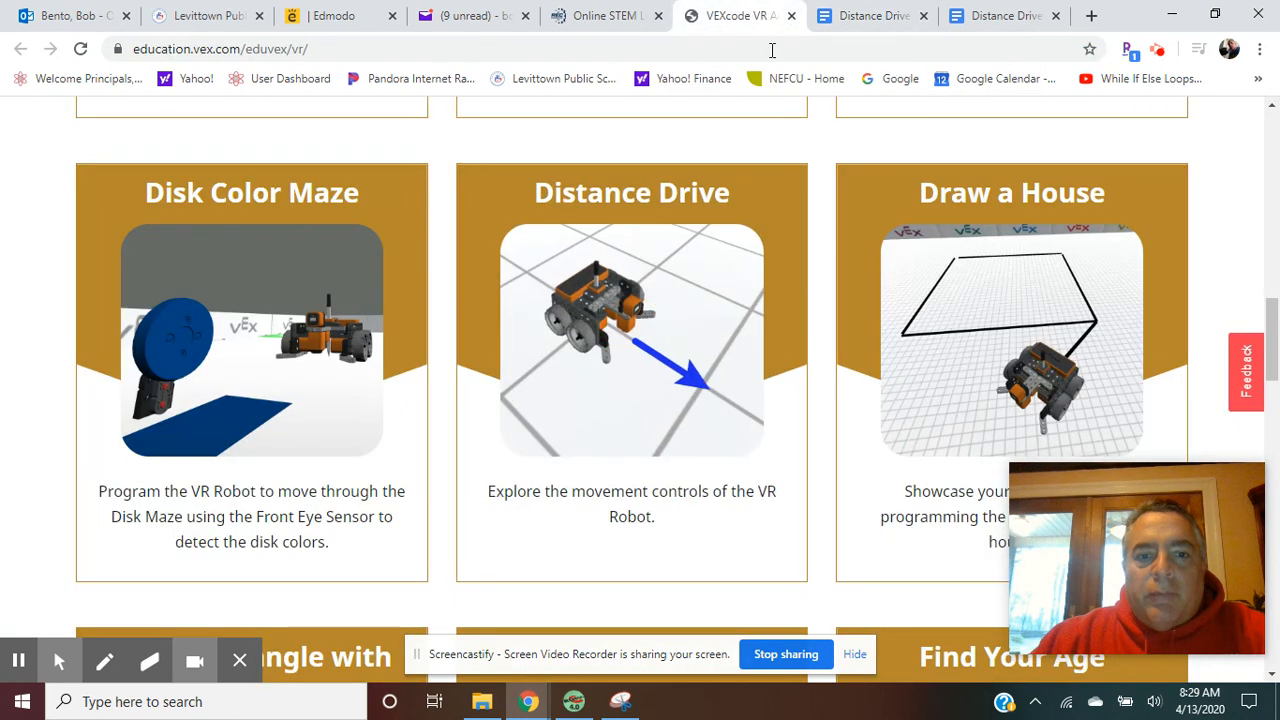
scroll(up, 3)
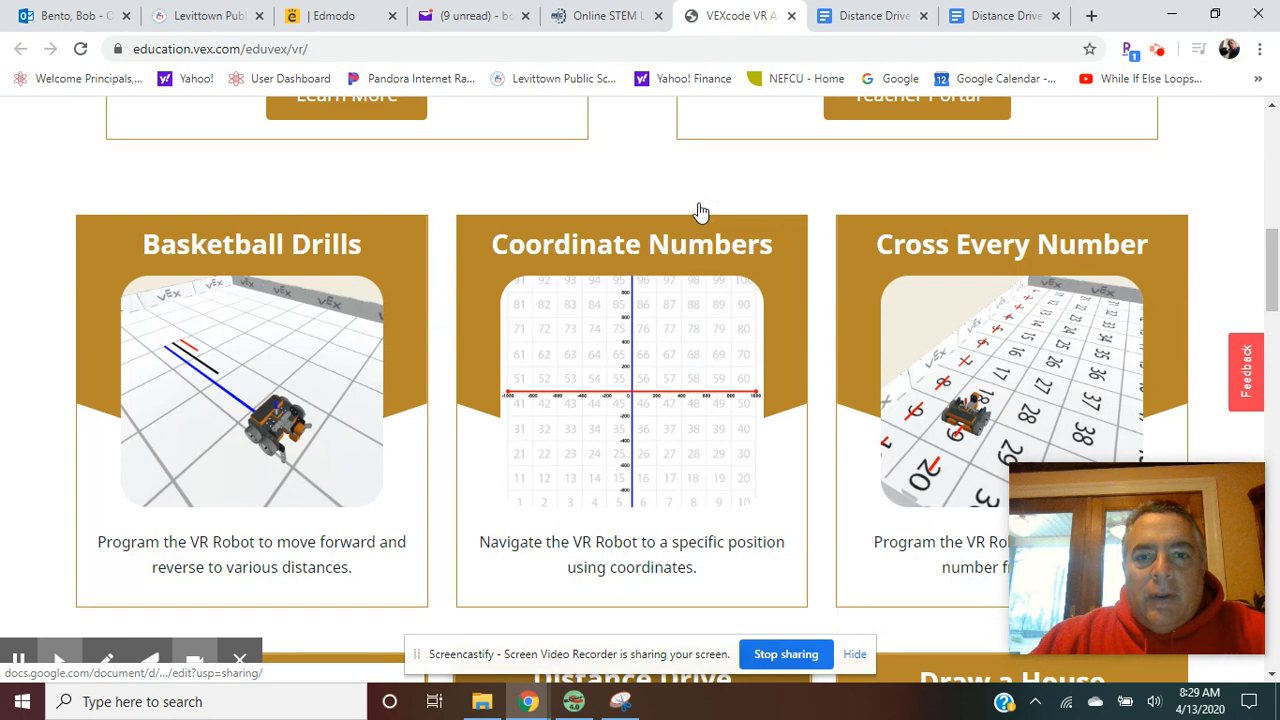
scroll(up, 3)
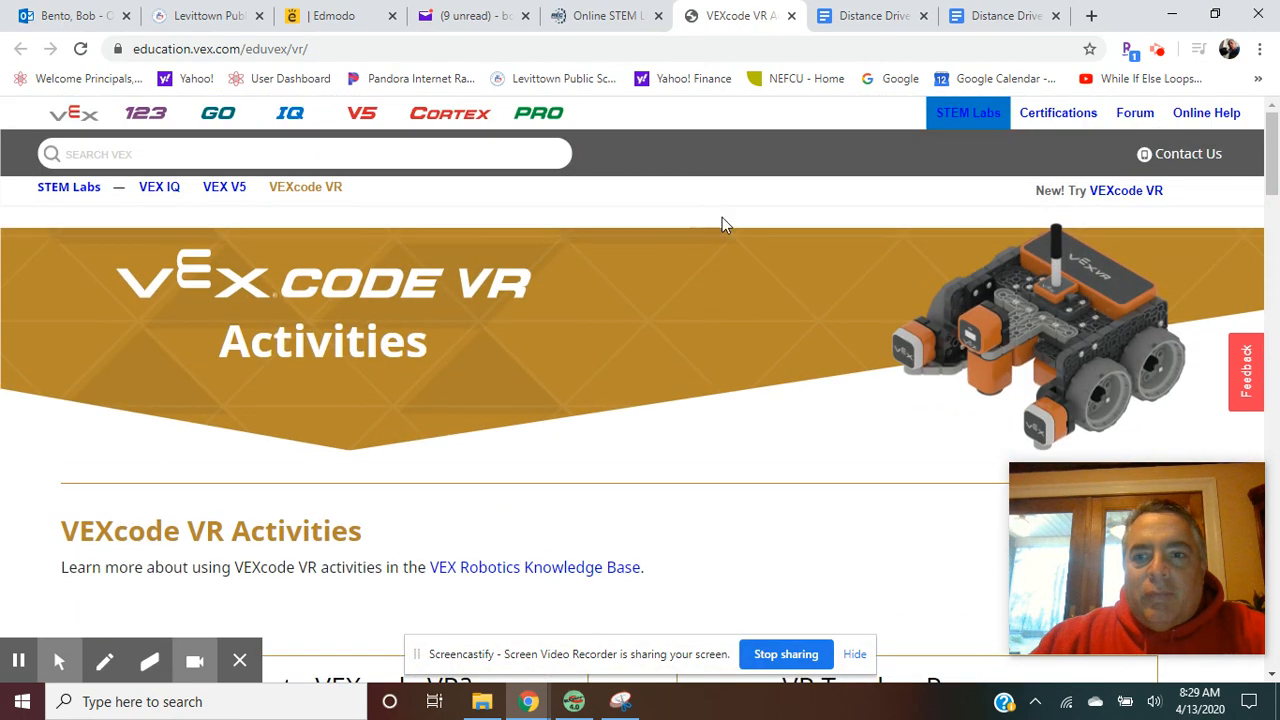
mouse_move(1125, 190)
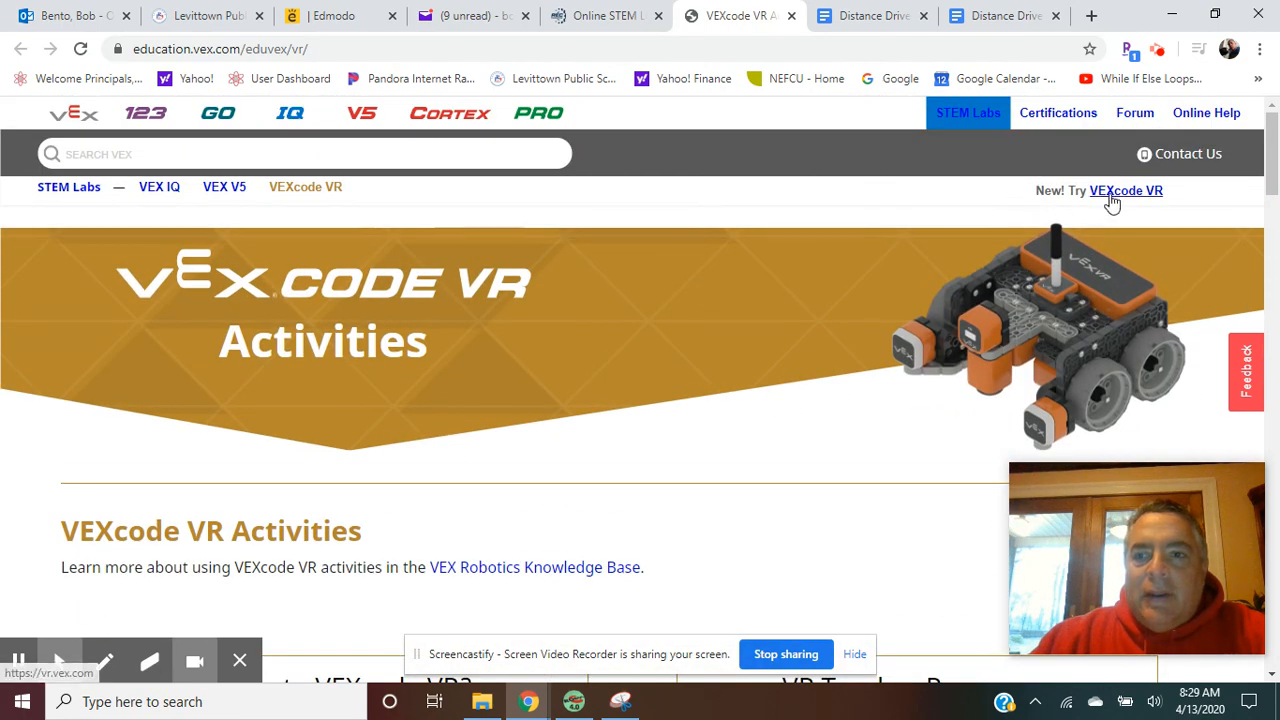
mouse_move(1113, 219)
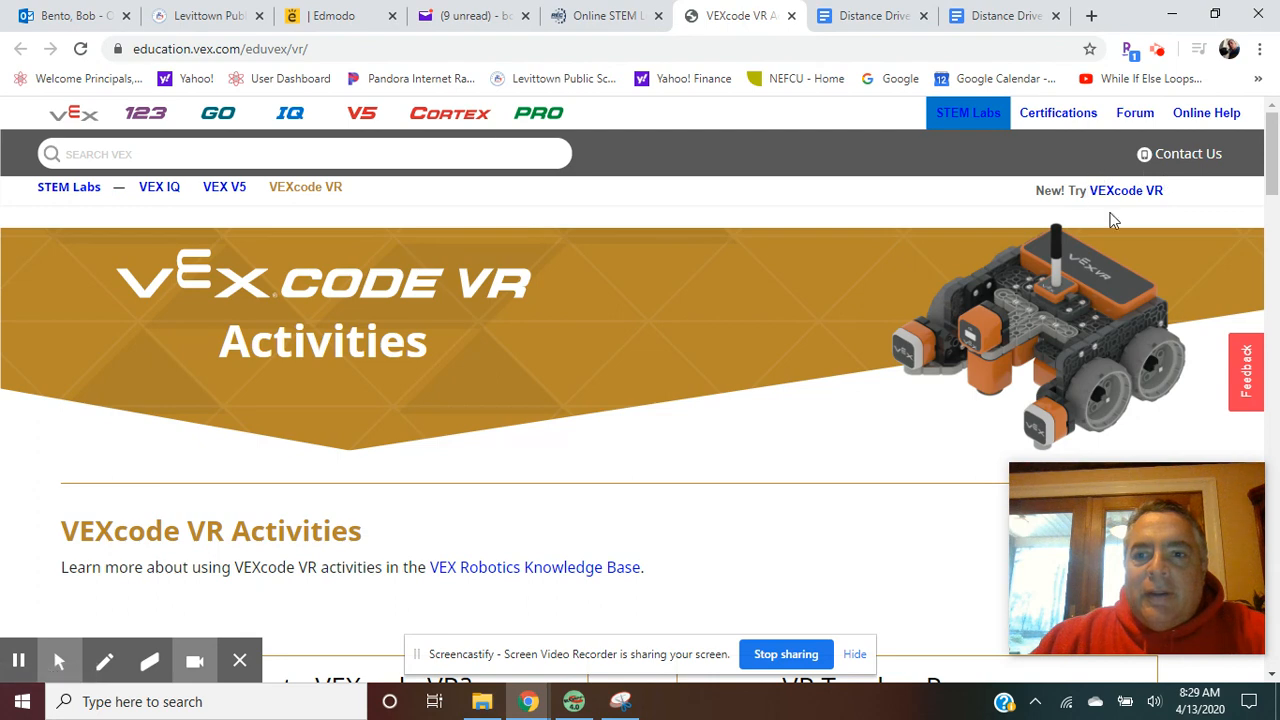
mouse_move(1172, 175)
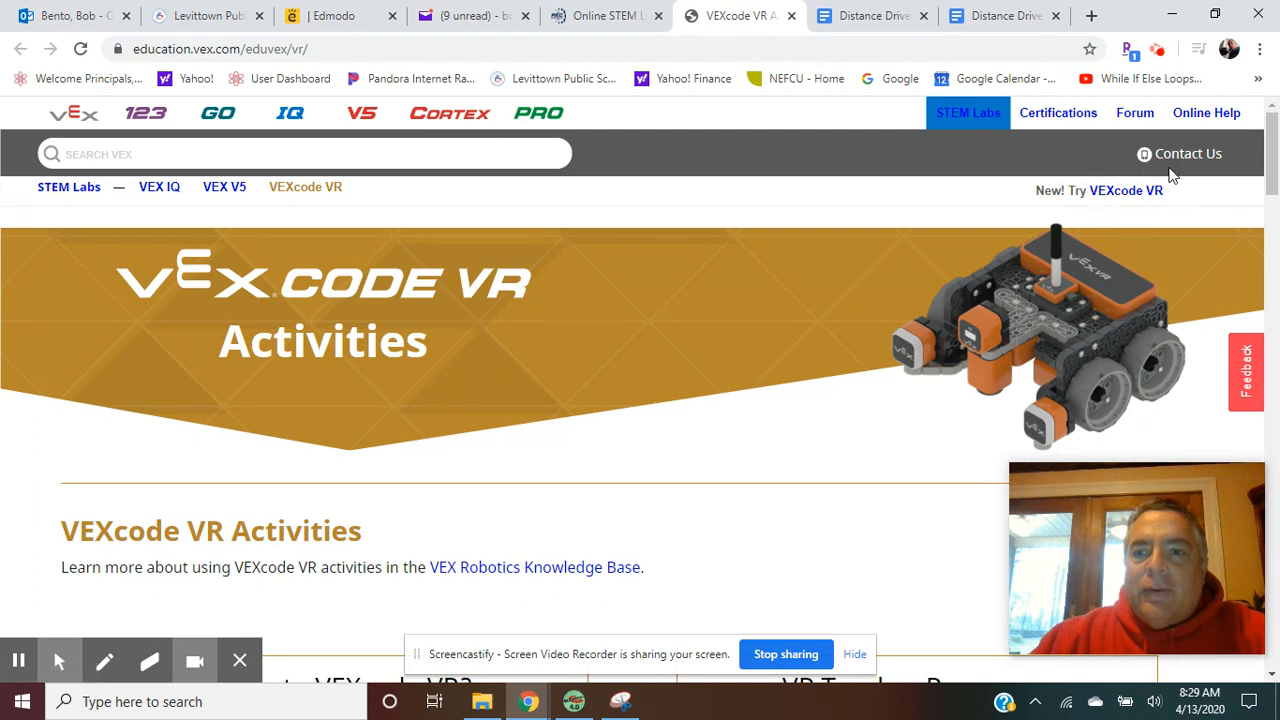
mouse_move(1158, 215)
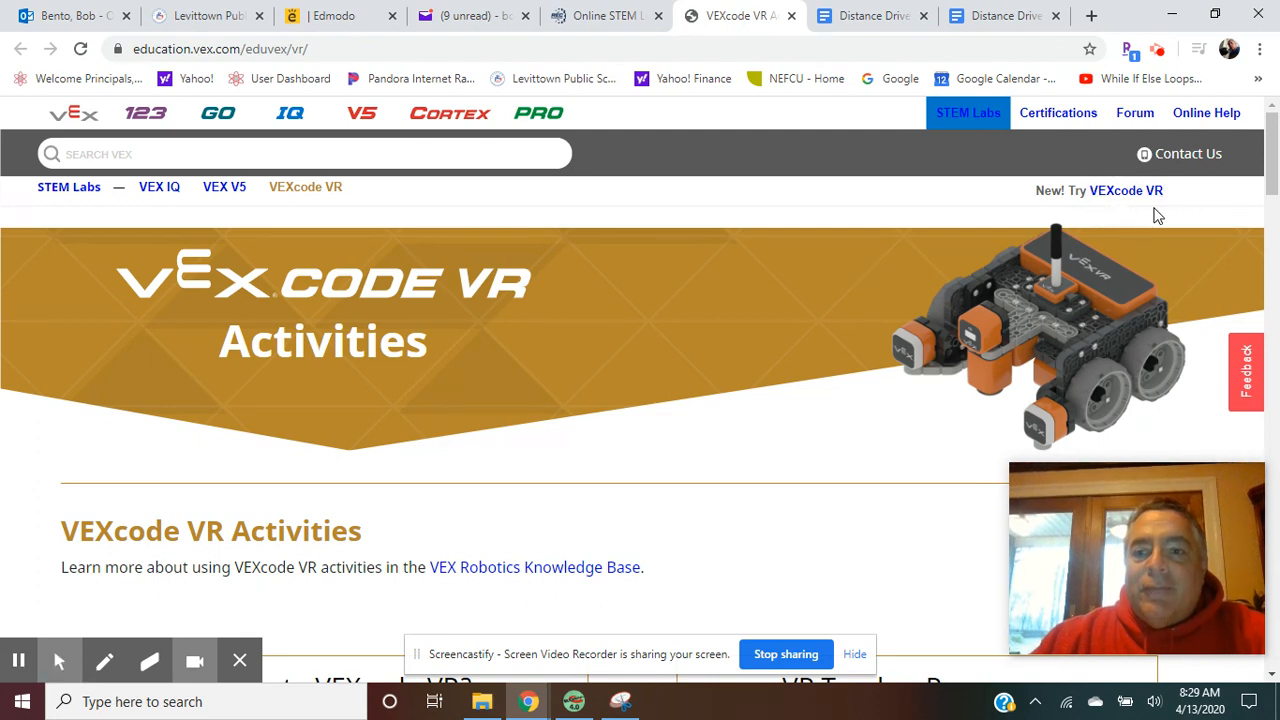
mouse_move(1150, 221)
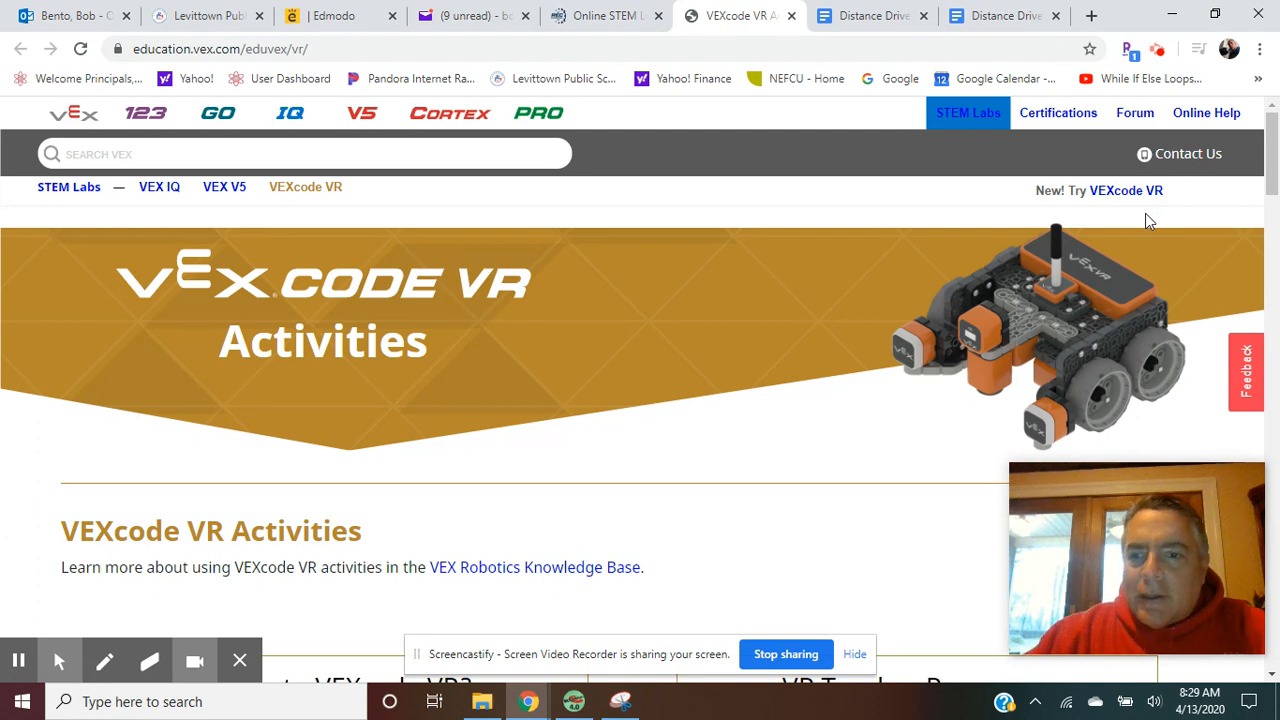
mouse_move(1124, 190)
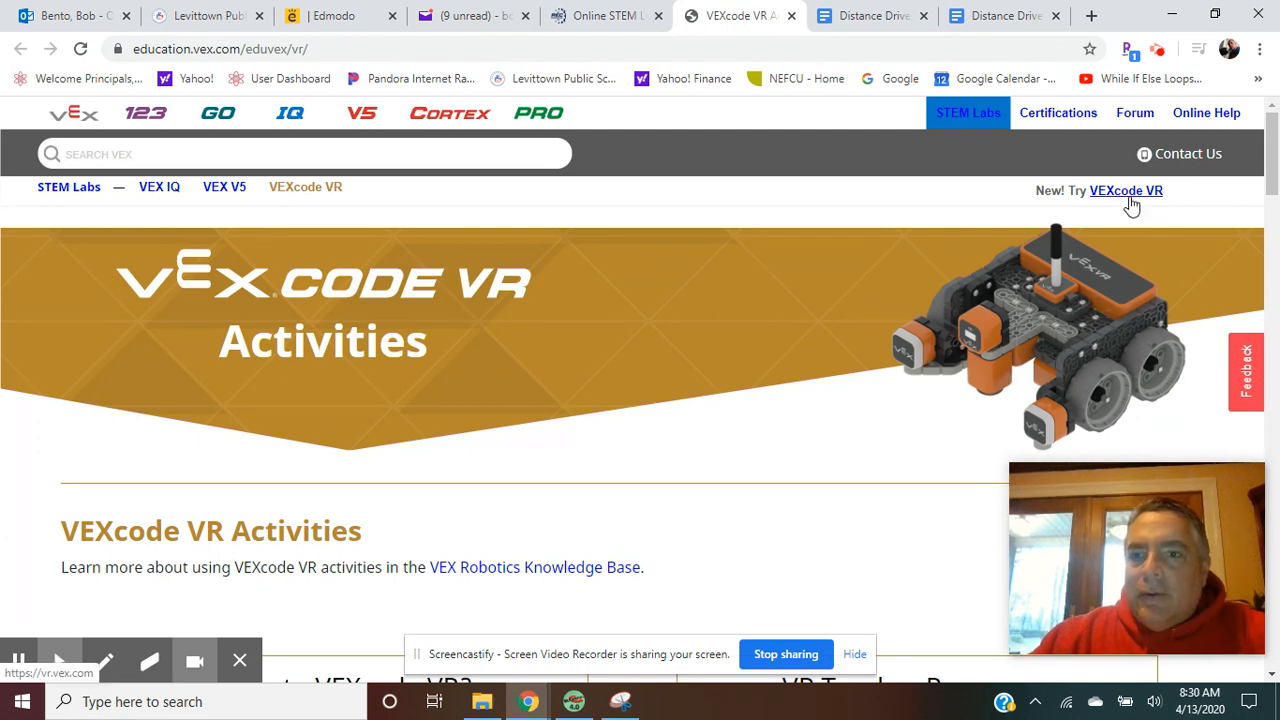
click(1124, 190)
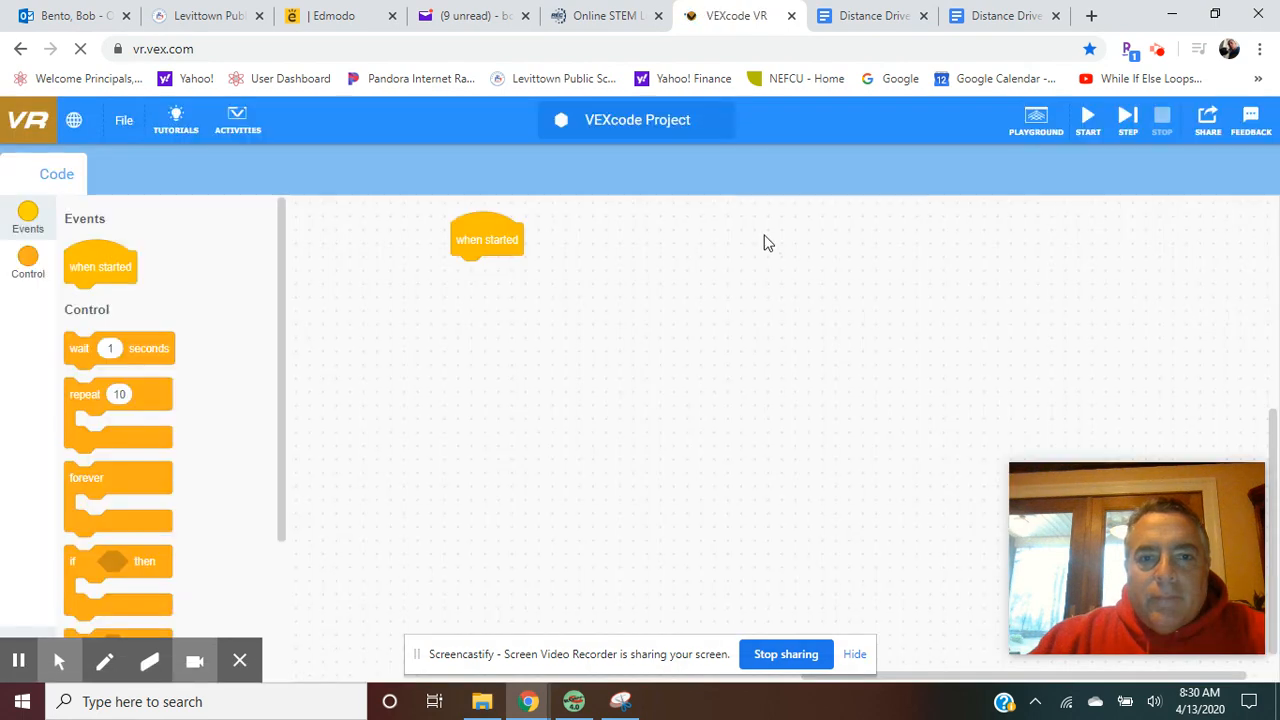
Step: Browse the Looks block category, then return to the Drivetrain blocks
click(27, 218)
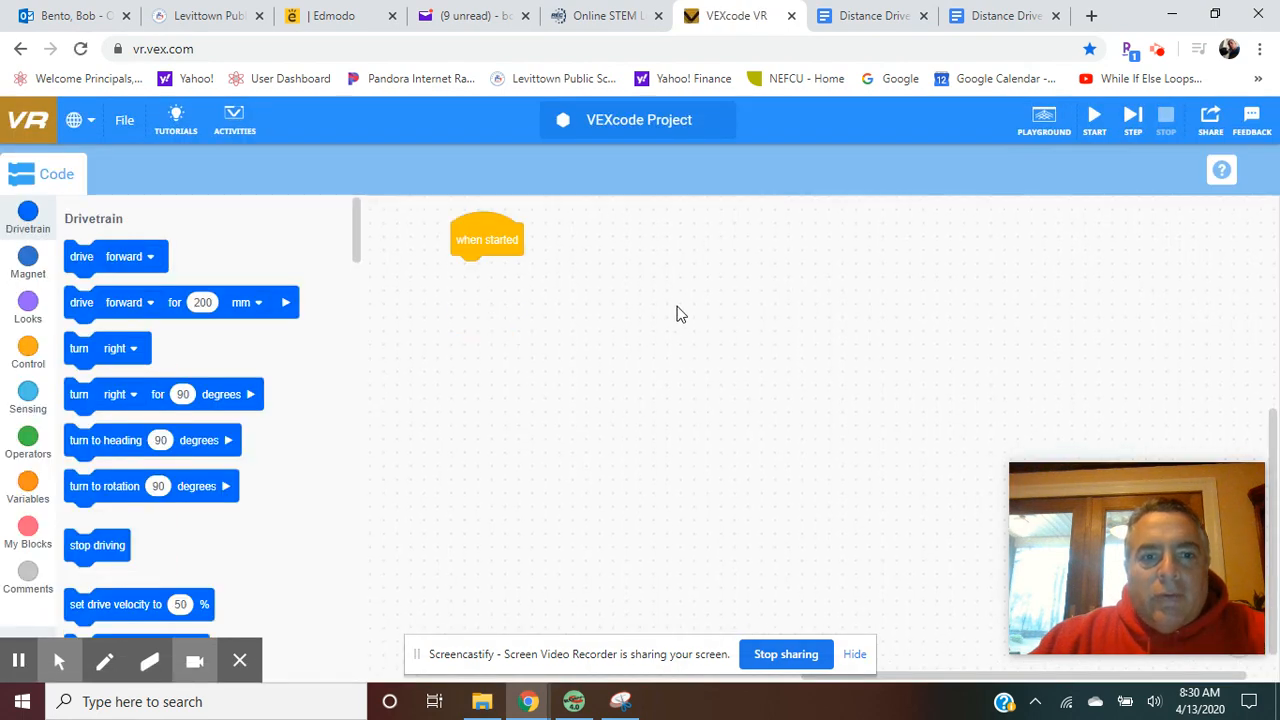
mouse_move(256, 323)
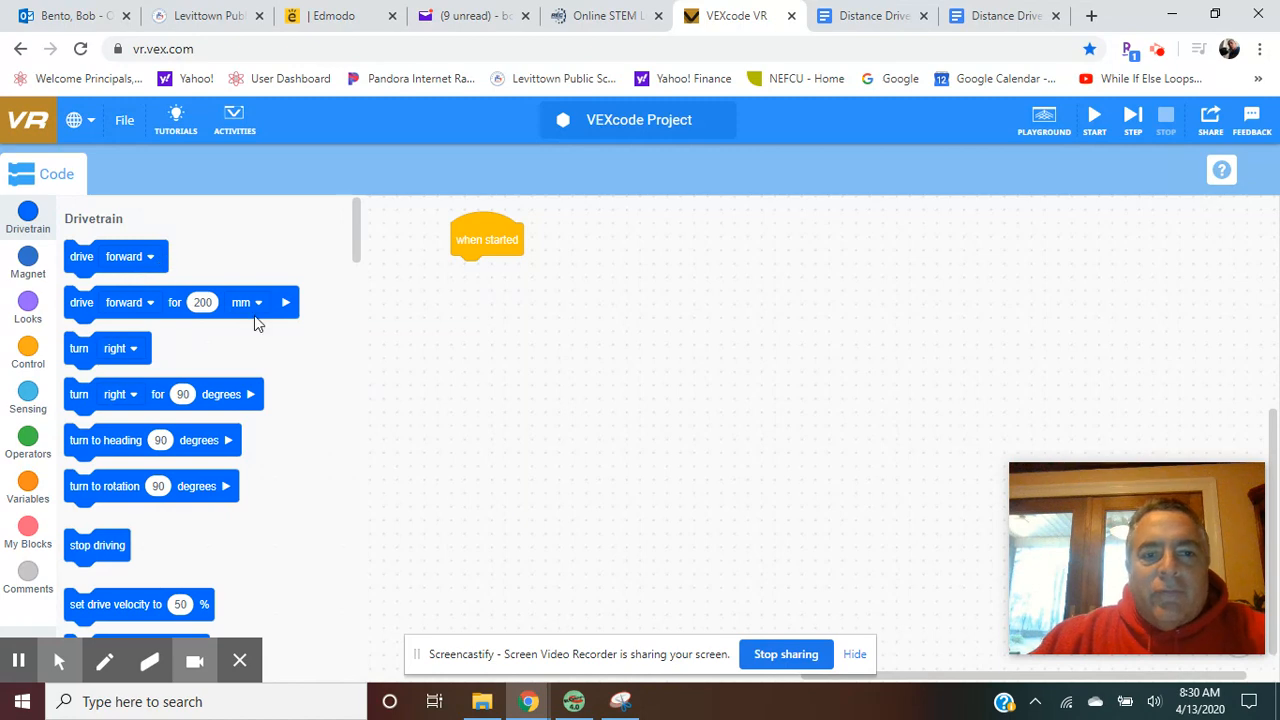
mouse_move(703, 386)
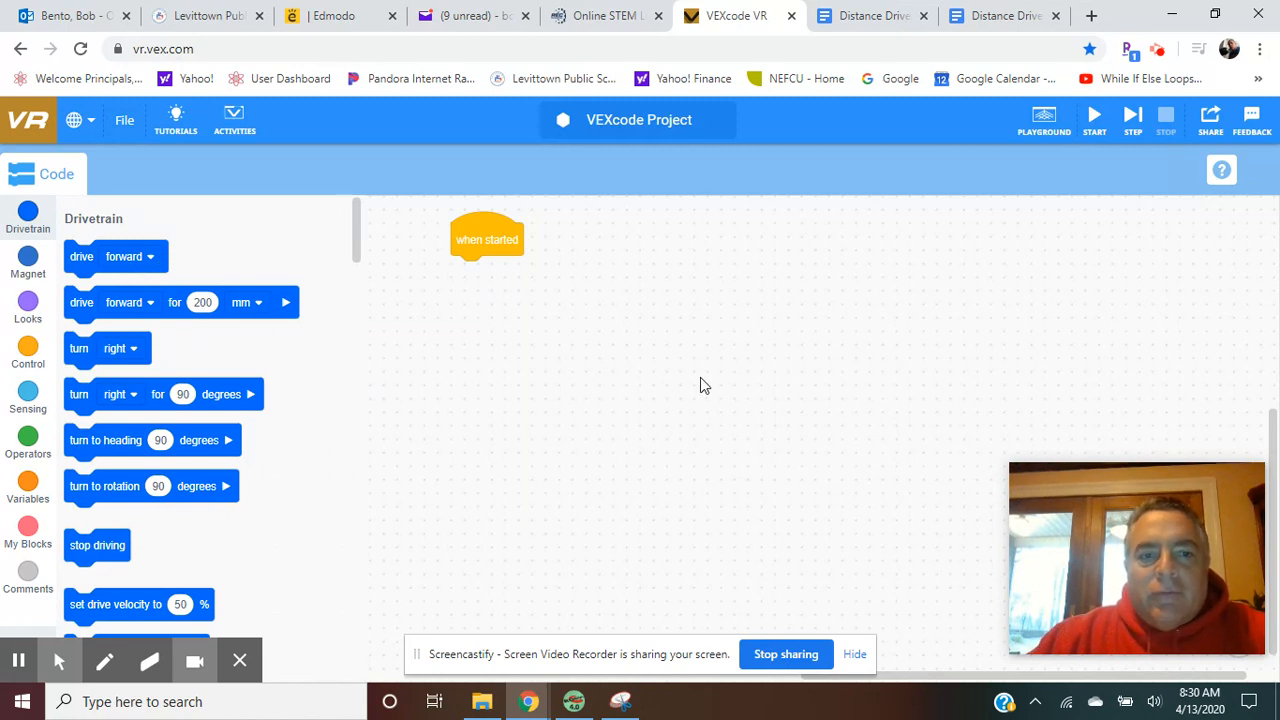
mouse_move(369, 474)
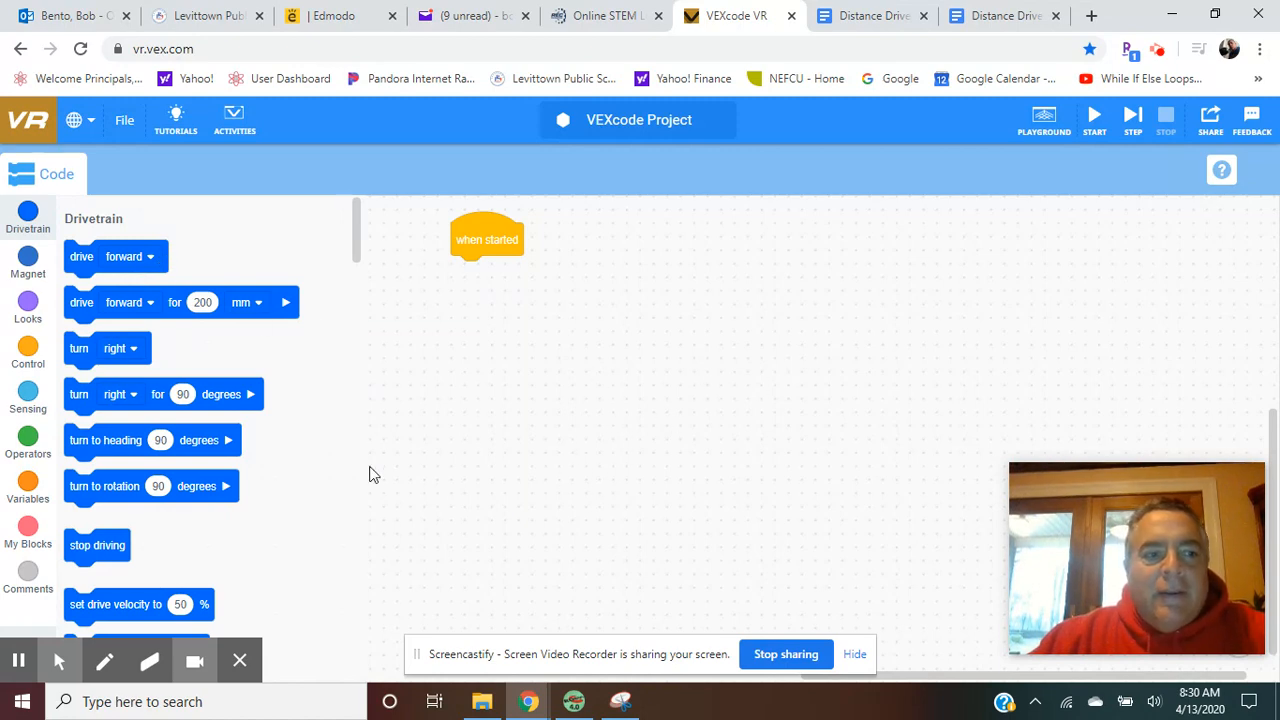
mouse_move(88, 458)
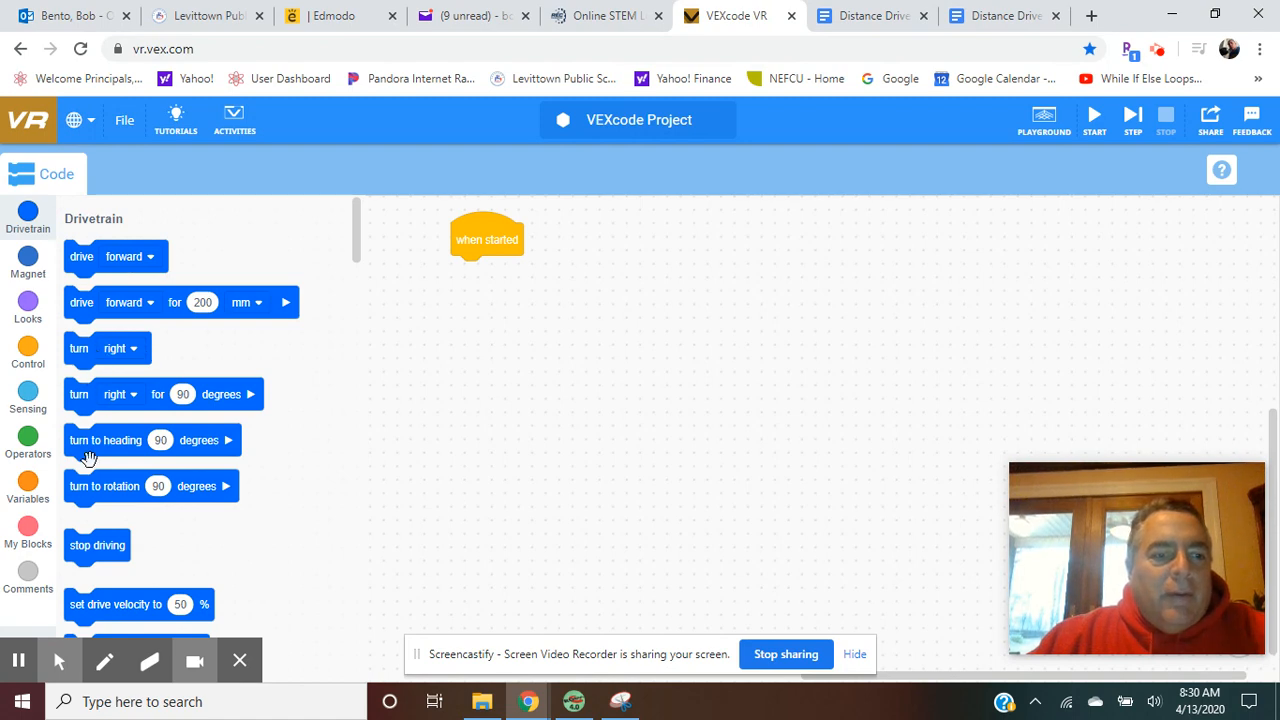
mouse_move(88, 248)
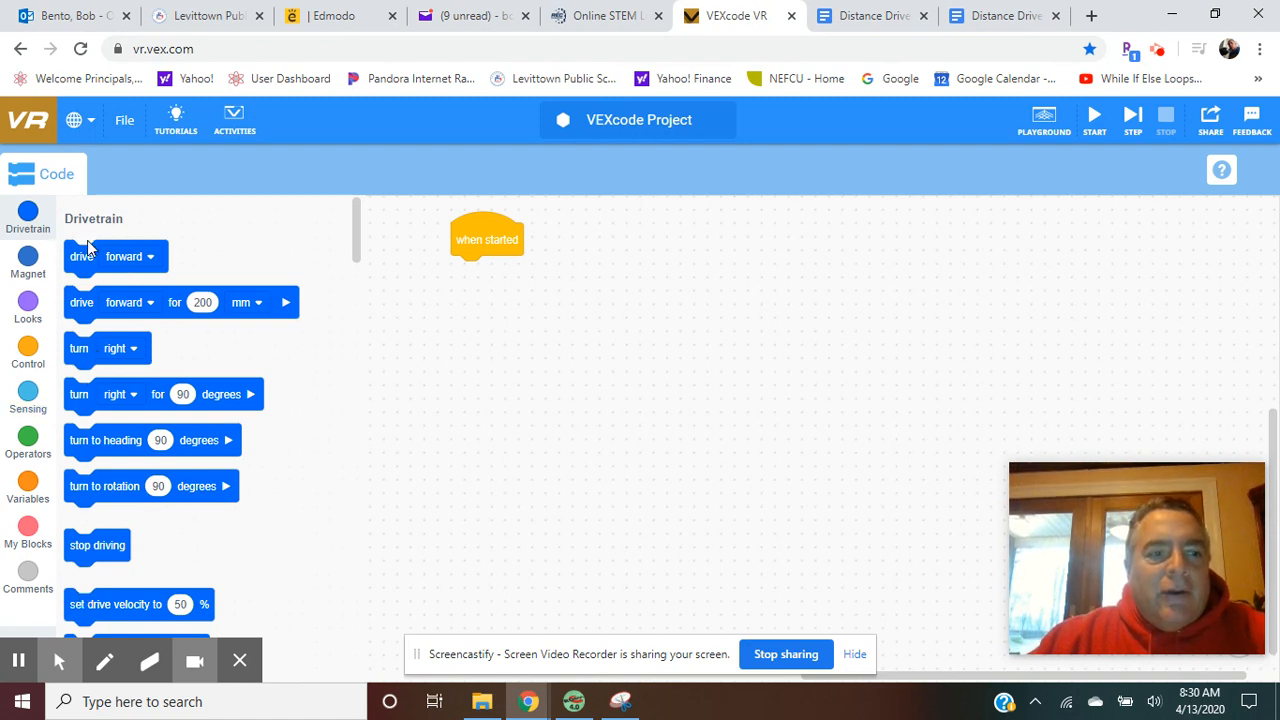
mouse_move(547, 333)
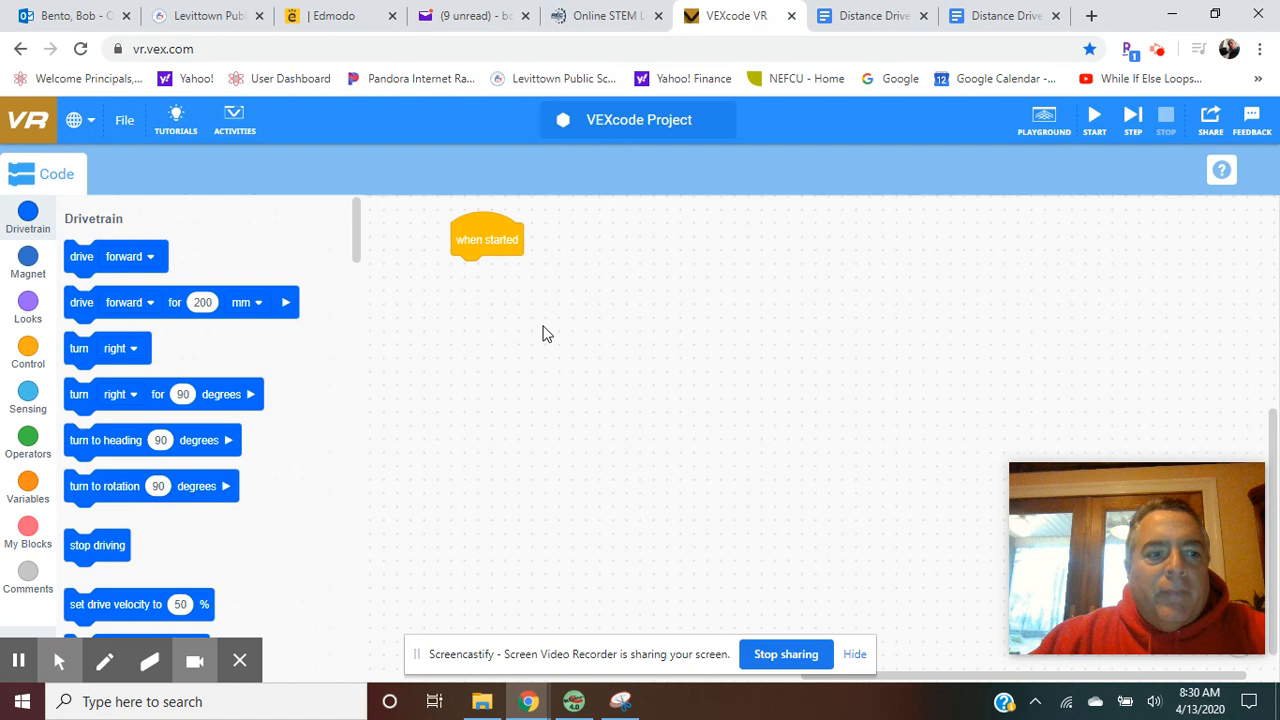
click(27, 298)
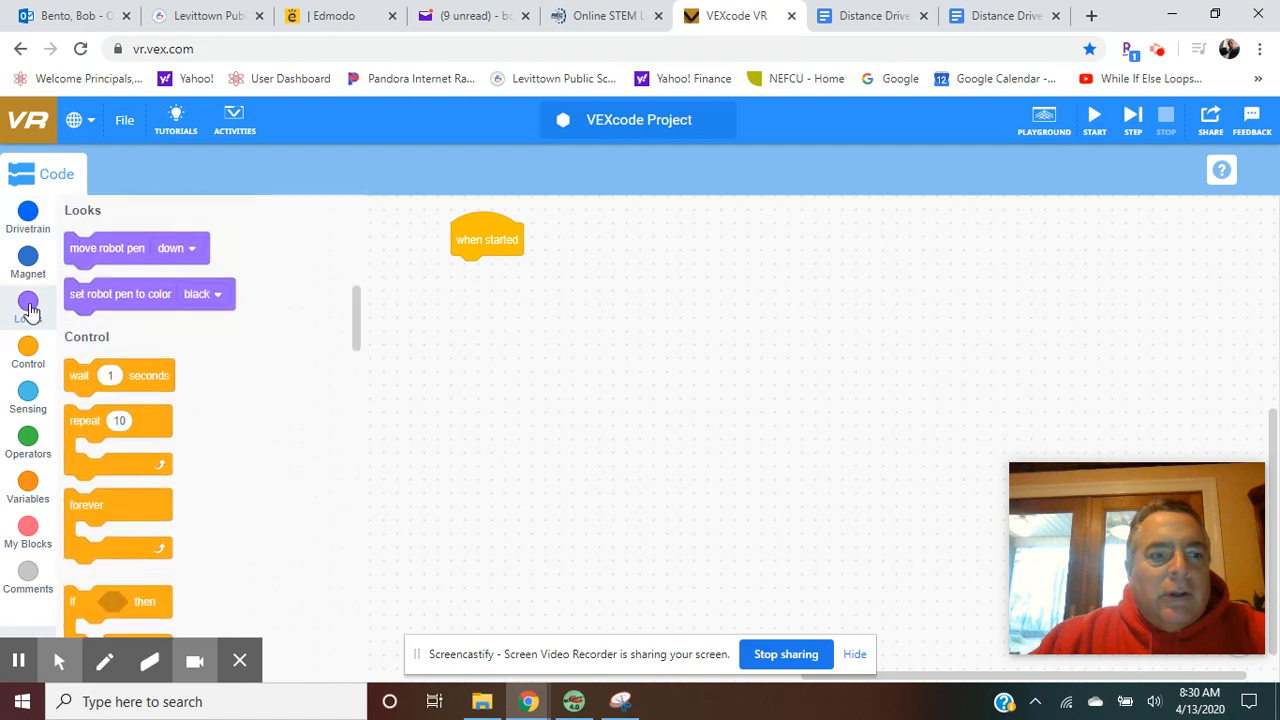
click(27, 215)
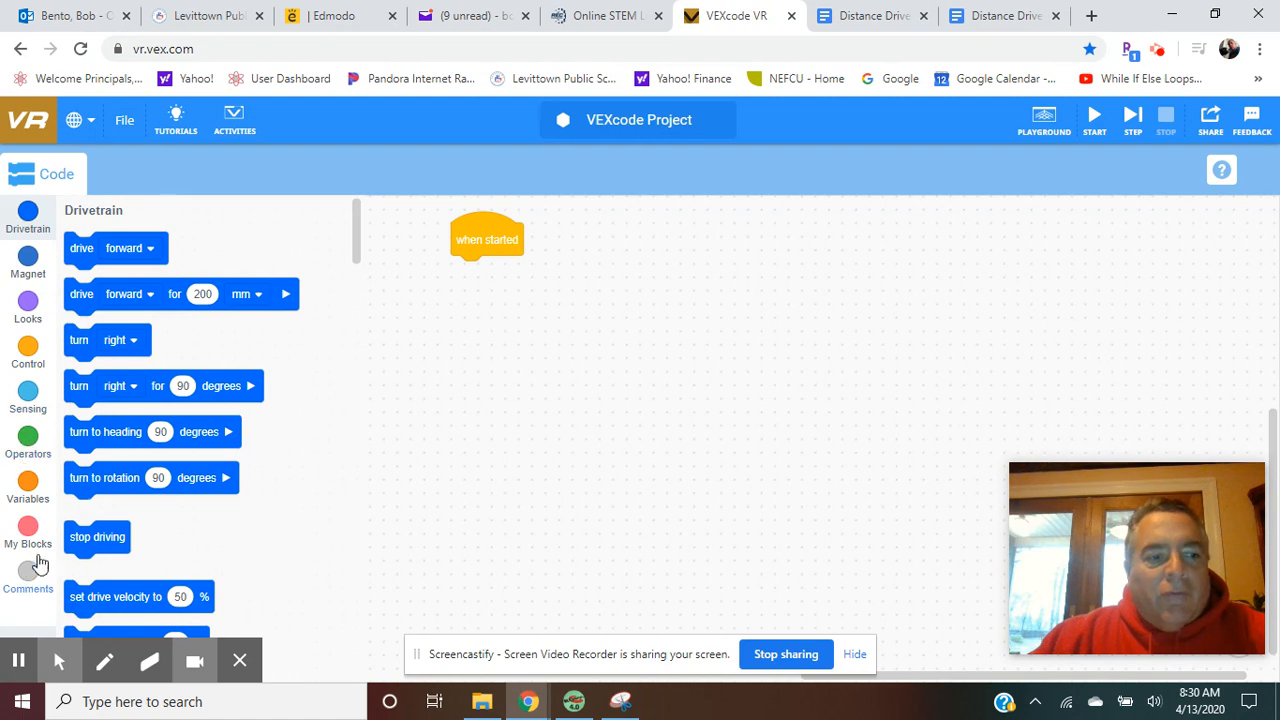
mouse_move(415, 243)
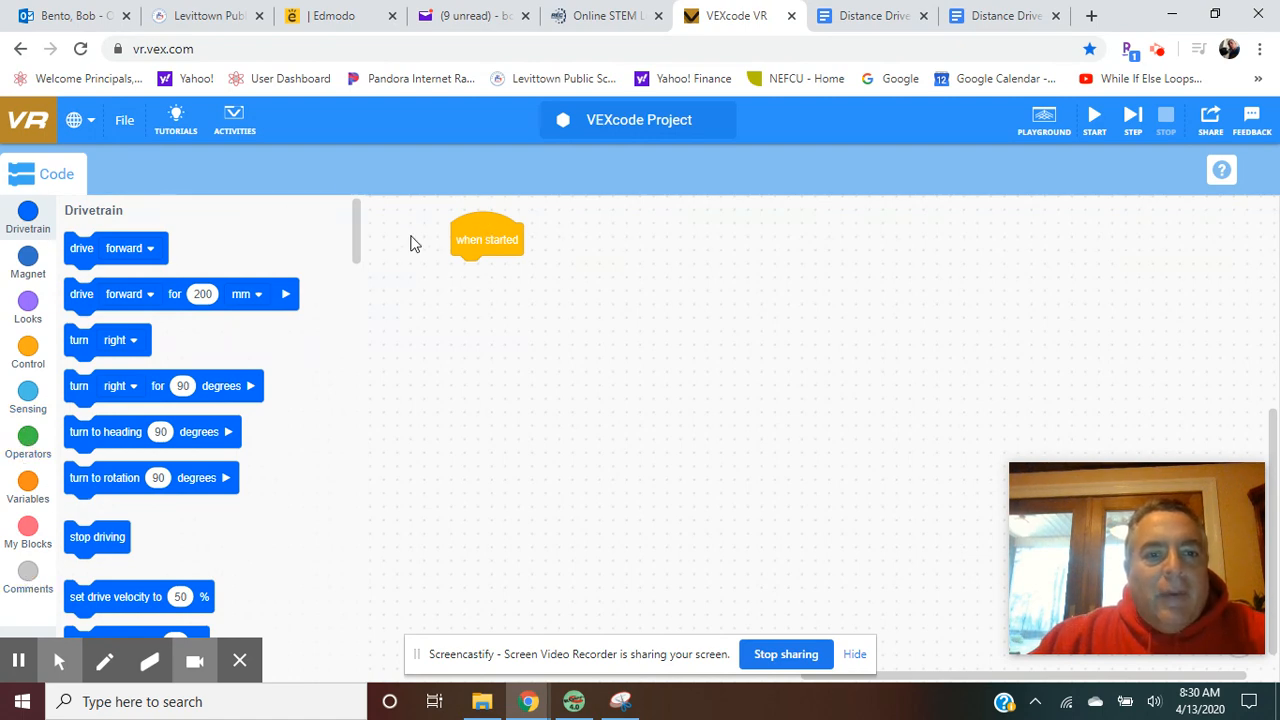
mouse_move(520, 265)
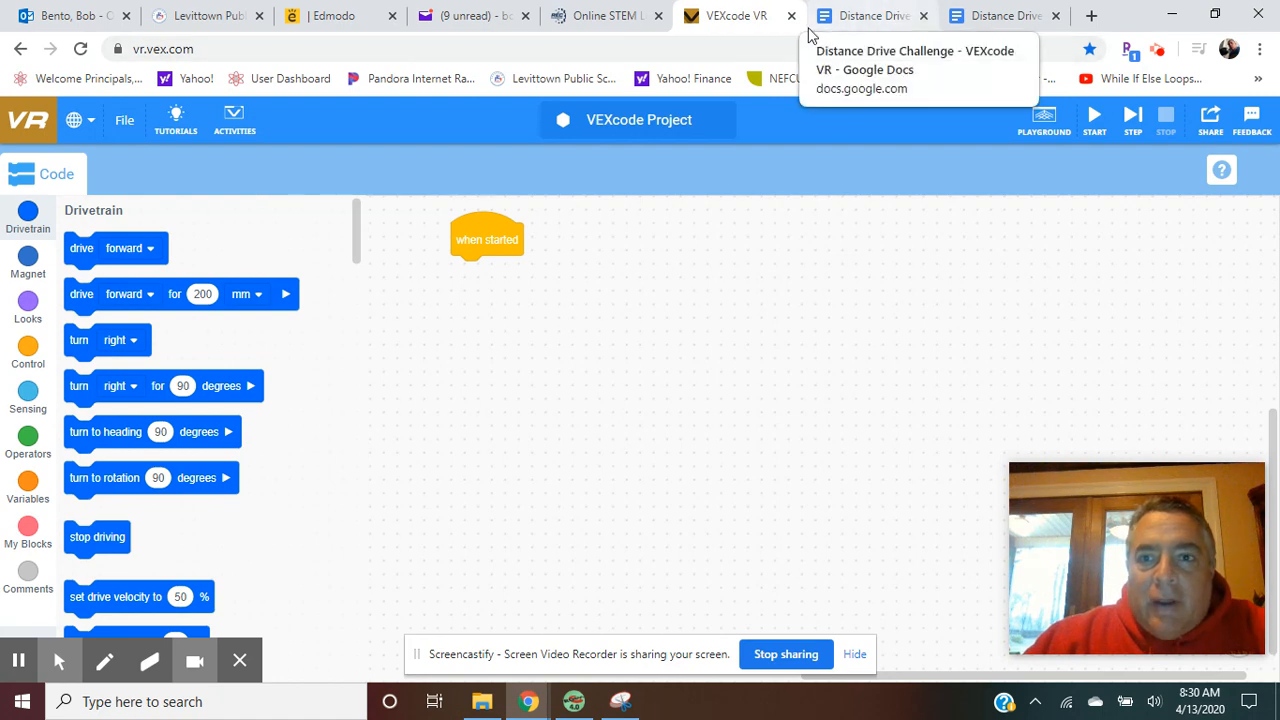
Step: Scroll the Distance Drive Challenge document to Challenges and close its duplicate tab
click(1000, 15)
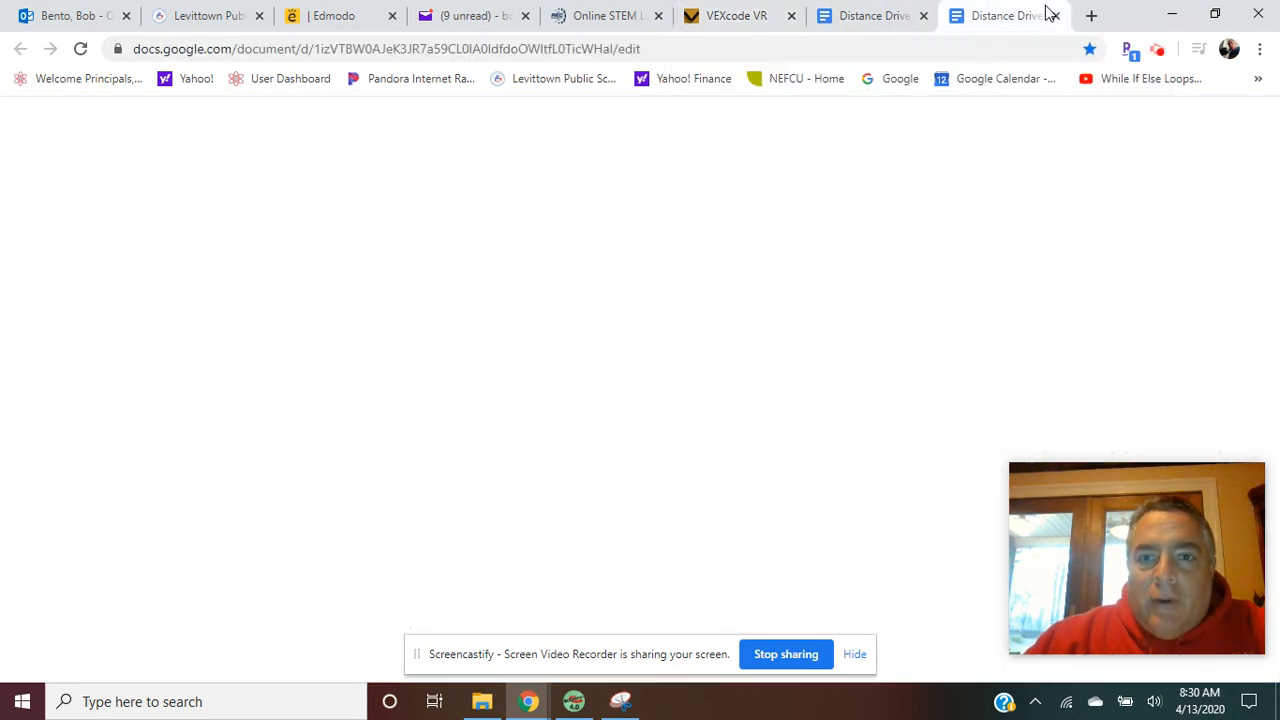
click(1000, 15)
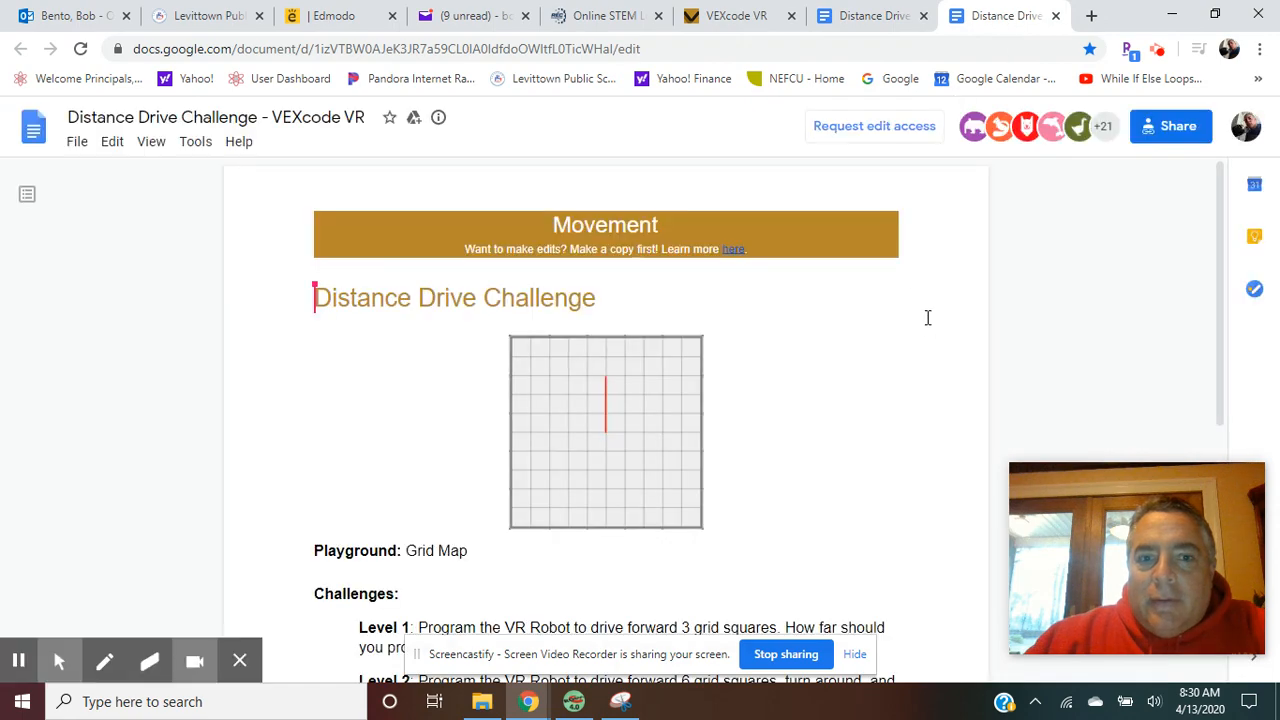
scroll(down, 3)
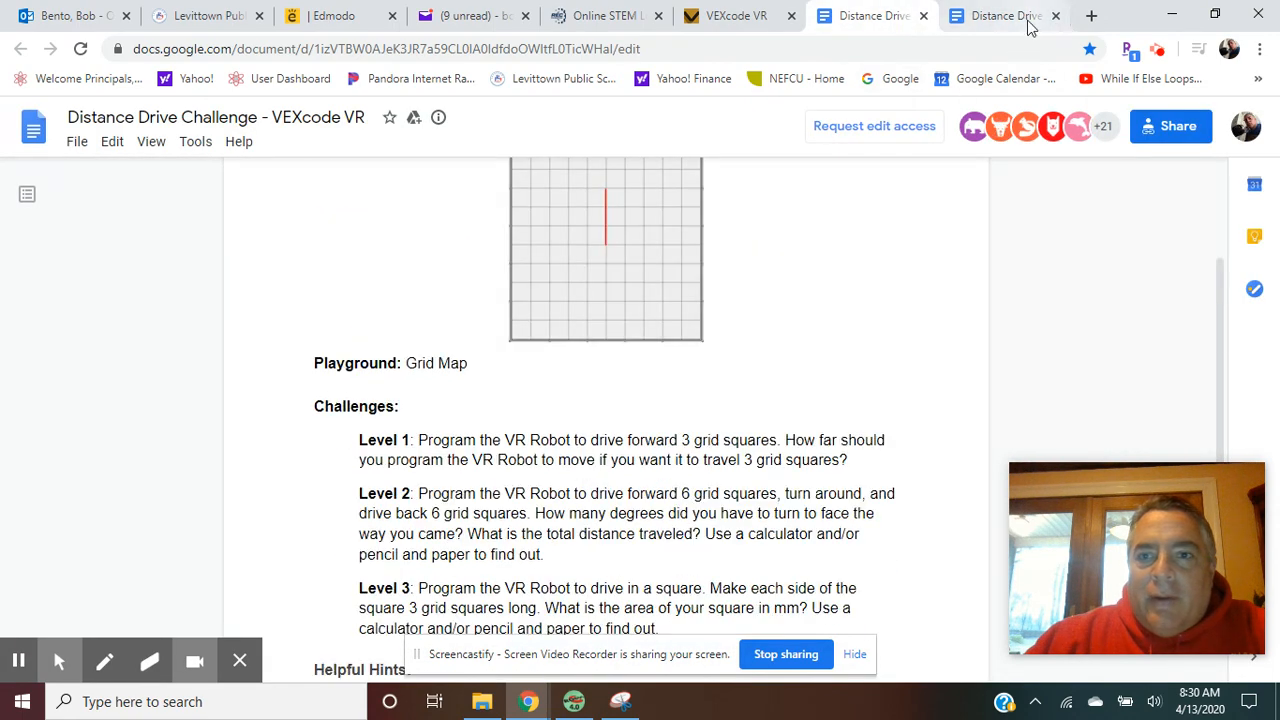
click(1056, 15)
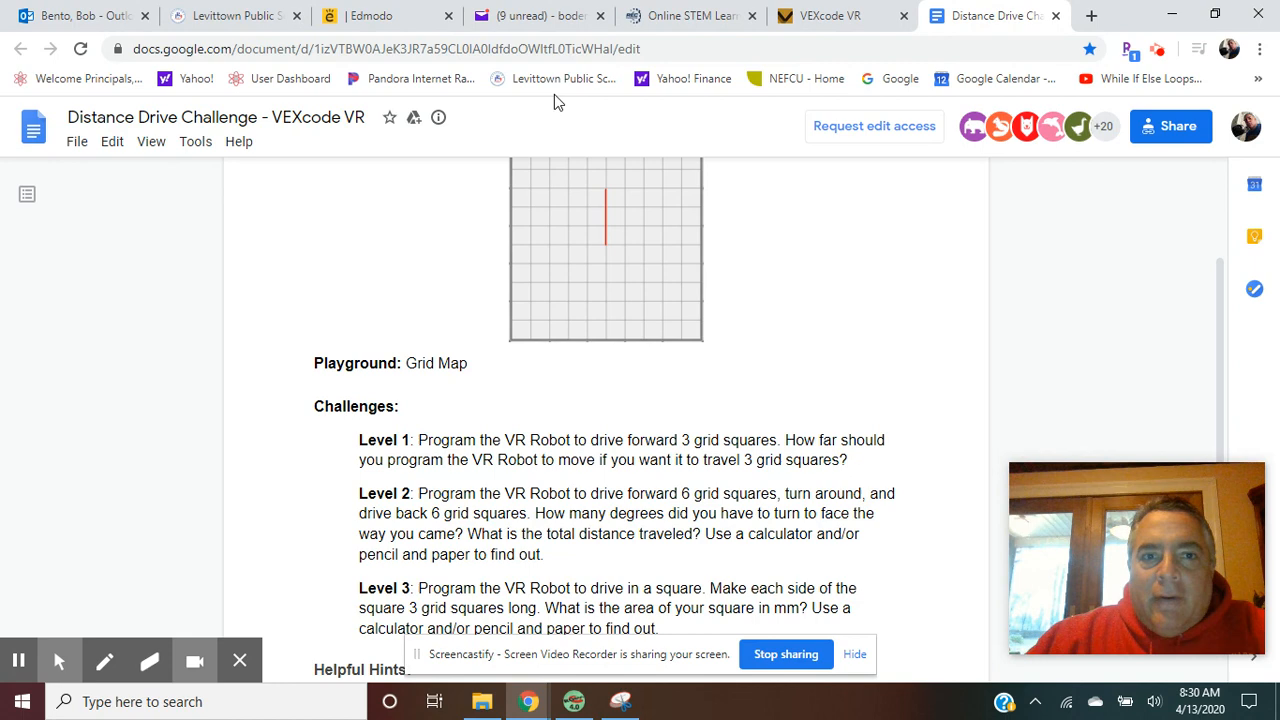
Step: Re-check the challenge levels, then go back to the VEXcode VR project
scroll(up, 3)
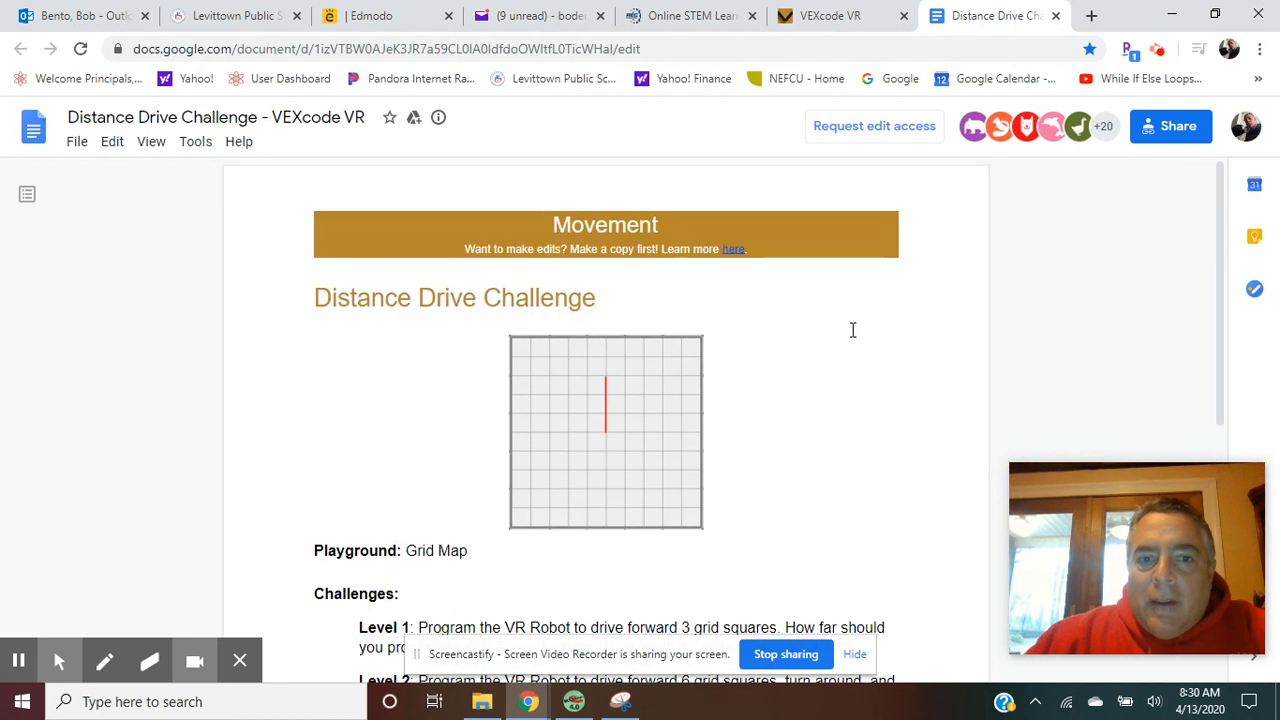
scroll(down, 3)
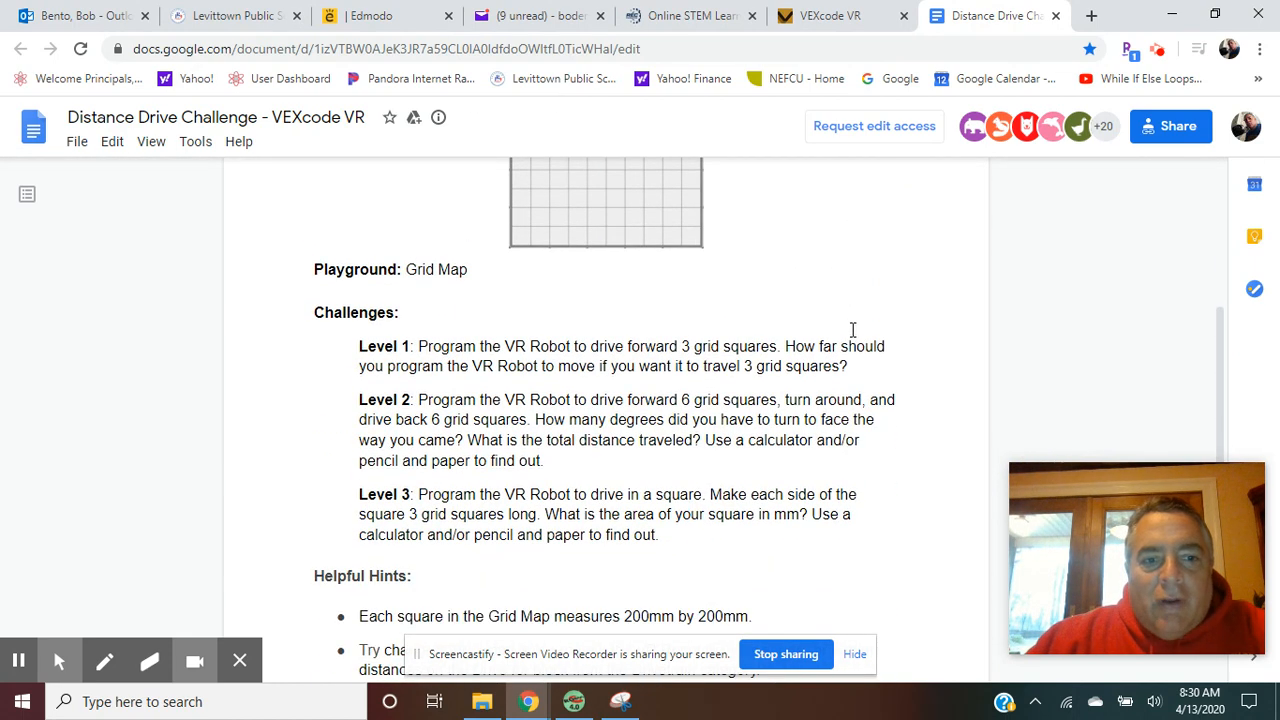
mouse_move(775, 352)
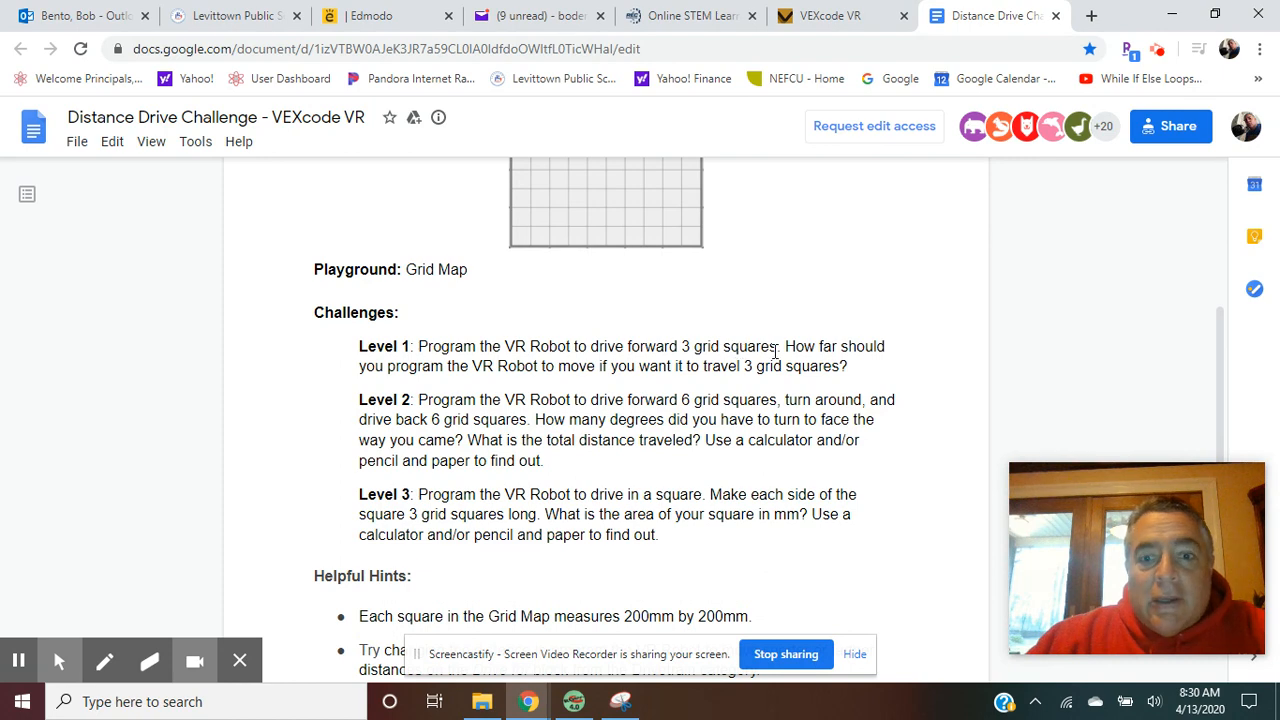
mouse_move(614, 381)
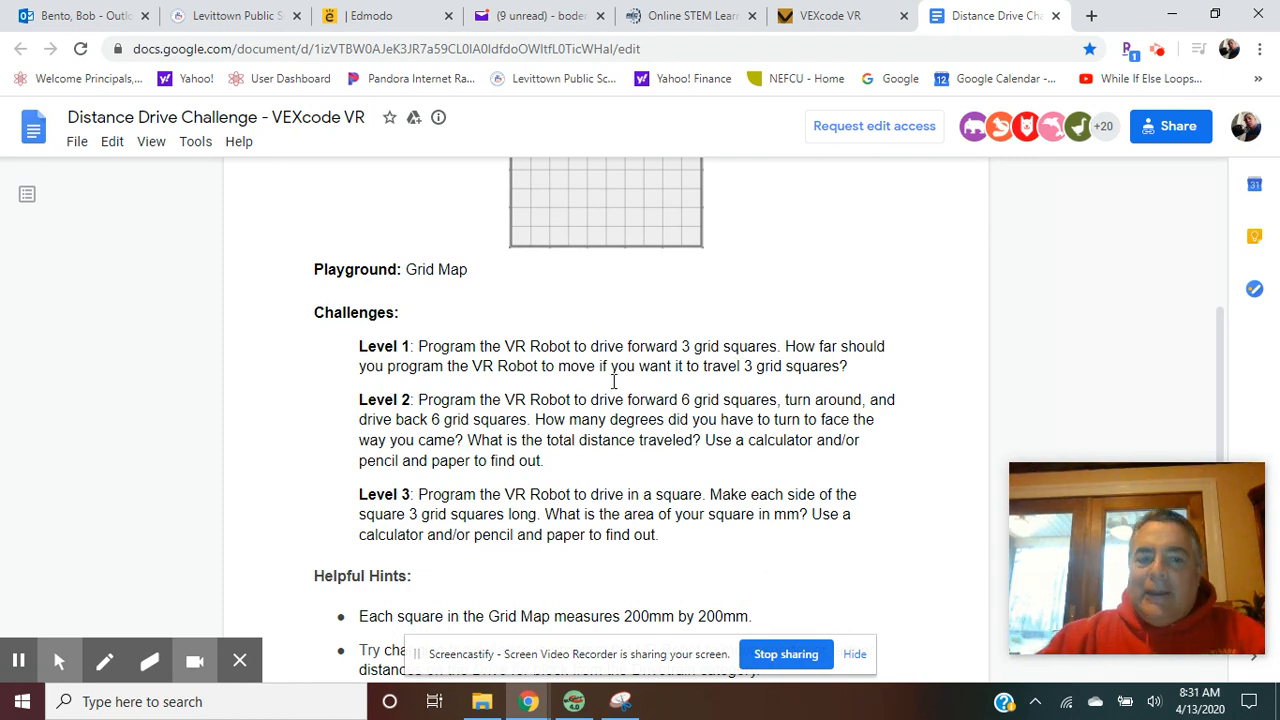
click(830, 15)
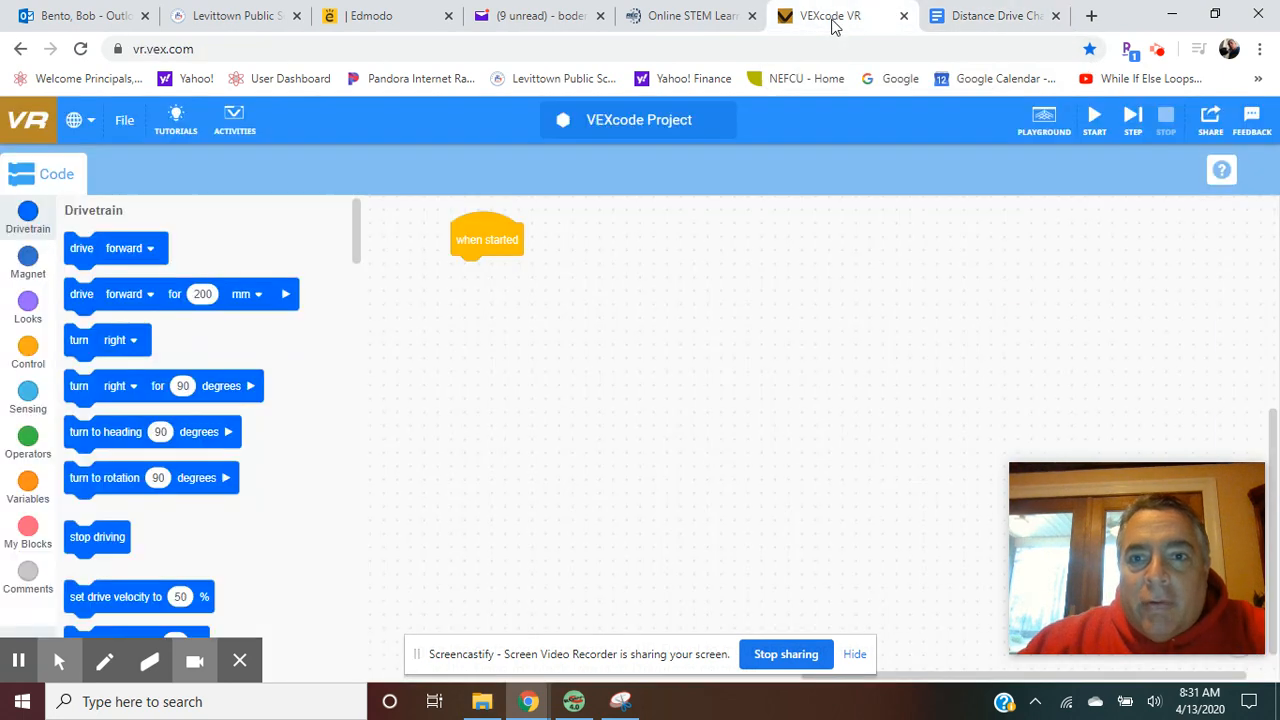
mouse_move(112, 308)
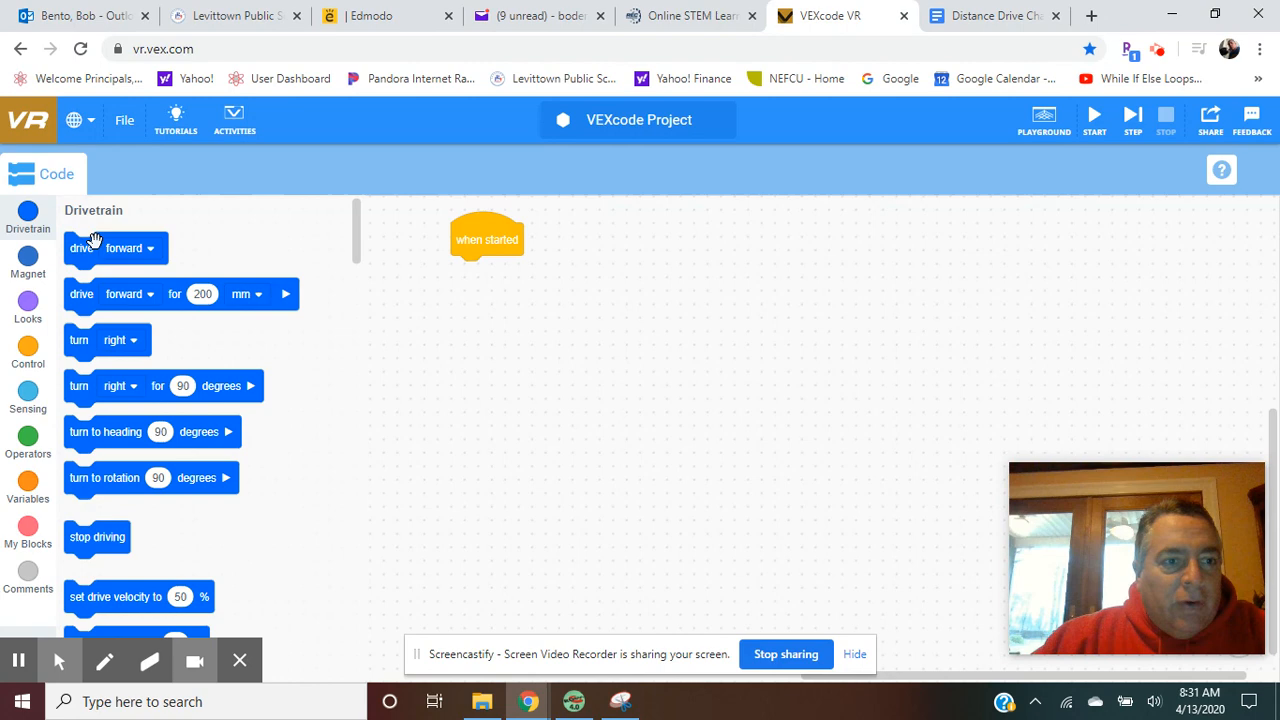
mouse_move(222, 300)
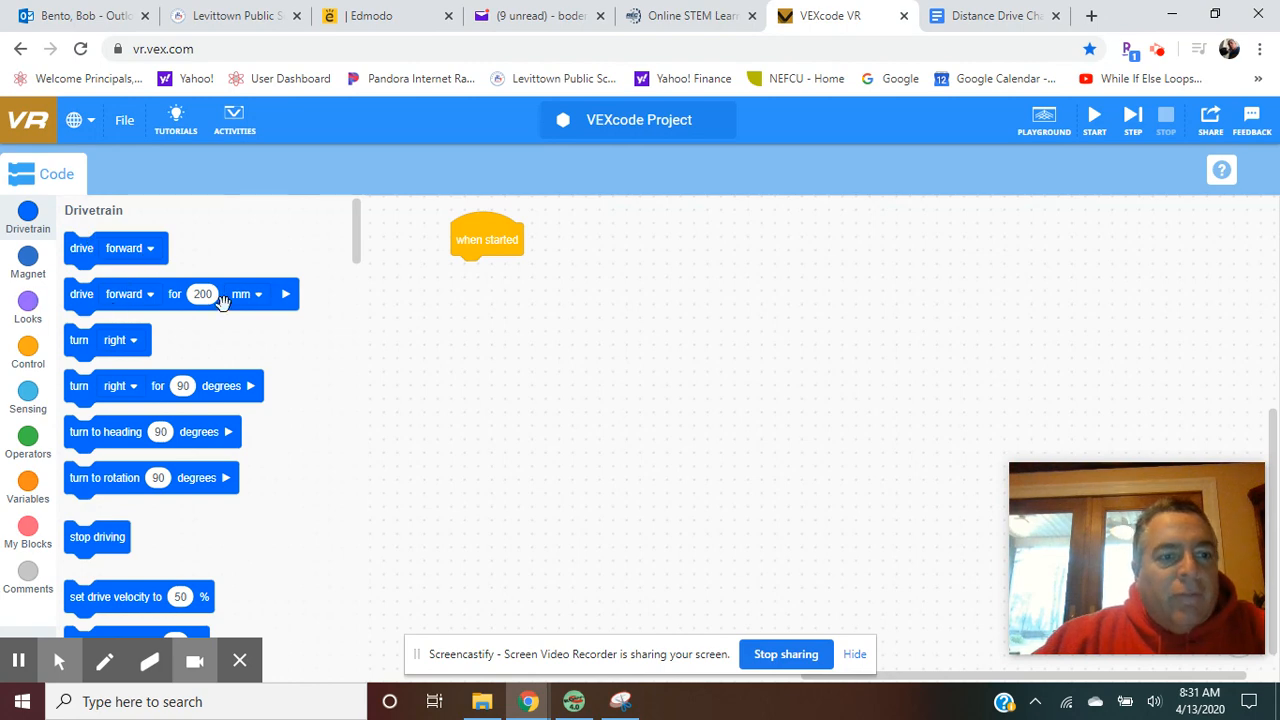
mouse_move(168, 292)
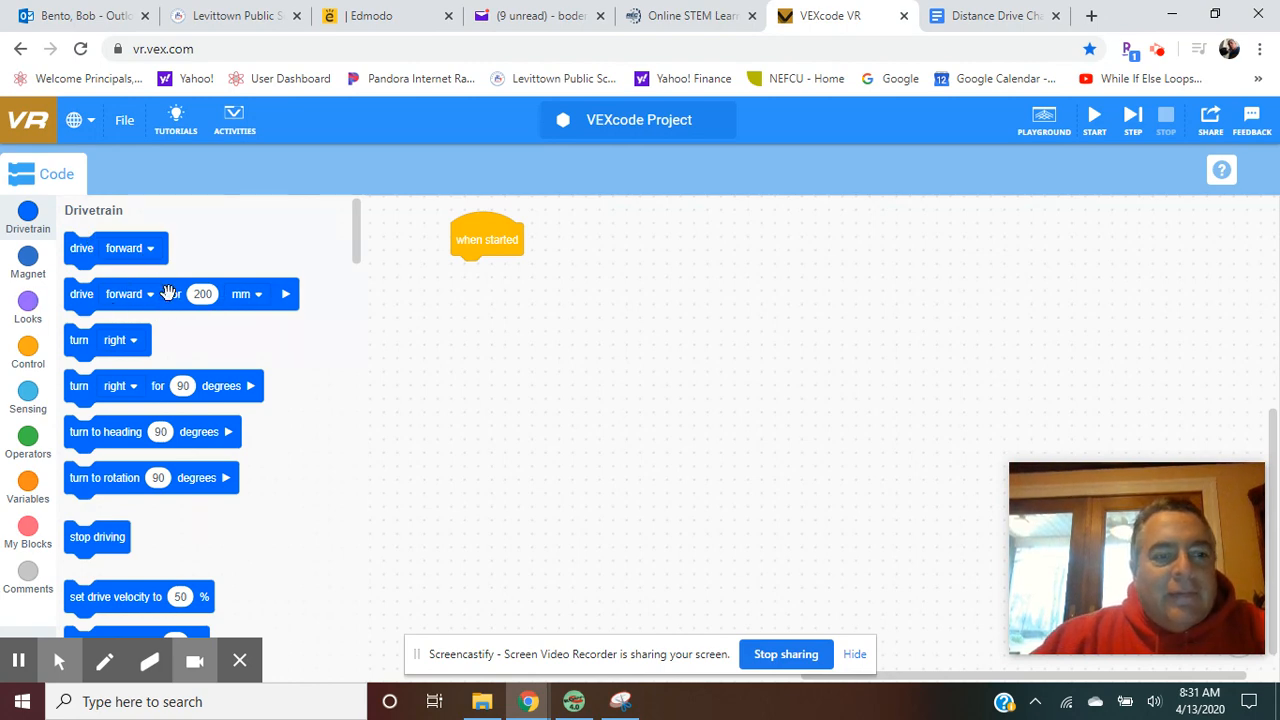
Step: Attach a 'drive forward' block beneath 'when started' and change its distance from 200 to 600 mm
drag(180, 293, 305, 286)
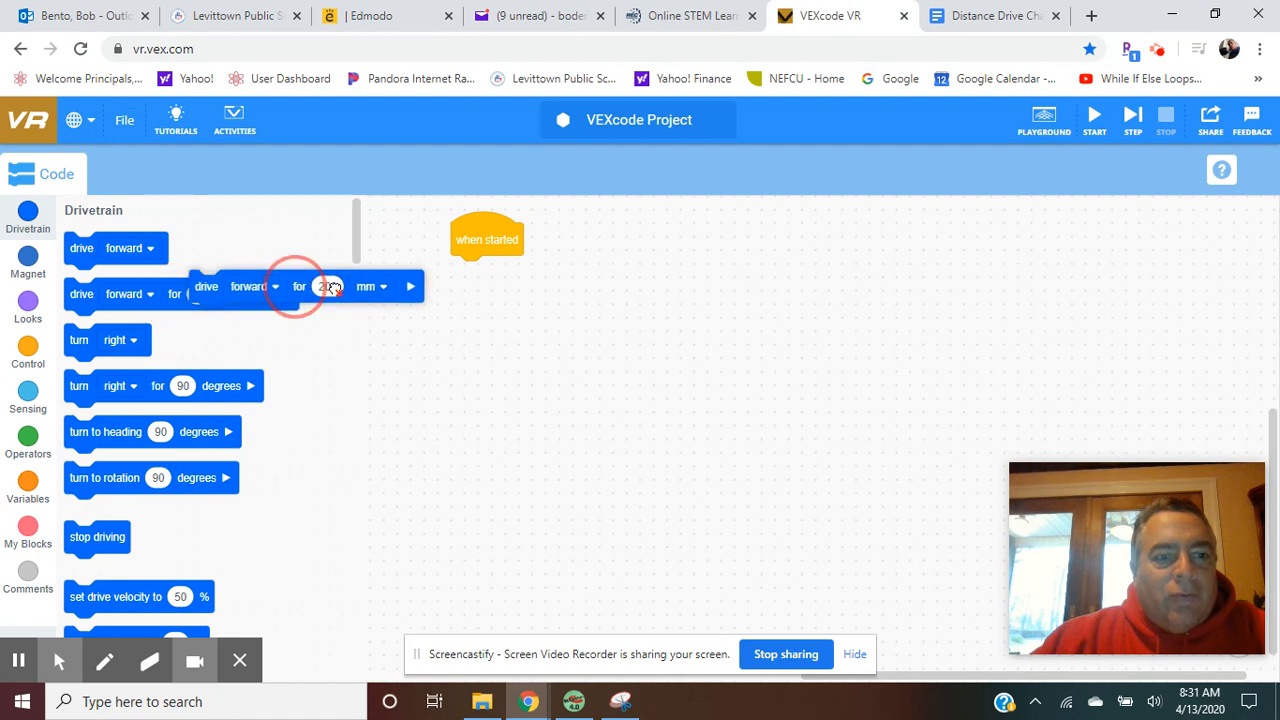
drag(300, 286, 570, 271)
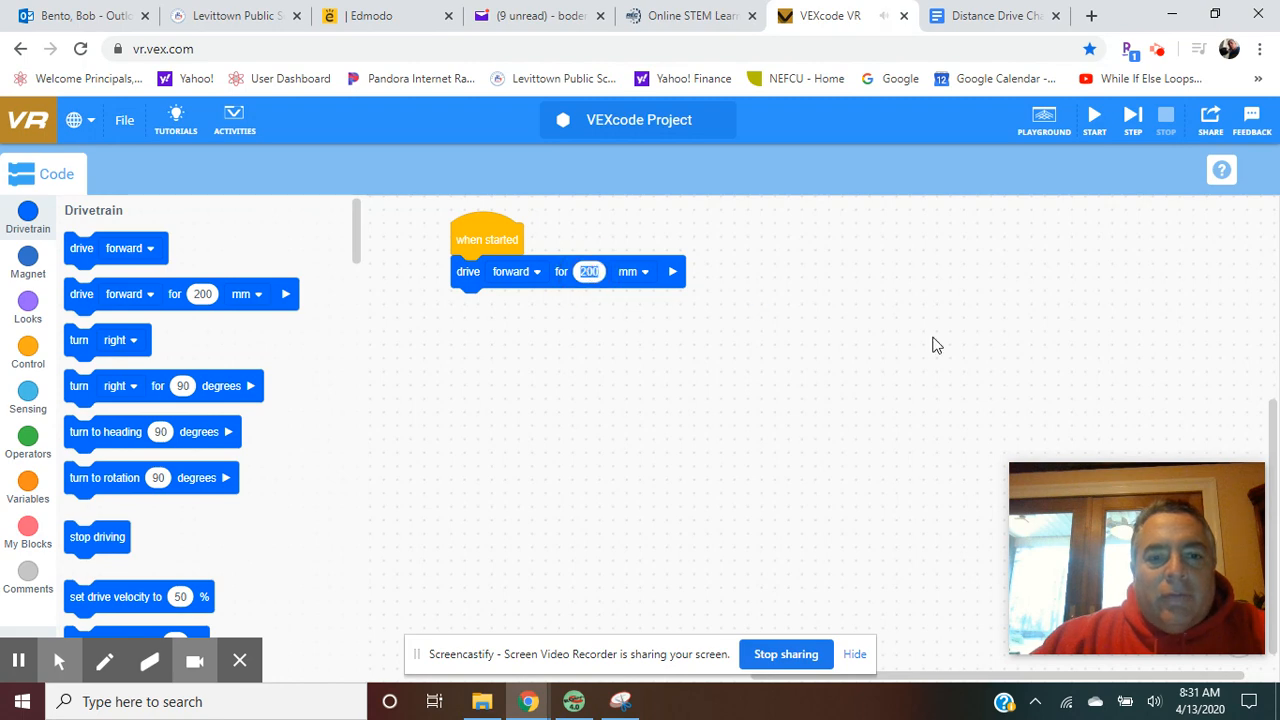
text(600)
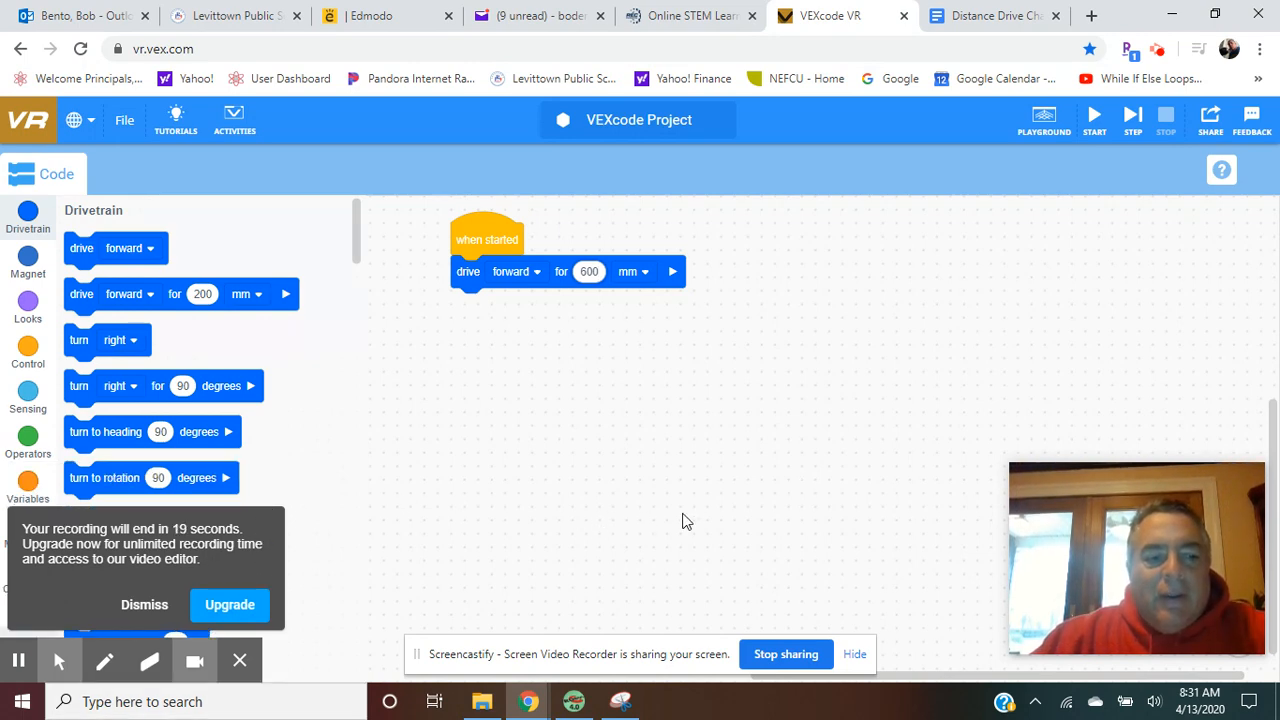
mouse_move(519, 323)
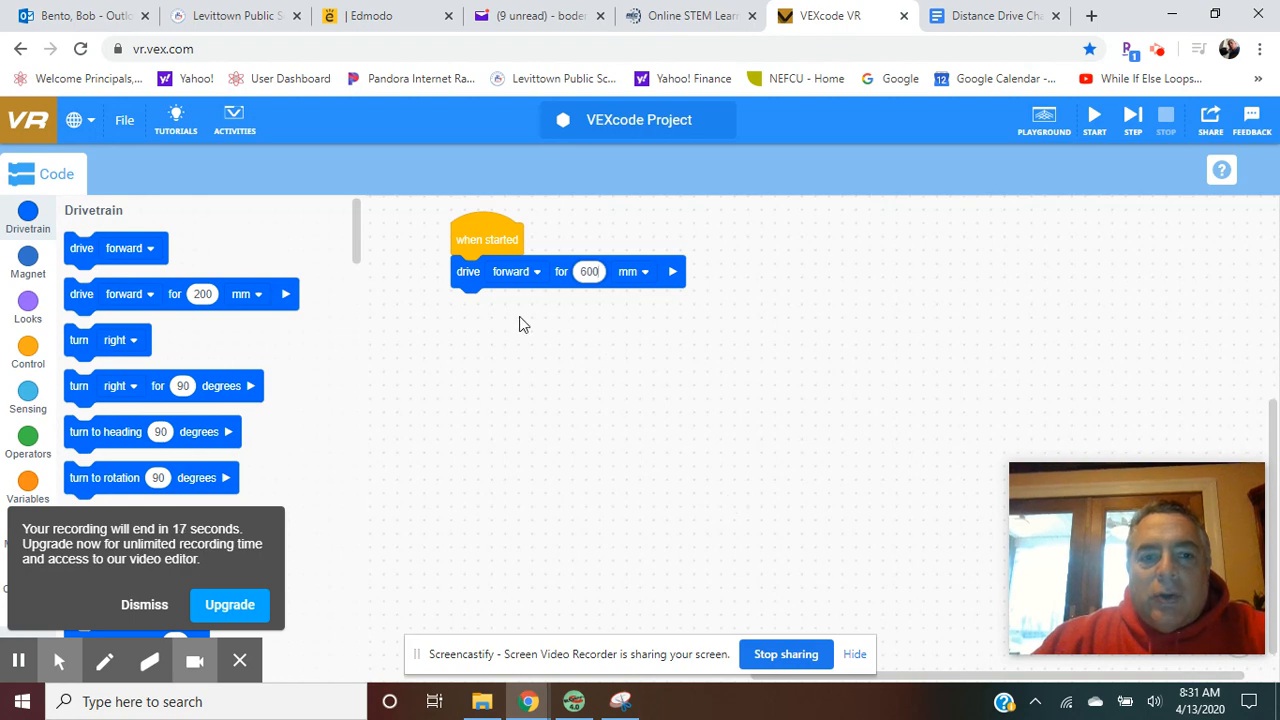
mouse_move(555, 365)
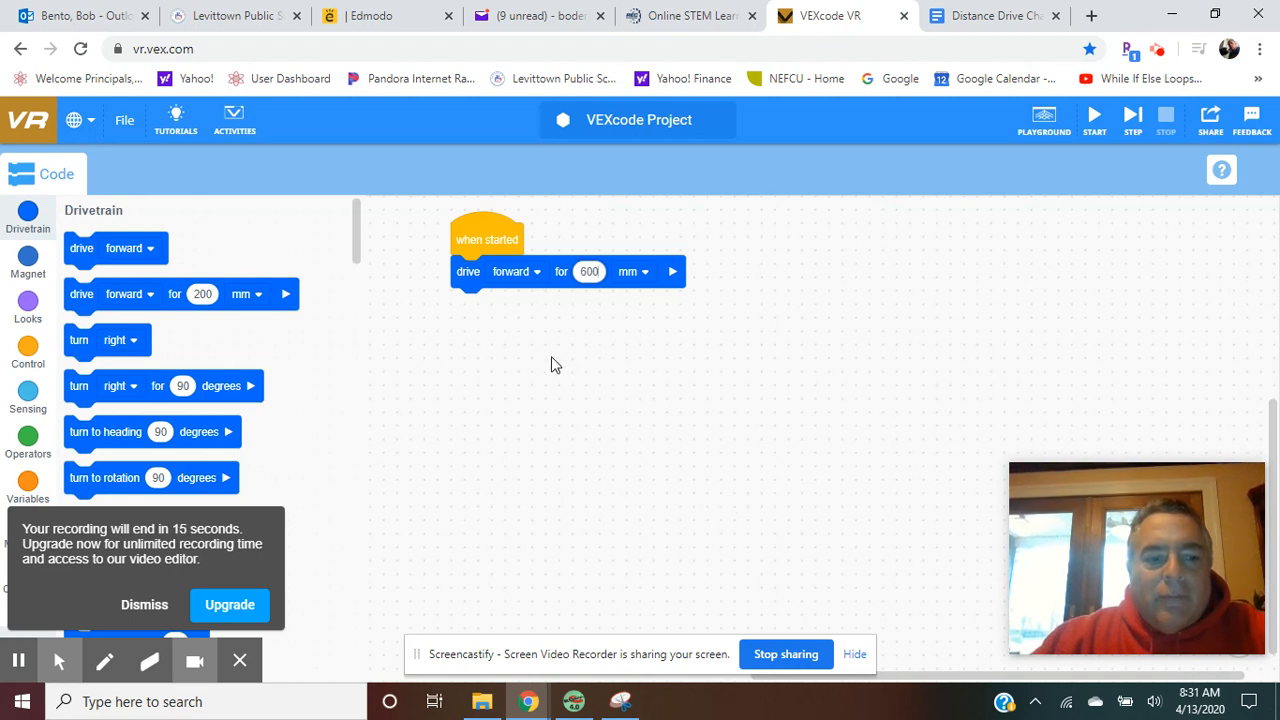